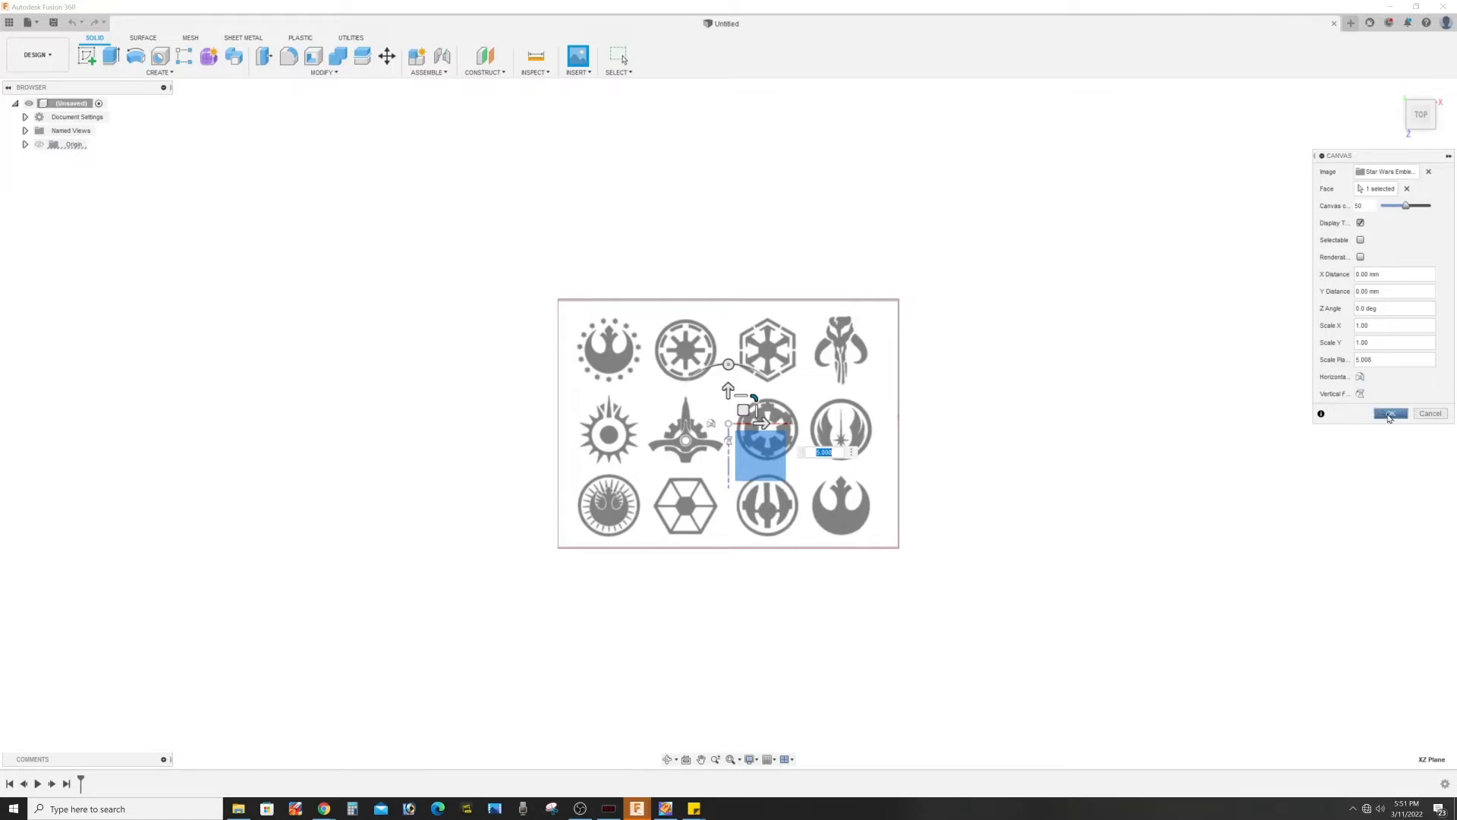
Place the Star Wars emblems image as a canvas and reveal it under Canvases in the browser.
{"action": "left_click", "coordinate": [1390, 413]}
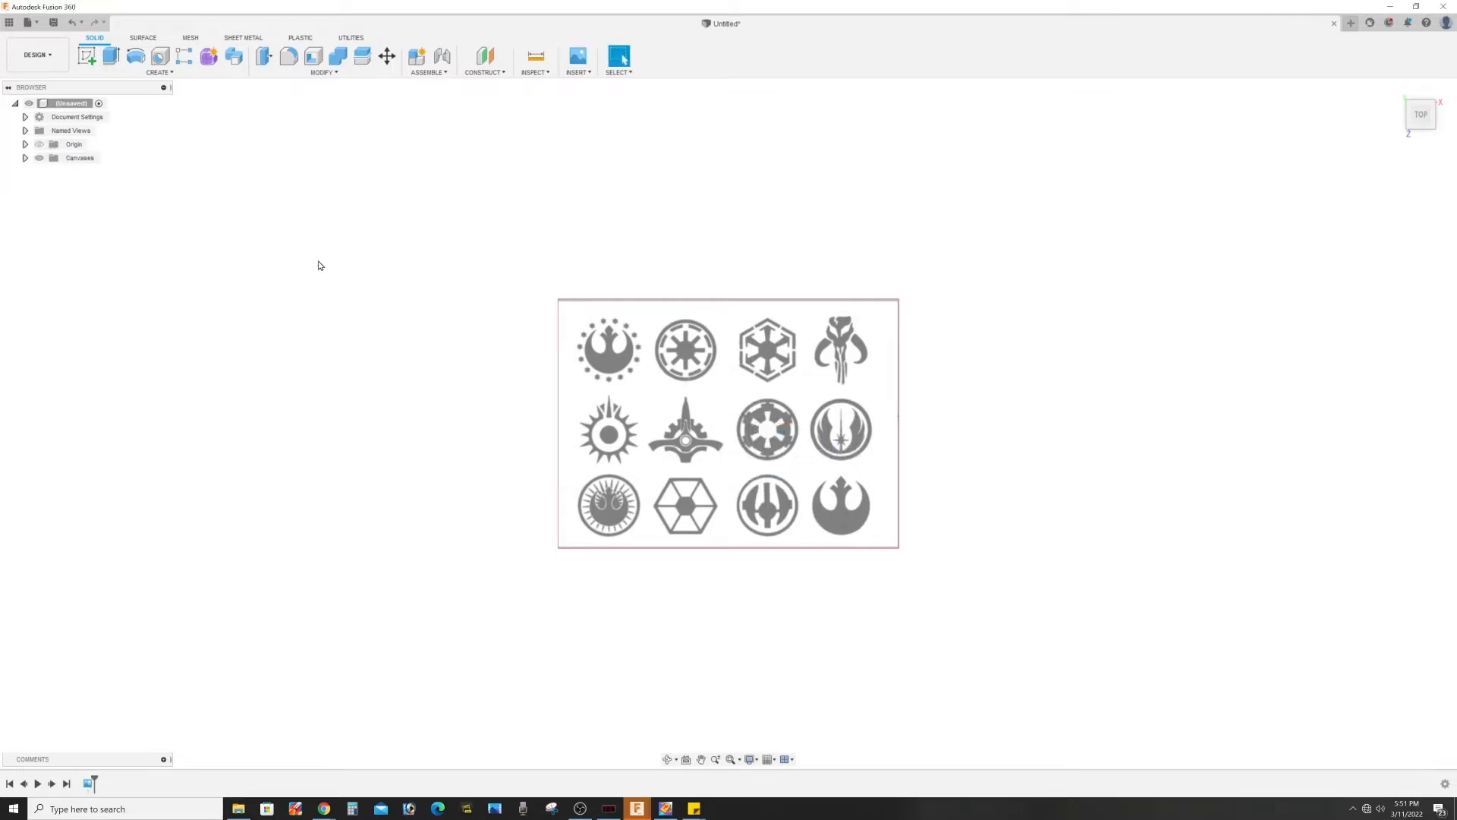
{"action": "left_click", "coordinate": [26, 156]}
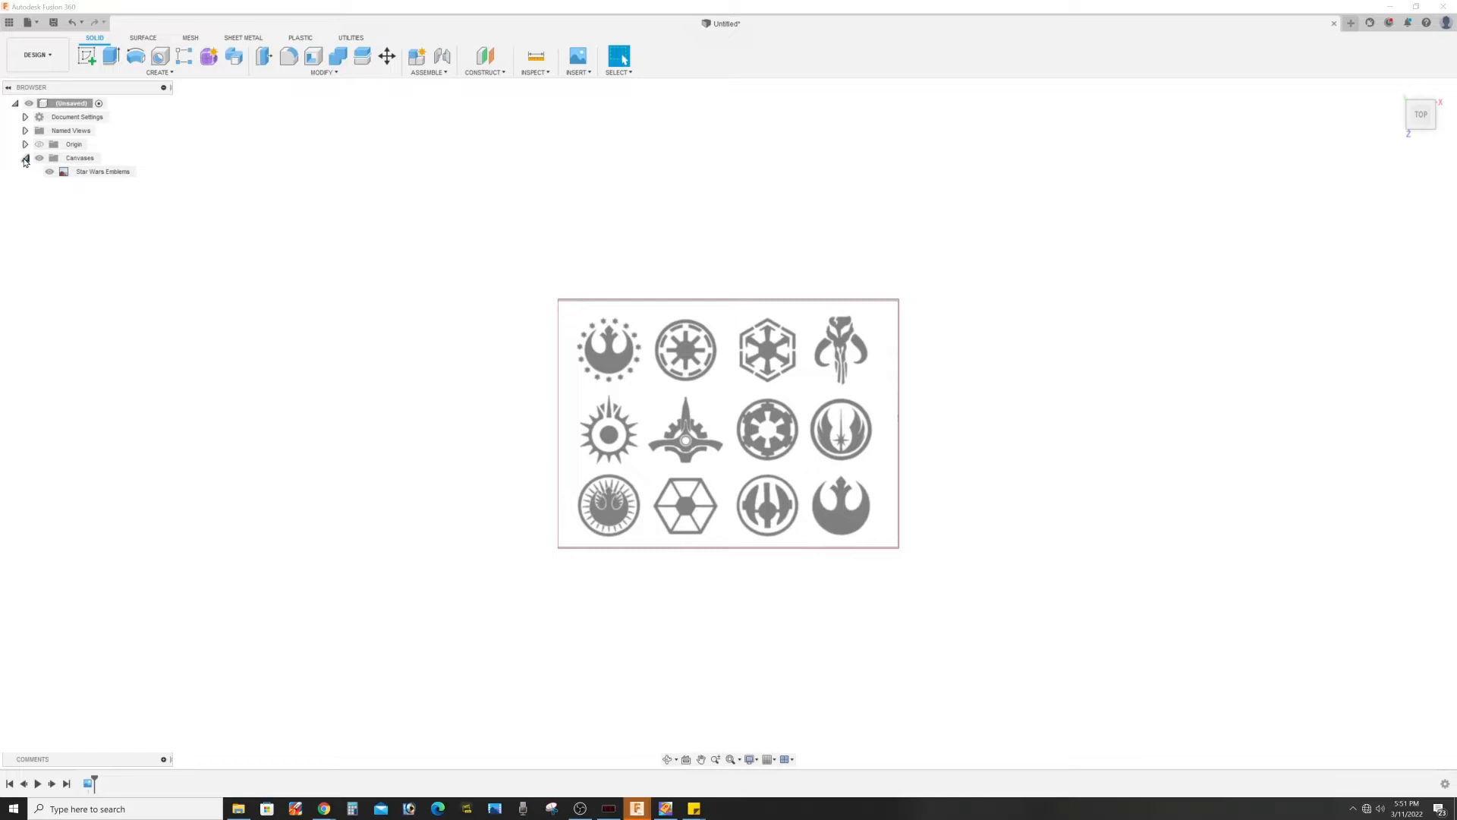
Calibrate the Star Wars Emblems canvas with a known distance of 20 across one emblem.
{"action": "left_click", "coordinate": [102, 171]}
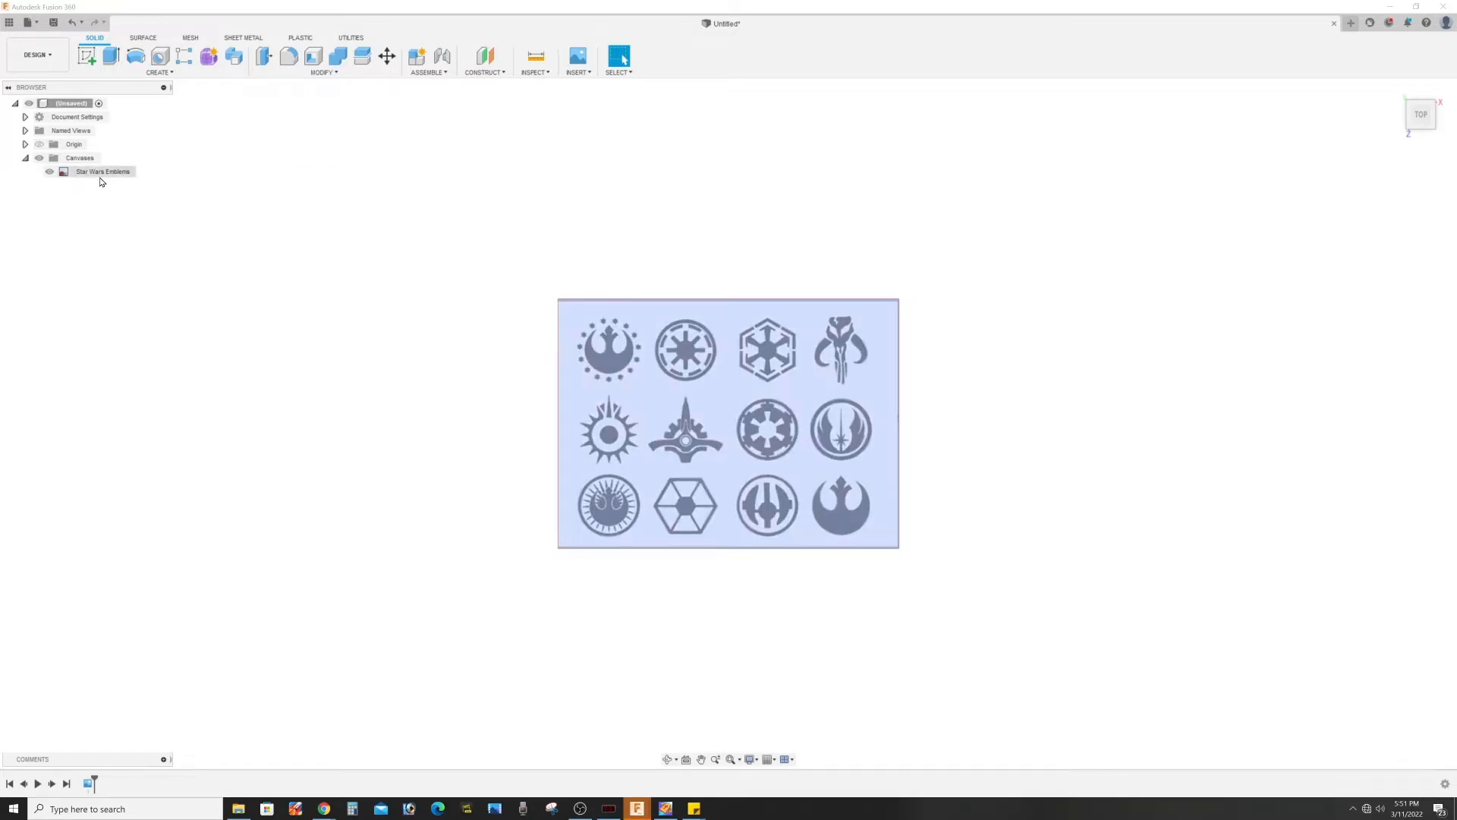
{"action": "right_click", "coordinate": [102, 172]}
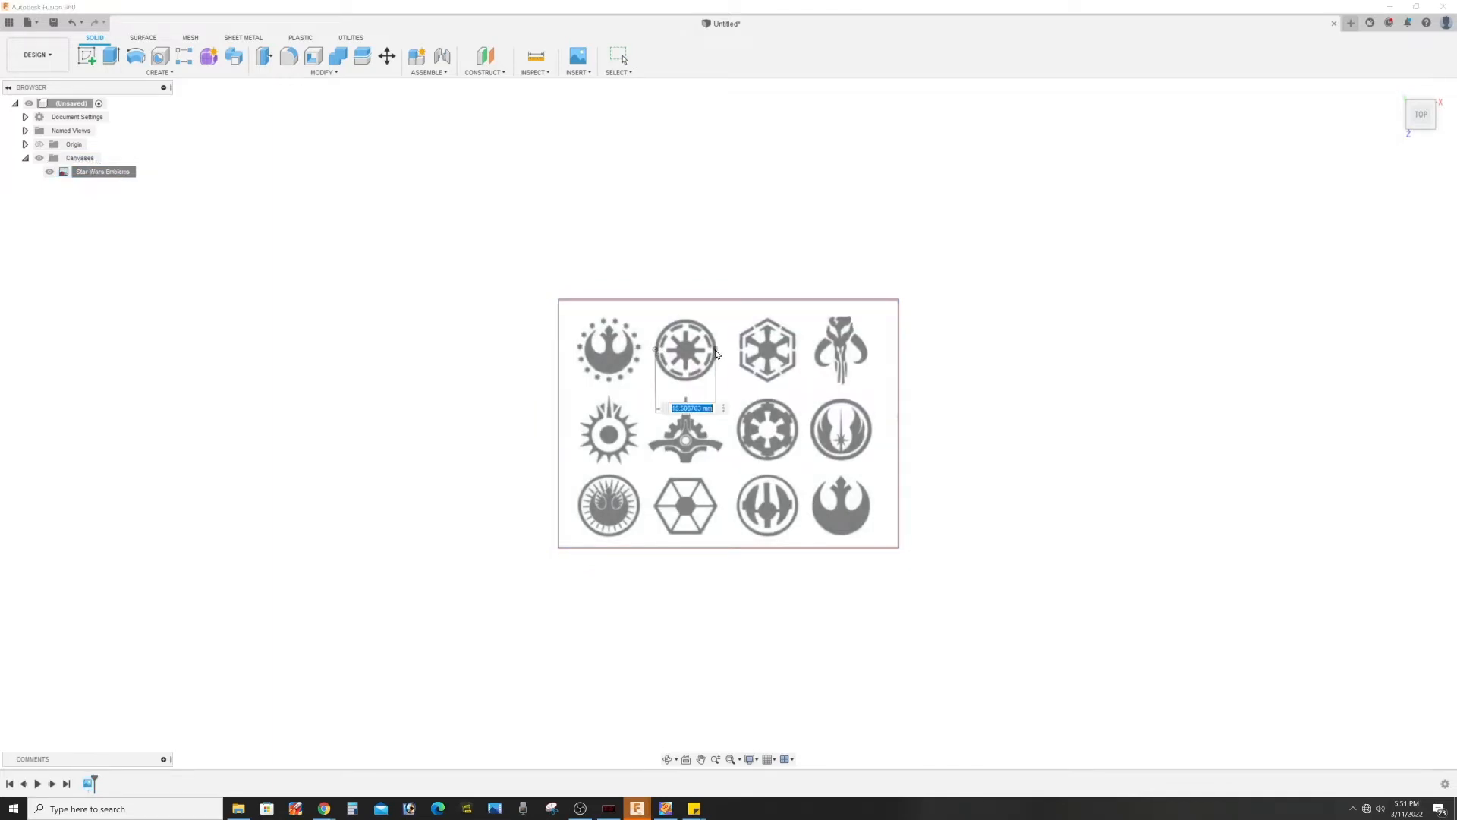
{"action": "type", "text": "20"}
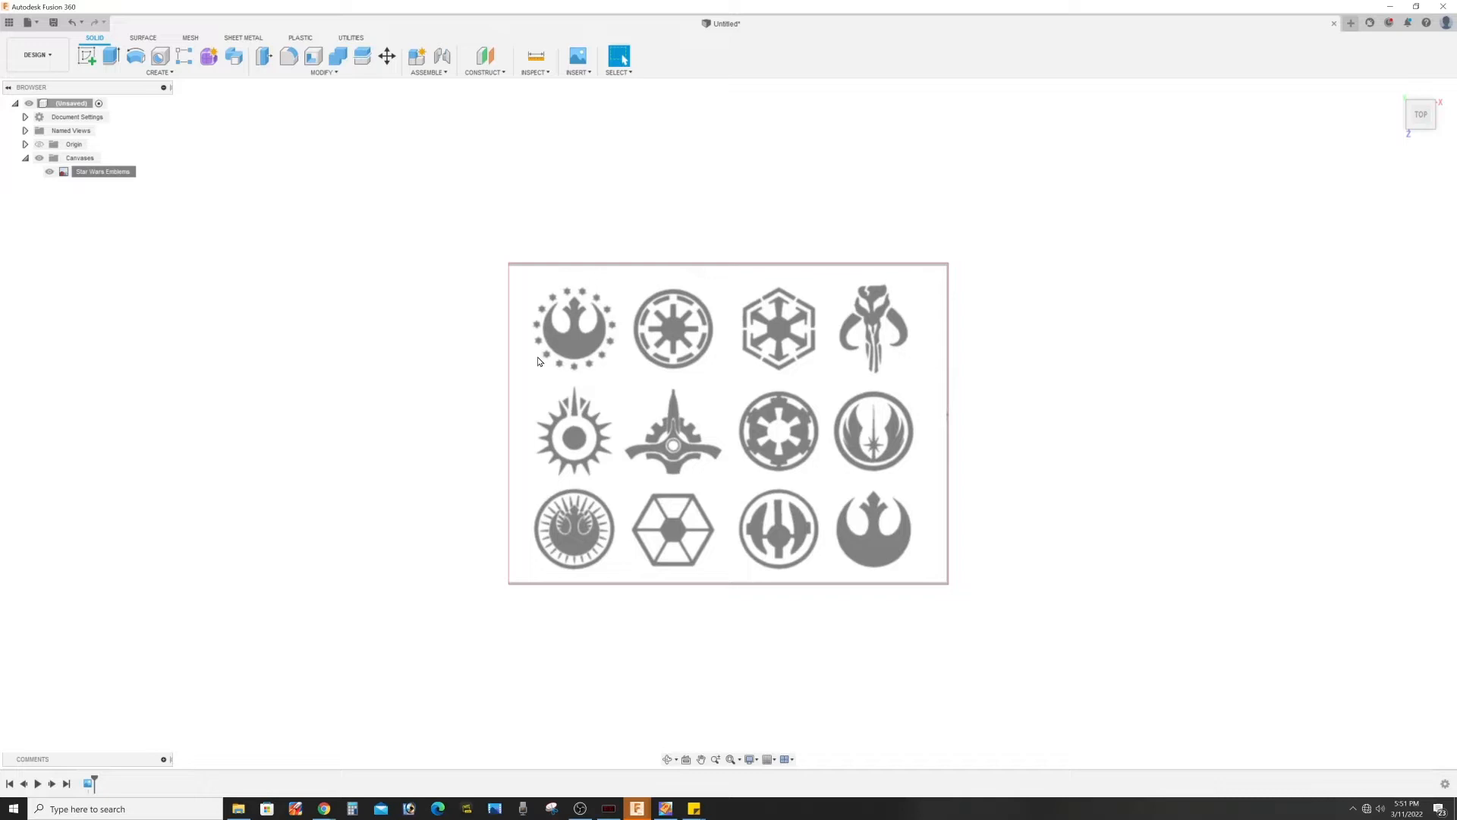
{"action": "mouse_move", "coordinate": [689, 324]}
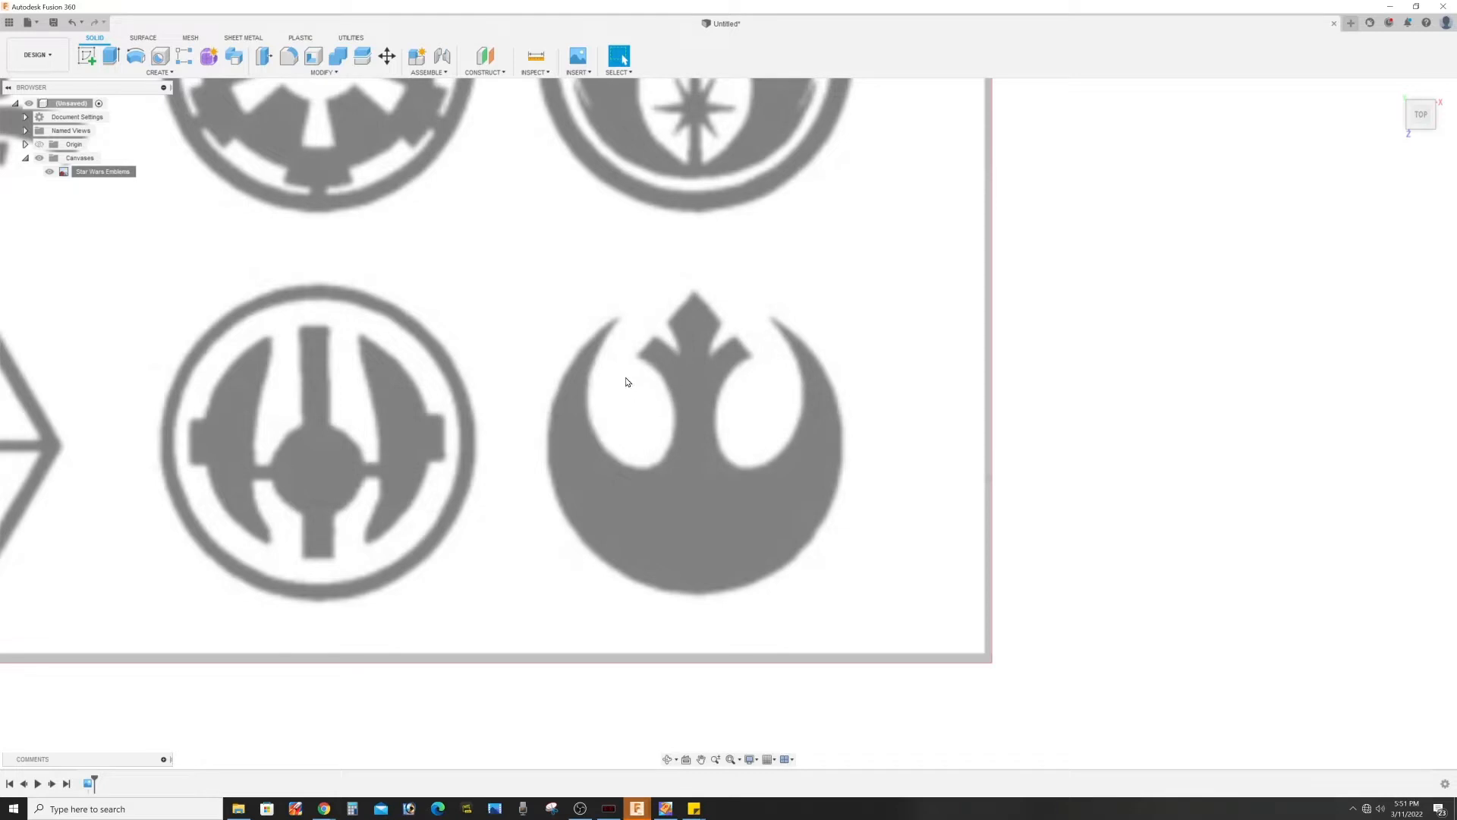
{"action": "mouse_move", "coordinate": [809, 392]}
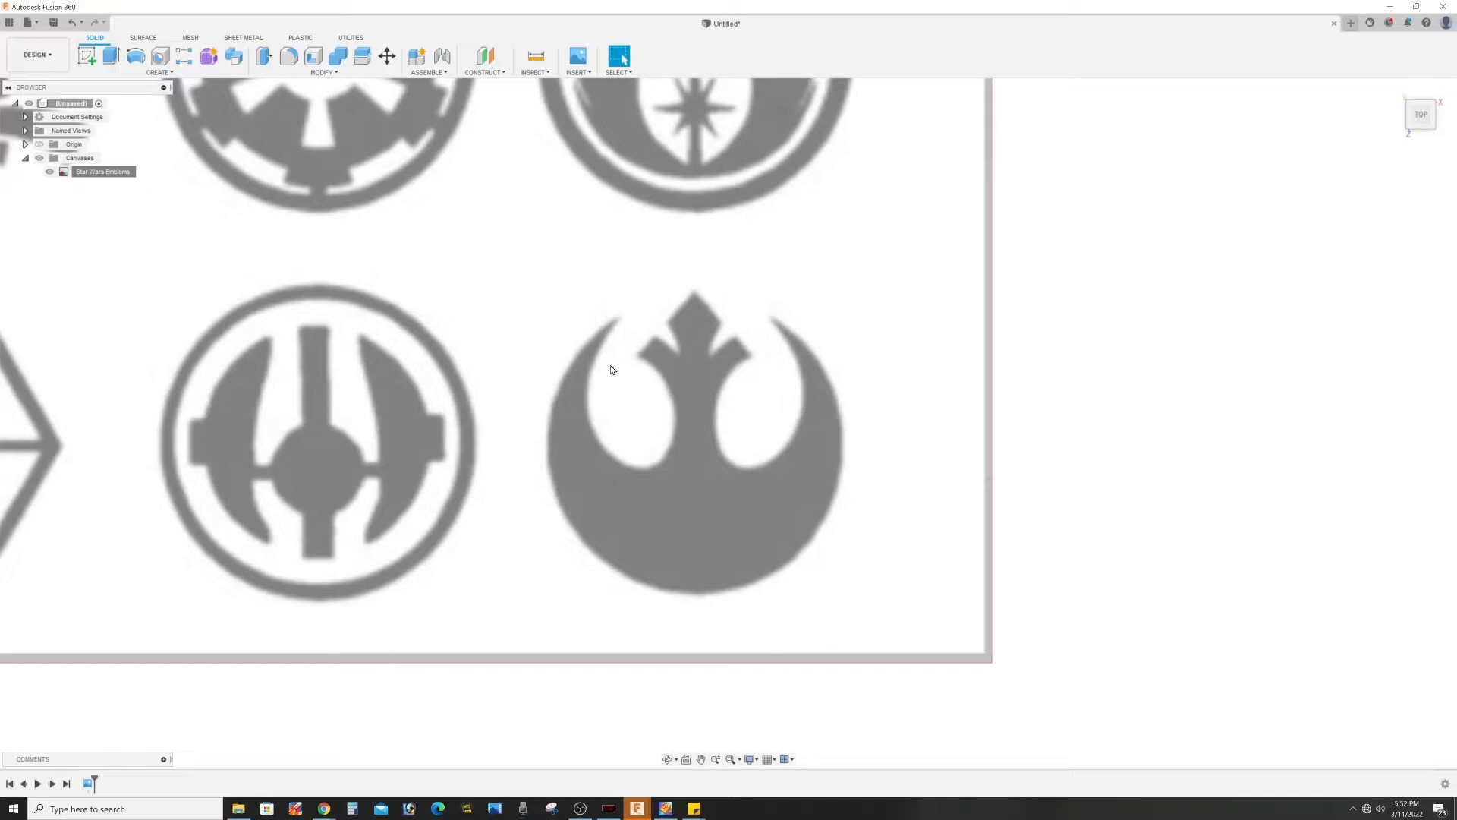
{"action": "mouse_move", "coordinate": [642, 357]}
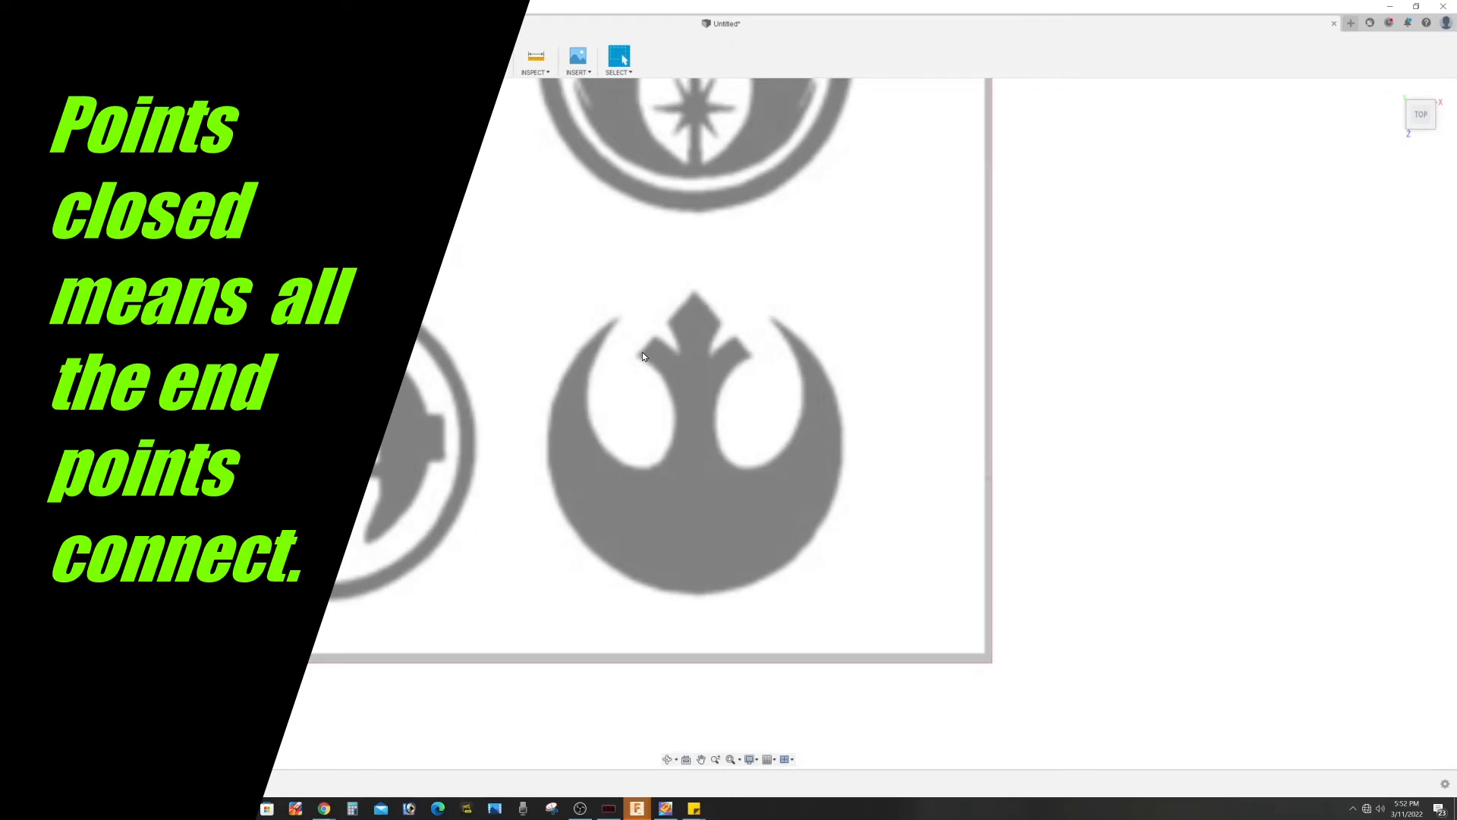
{"action": "mouse_move", "coordinate": [831, 279]}
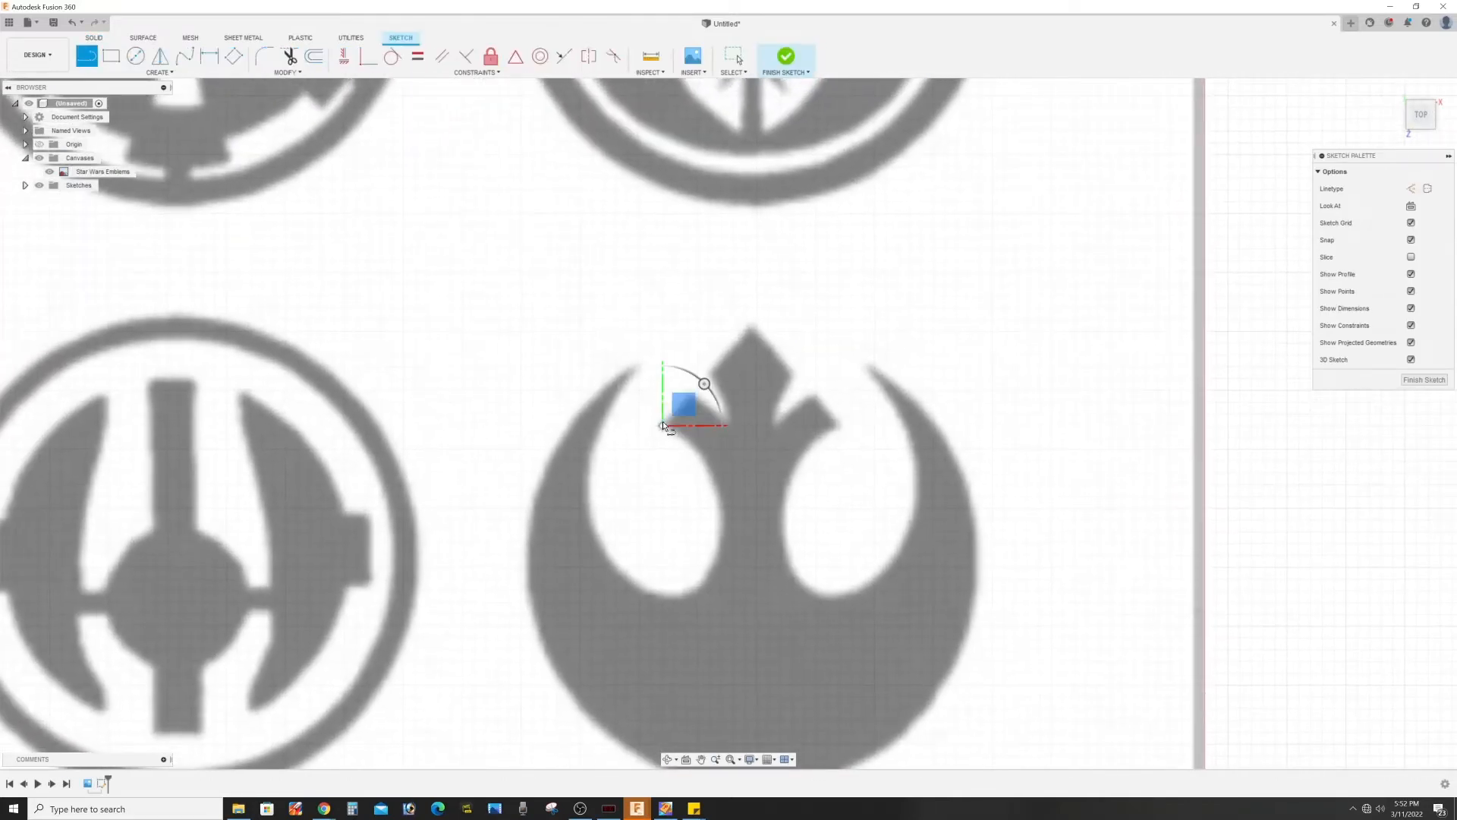
Begin tracing the emblem's top diamond spike with straight lines in a new sketch.
{"action": "left_click", "coordinate": [752, 328]}
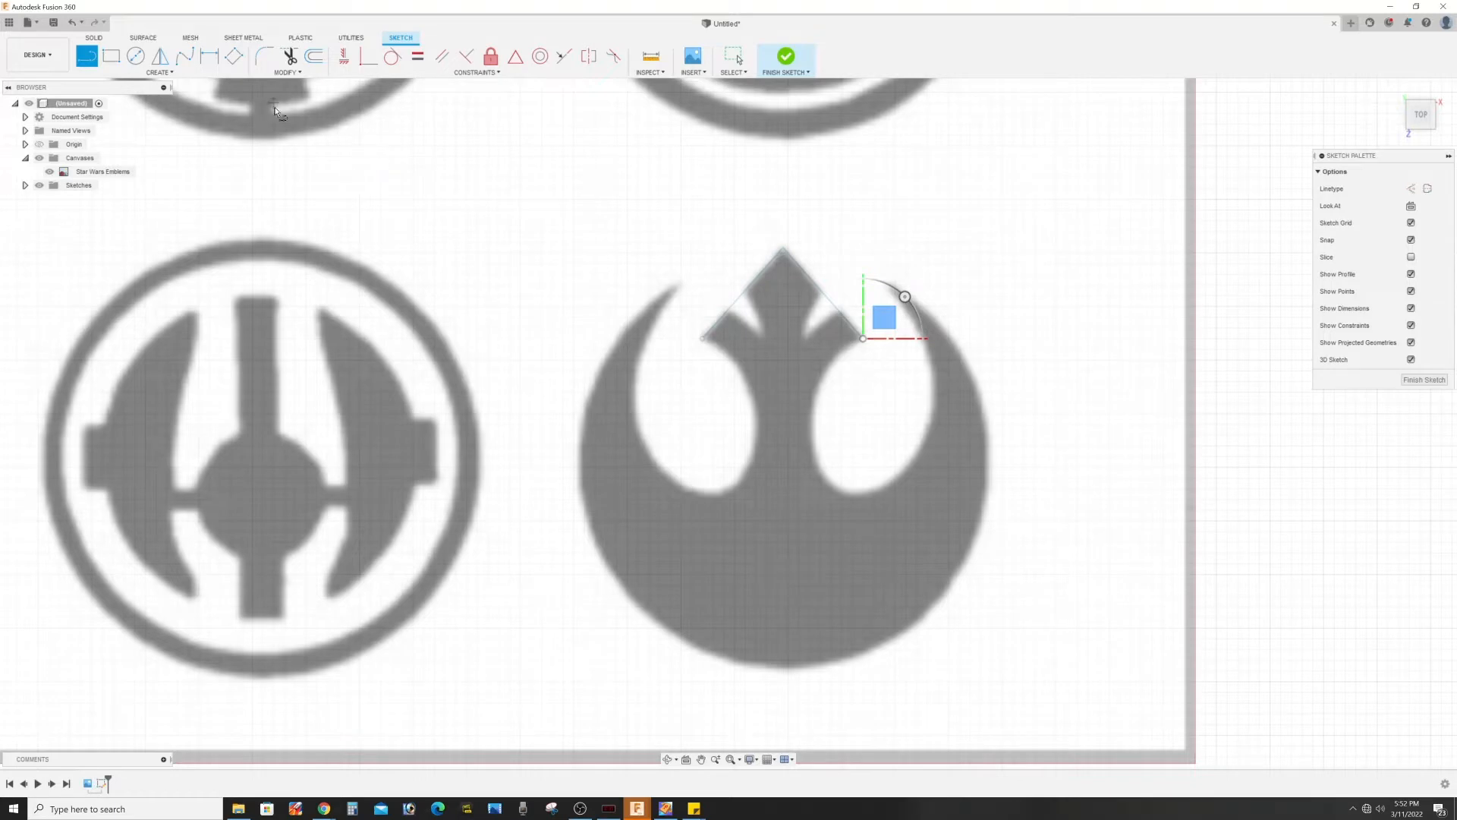
{"action": "mouse_move", "coordinate": [184, 56]}
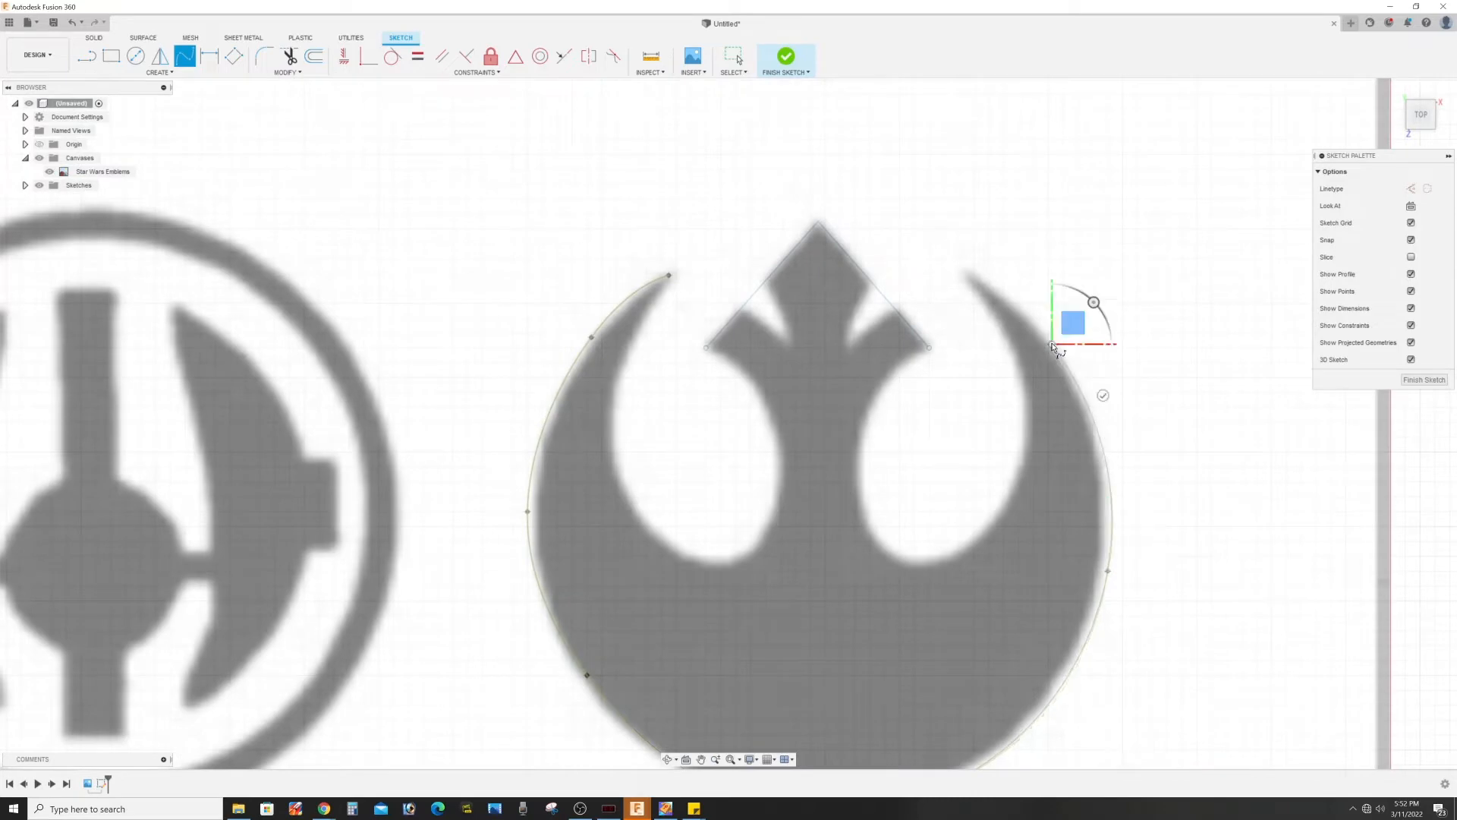
Trace the outer ring and the left and right inner cutouts with fit-point curves.
{"action": "left_click_drag", "start_coordinate": [1073, 322], "coordinate": [985, 246]}
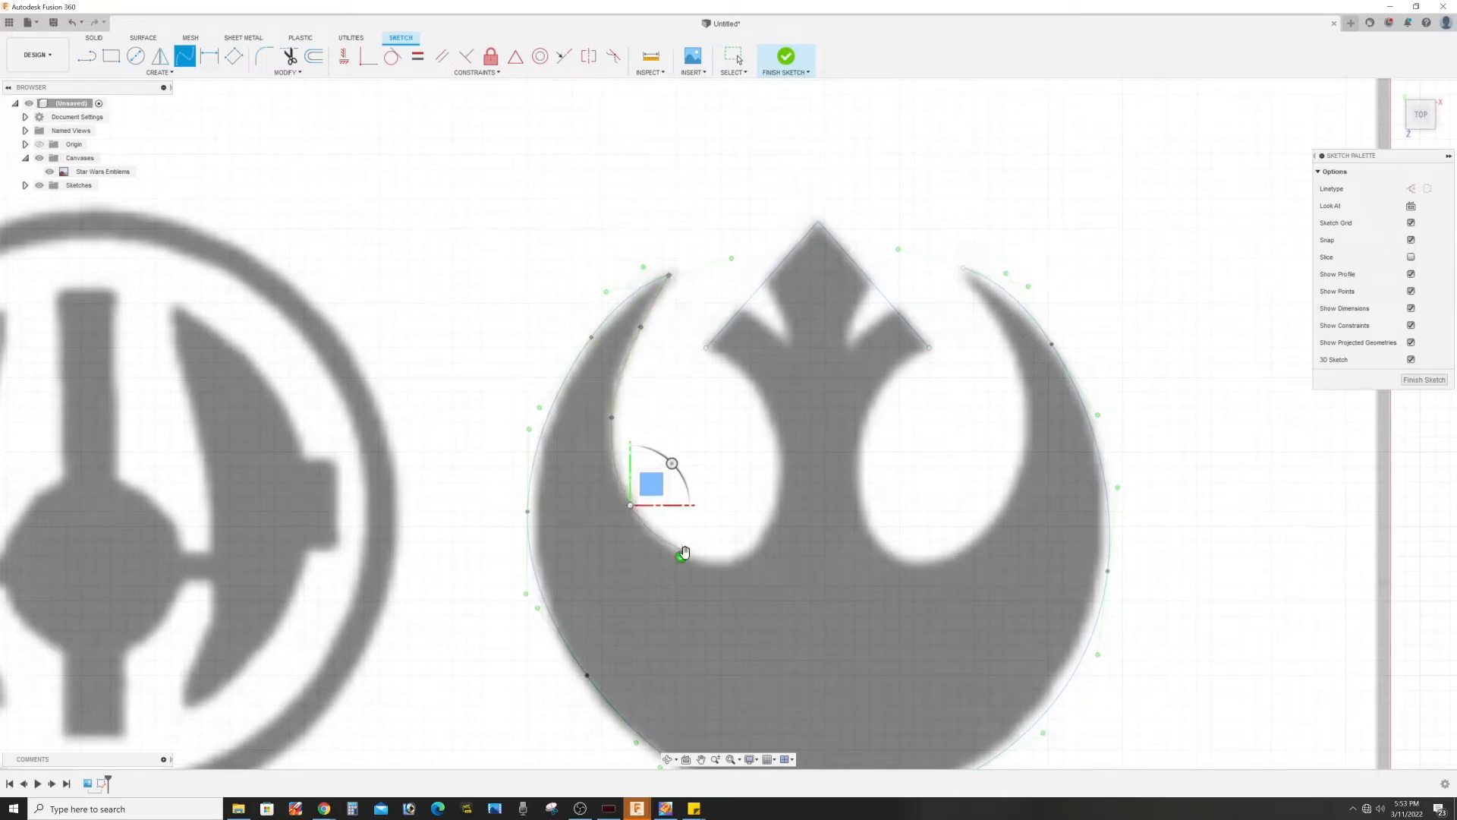
{"action": "left_click_drag", "start_coordinate": [651, 483], "coordinate": [722, 539]}
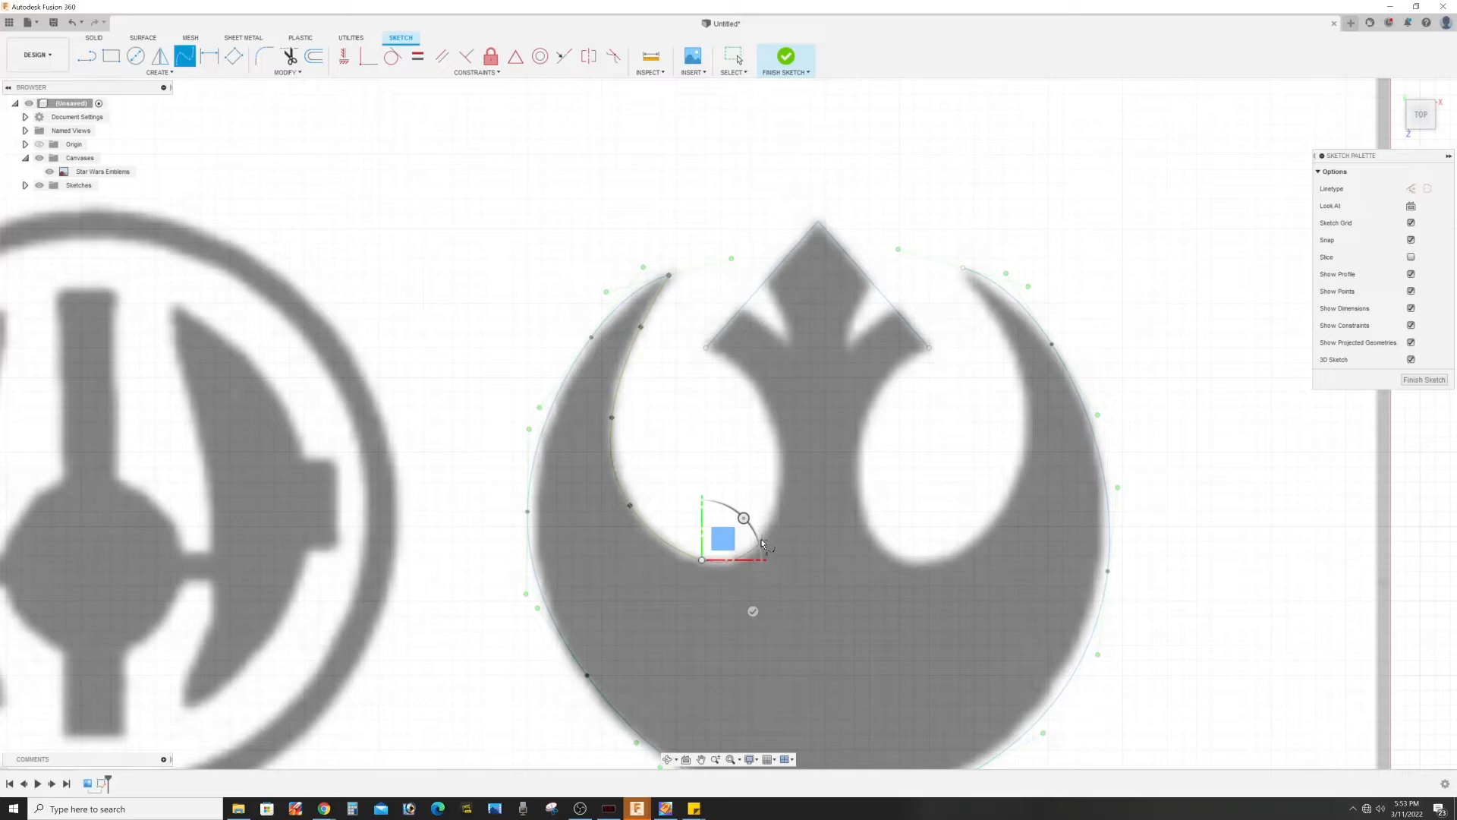
{"action": "left_click_drag", "start_coordinate": [723, 539], "coordinate": [801, 442]}
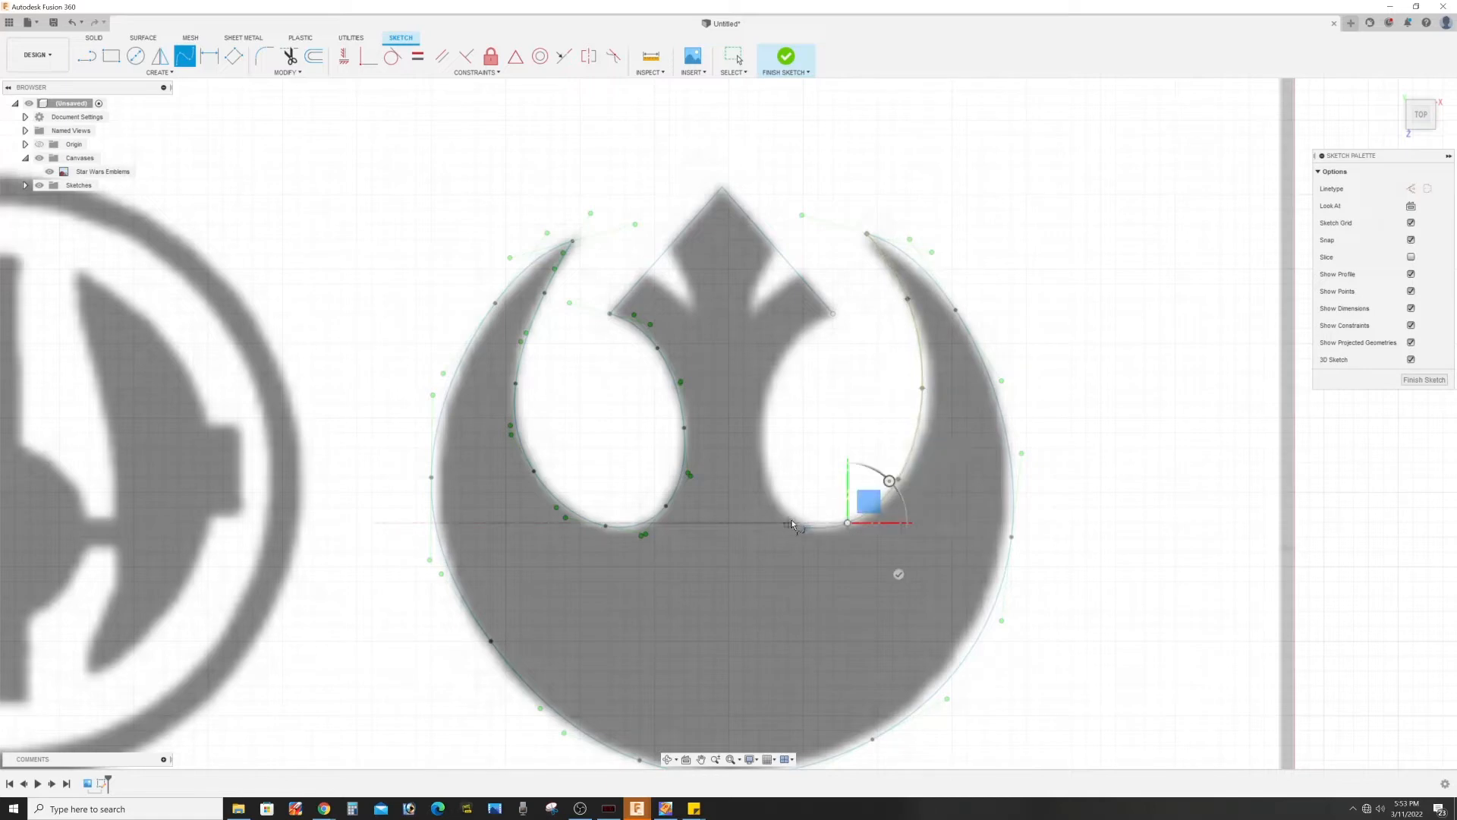
{"action": "left_click_drag", "start_coordinate": [867, 500], "coordinate": [787, 419]}
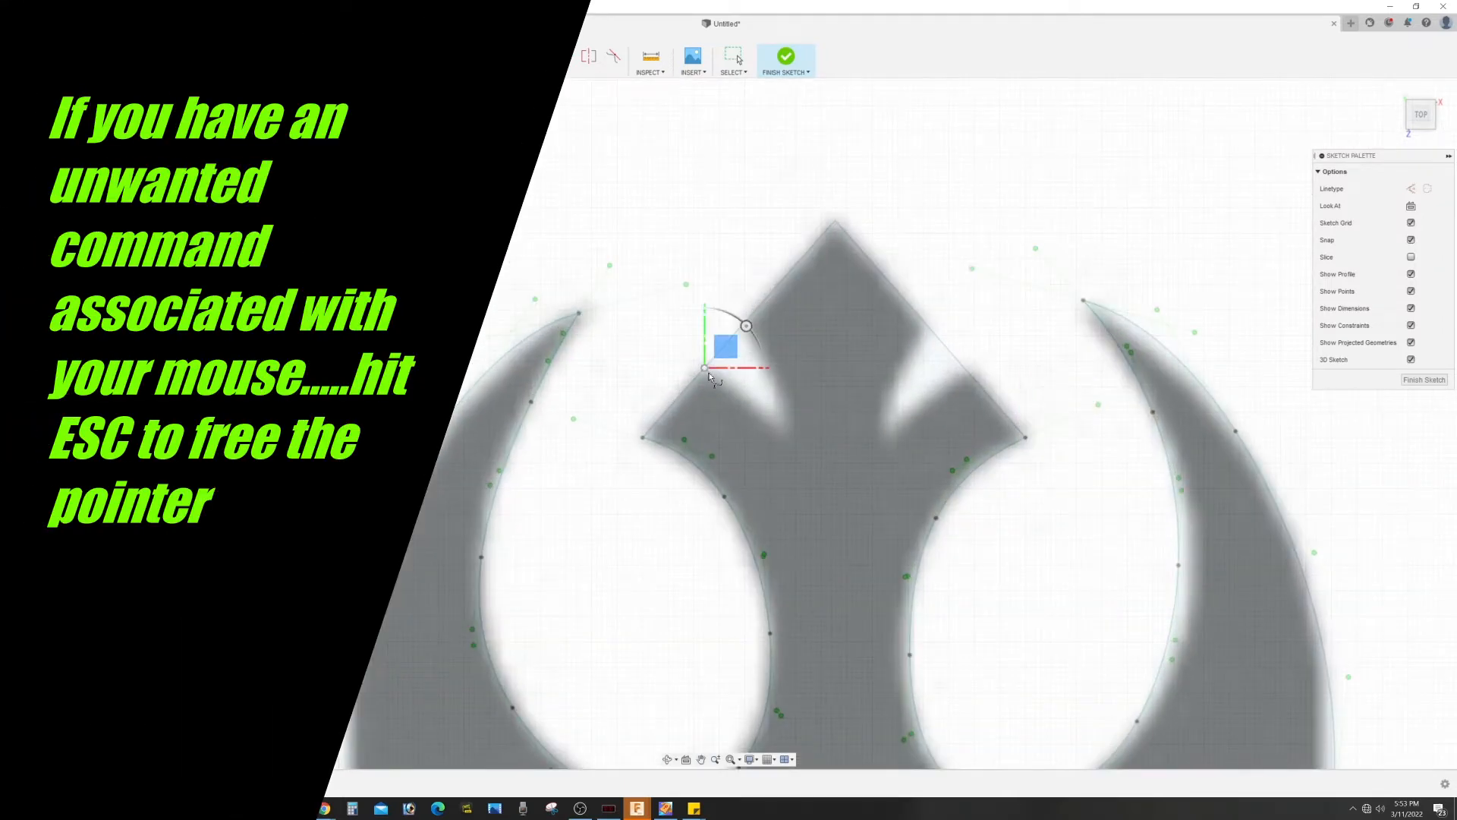
Trace the notches on both sides of the top spike as separate curves.
{"action": "left_click_drag", "start_coordinate": [725, 346], "coordinate": [789, 404]}
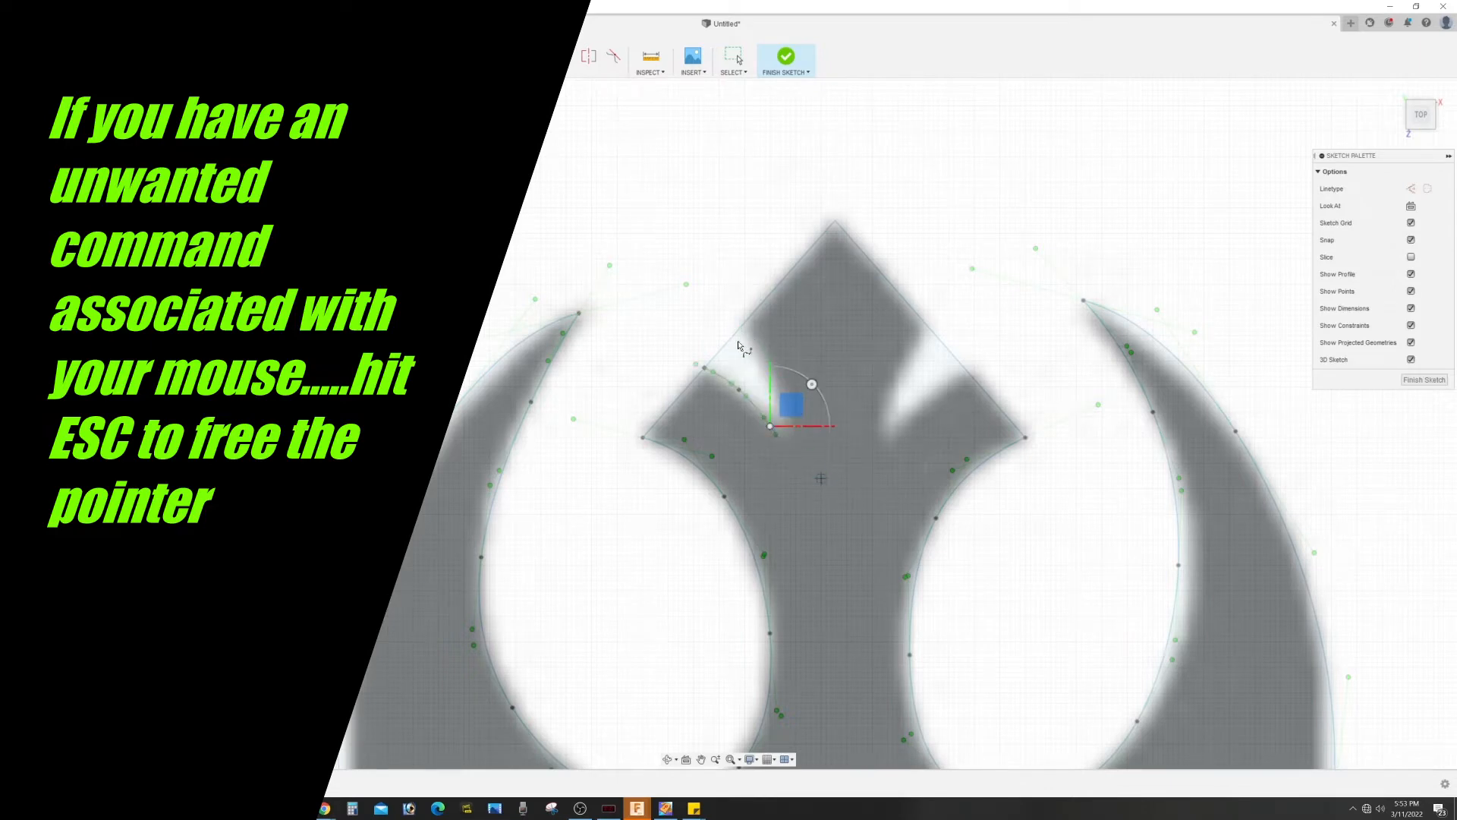
{"action": "key", "text": "Escape"}
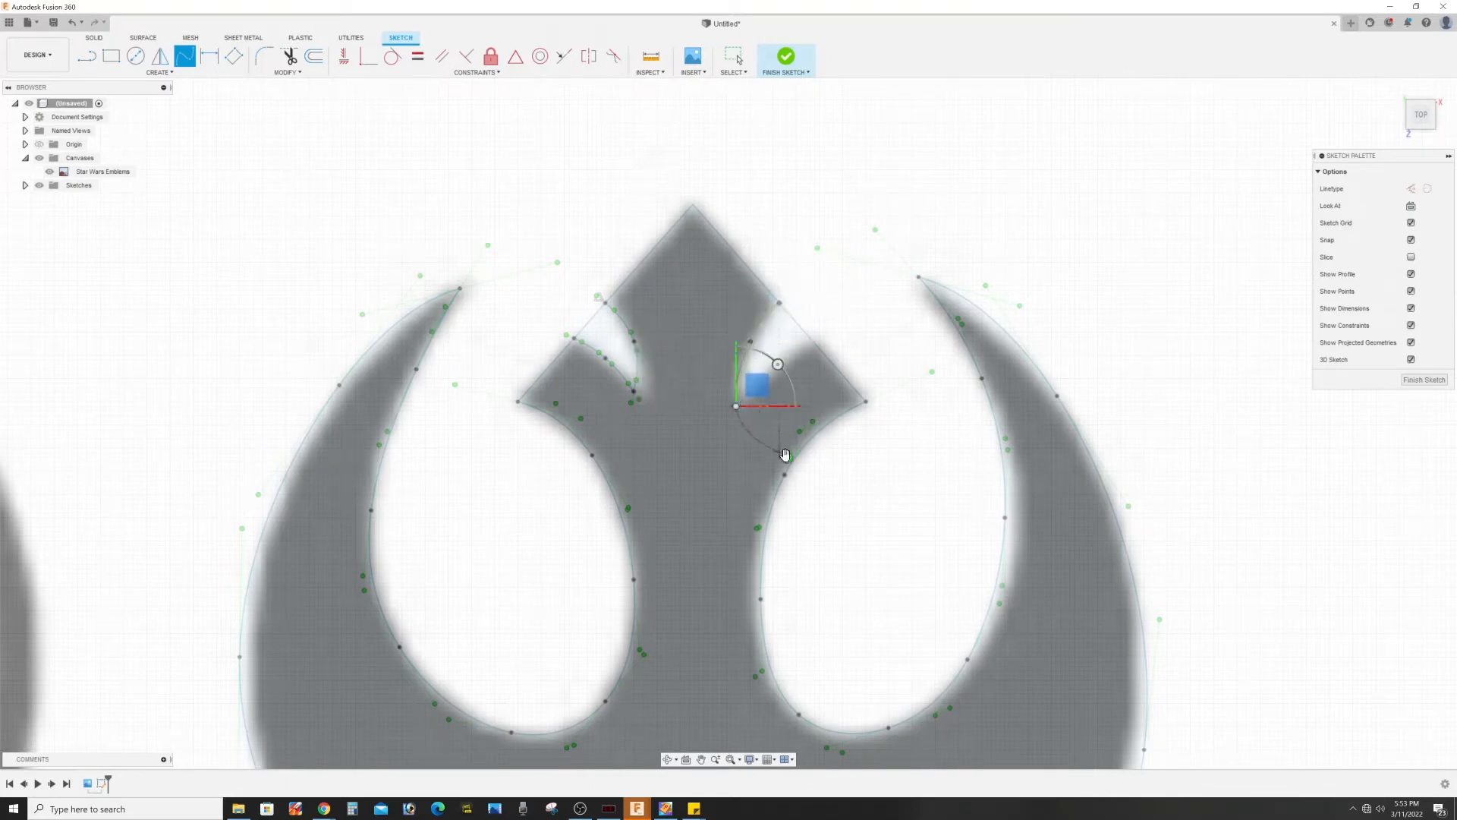
{"action": "left_click_drag", "start_coordinate": [756, 384], "coordinate": [834, 319]}
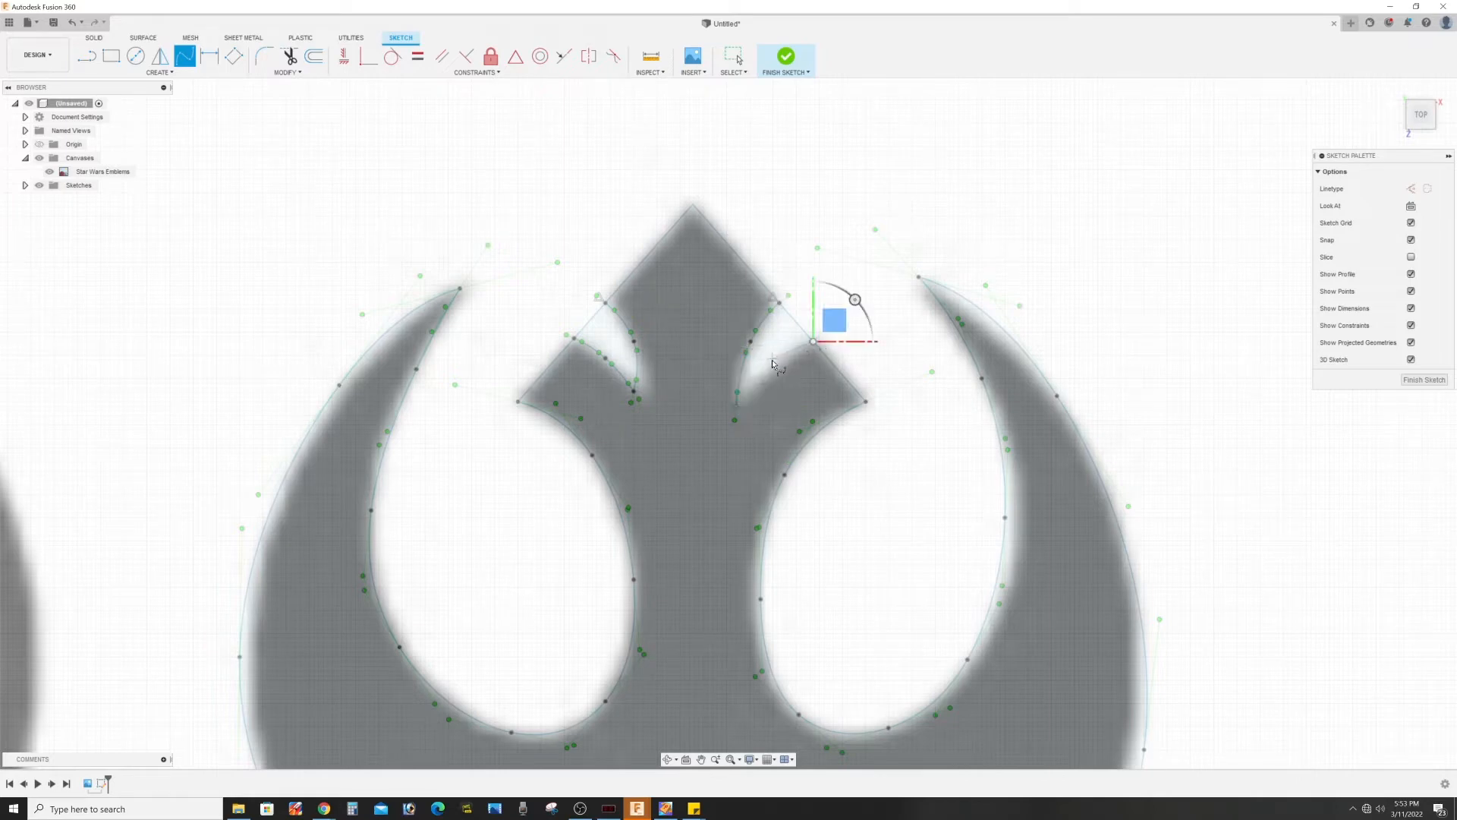
{"action": "left_click_drag", "start_coordinate": [853, 299], "coordinate": [776, 363]}
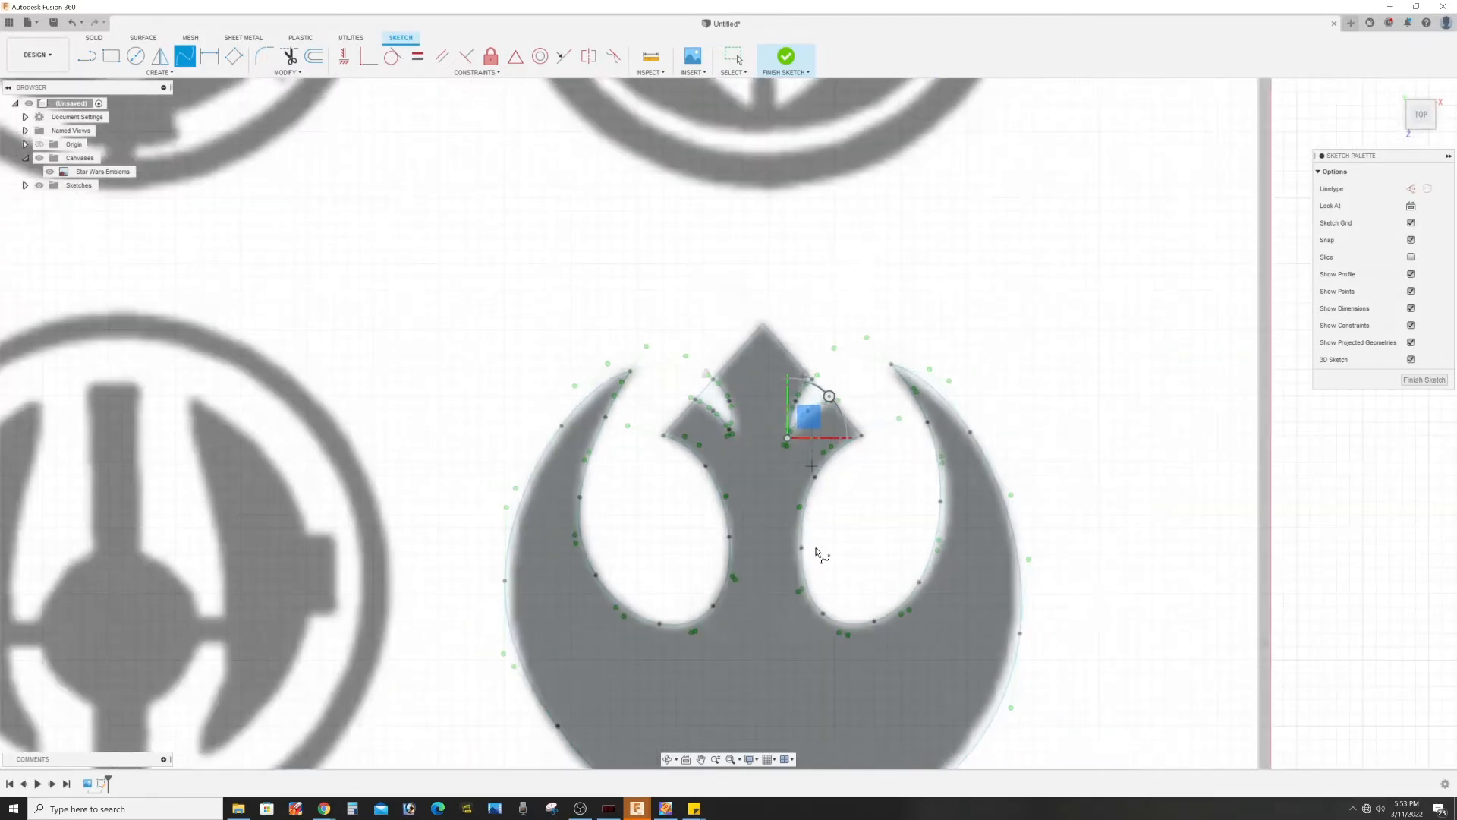
{"action": "mouse_move", "coordinate": [985, 363]}
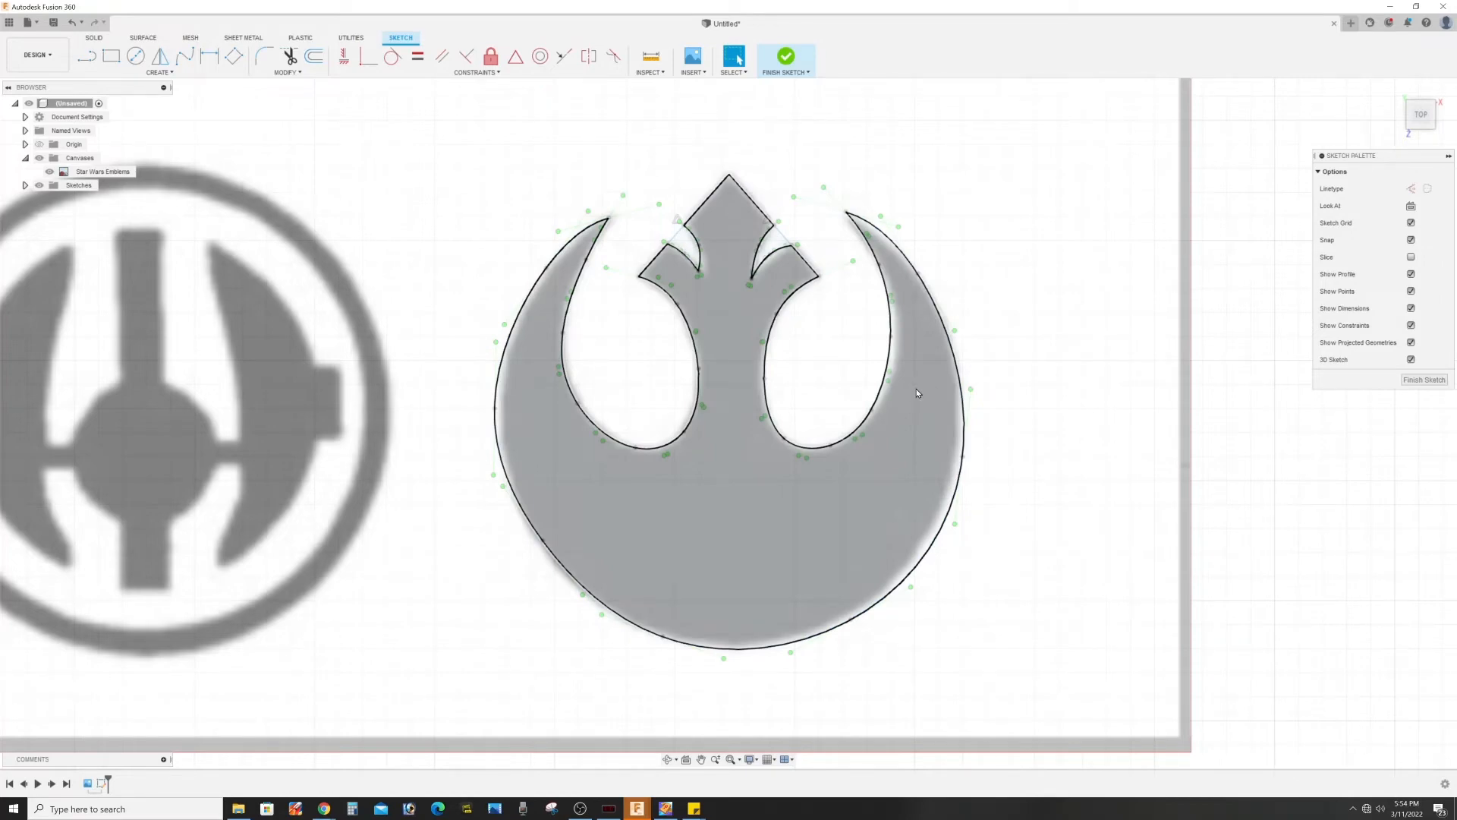
{"action": "mouse_move", "coordinate": [910, 410]}
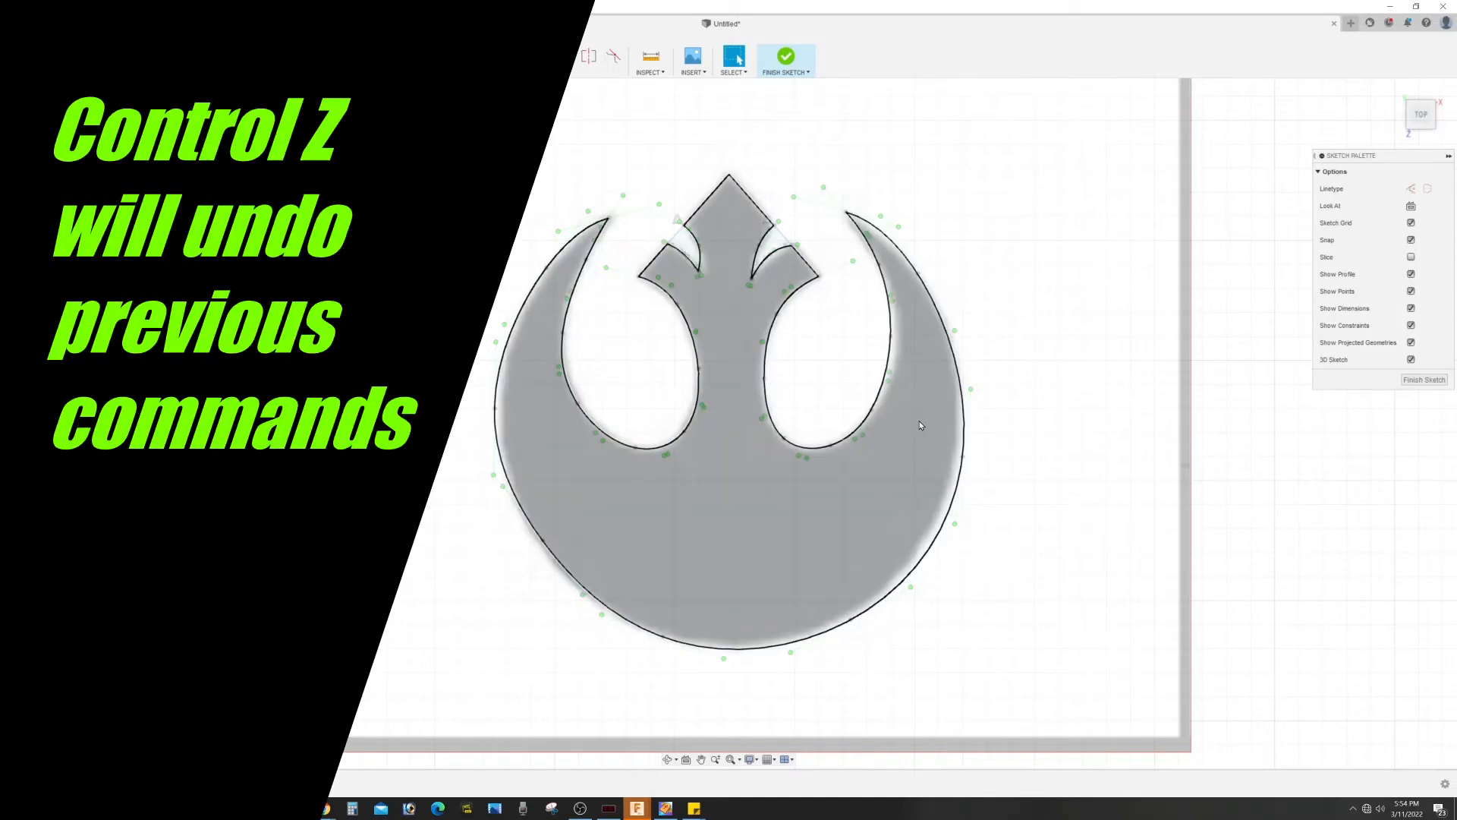
{"action": "mouse_move", "coordinate": [841, 473]}
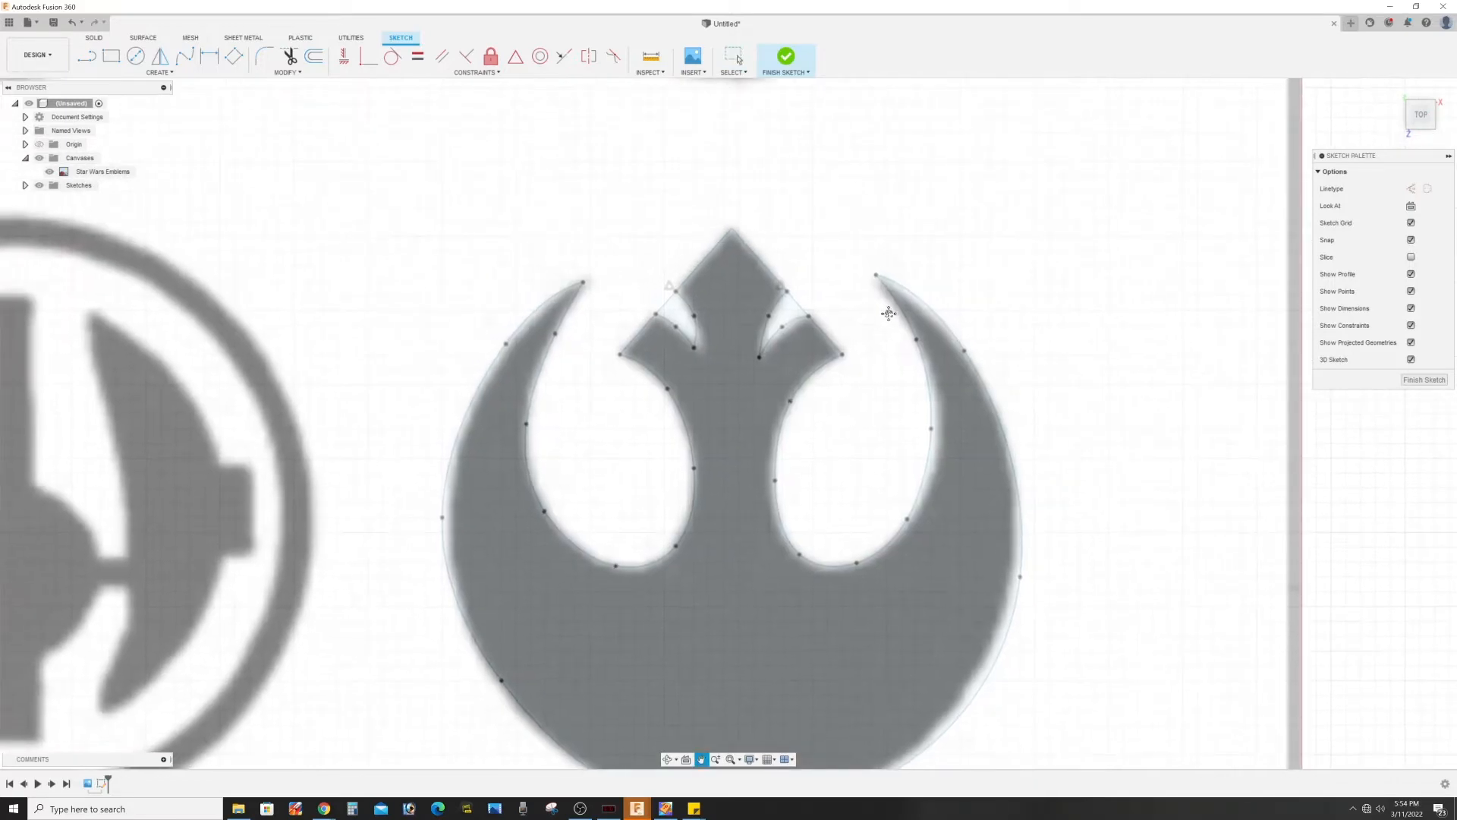
Adjust the outer curve's fit points so the outline hugs the emblem's left edge.
{"action": "left_click", "coordinate": [809, 298]}
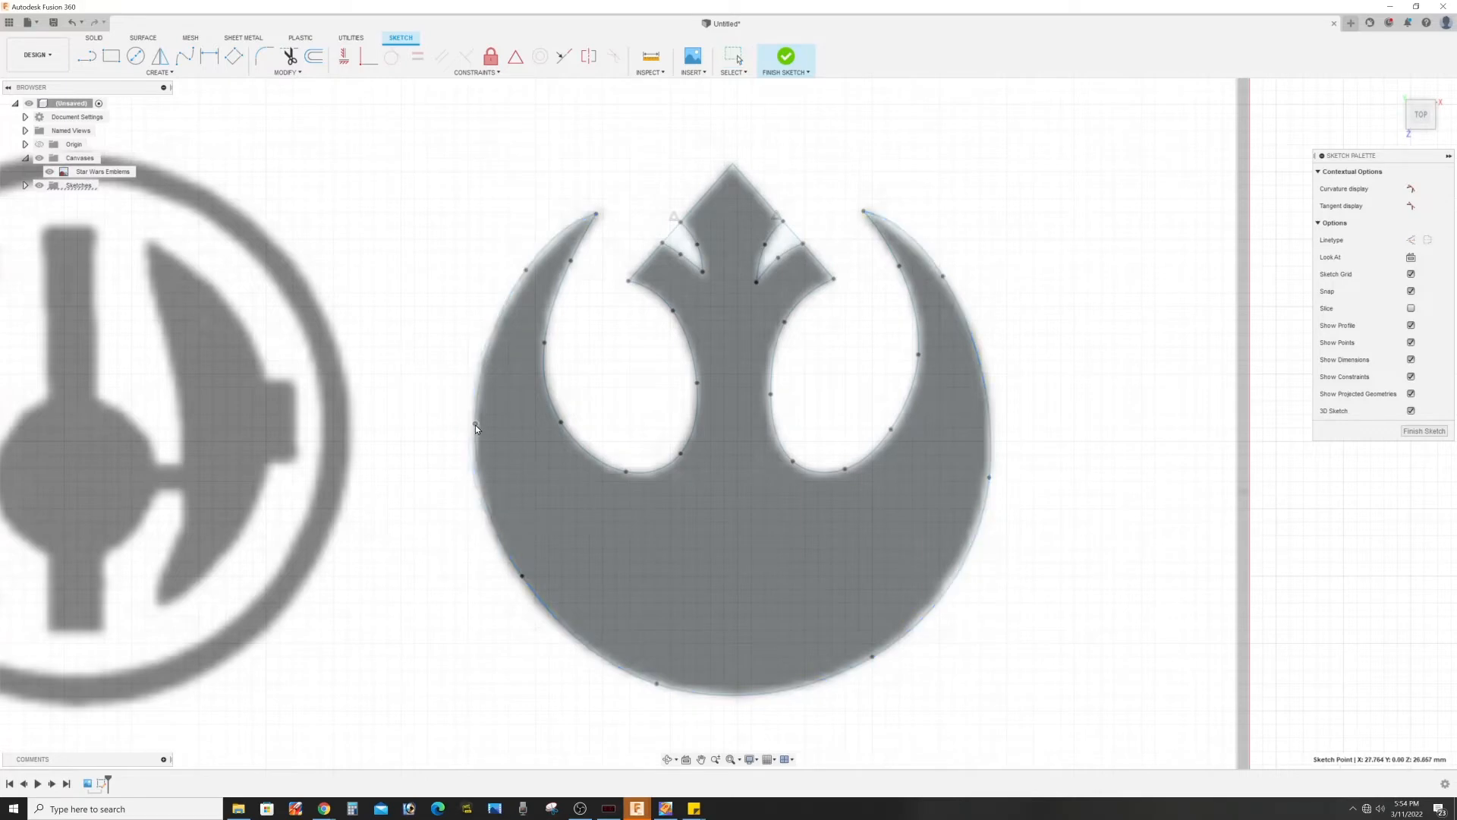
{"action": "left_click", "coordinate": [590, 223]}
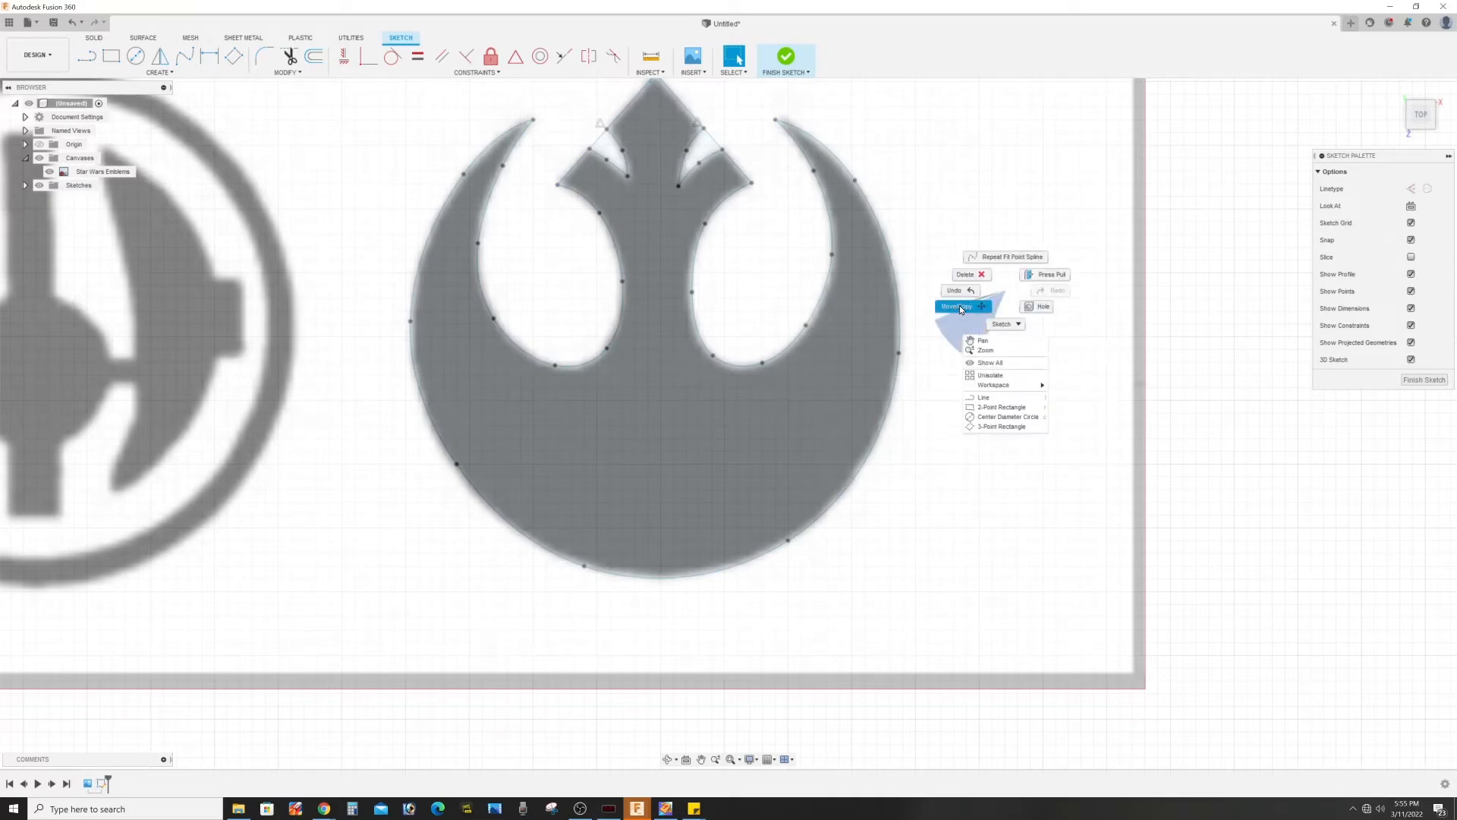
Finish the sketch and select the closed Rebel emblem profile for extrusion.
{"action": "left_click", "coordinate": [852, 366]}
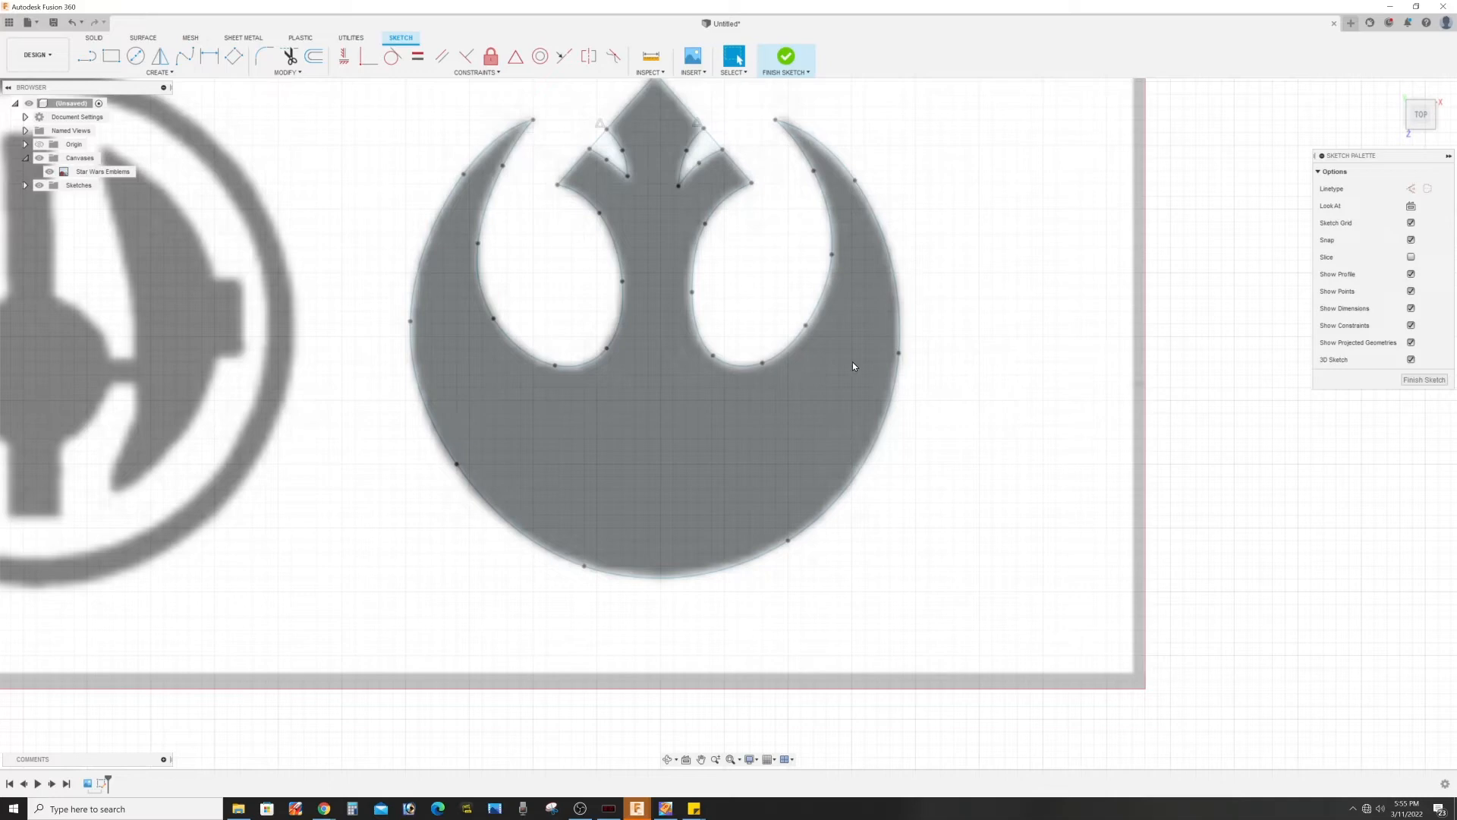
{"action": "mouse_move", "coordinate": [748, 437]}
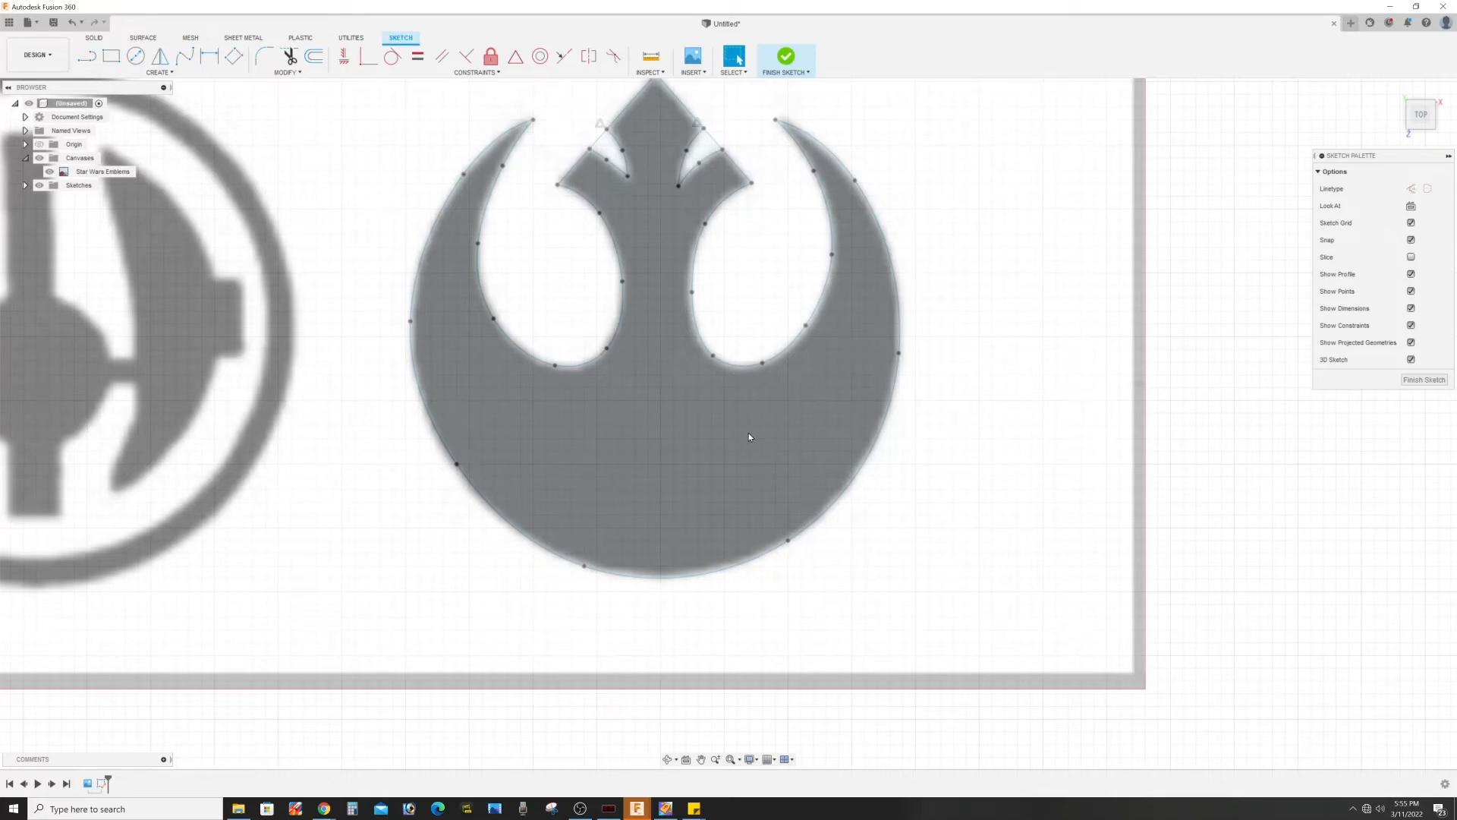
{"action": "left_click", "coordinate": [748, 437]}
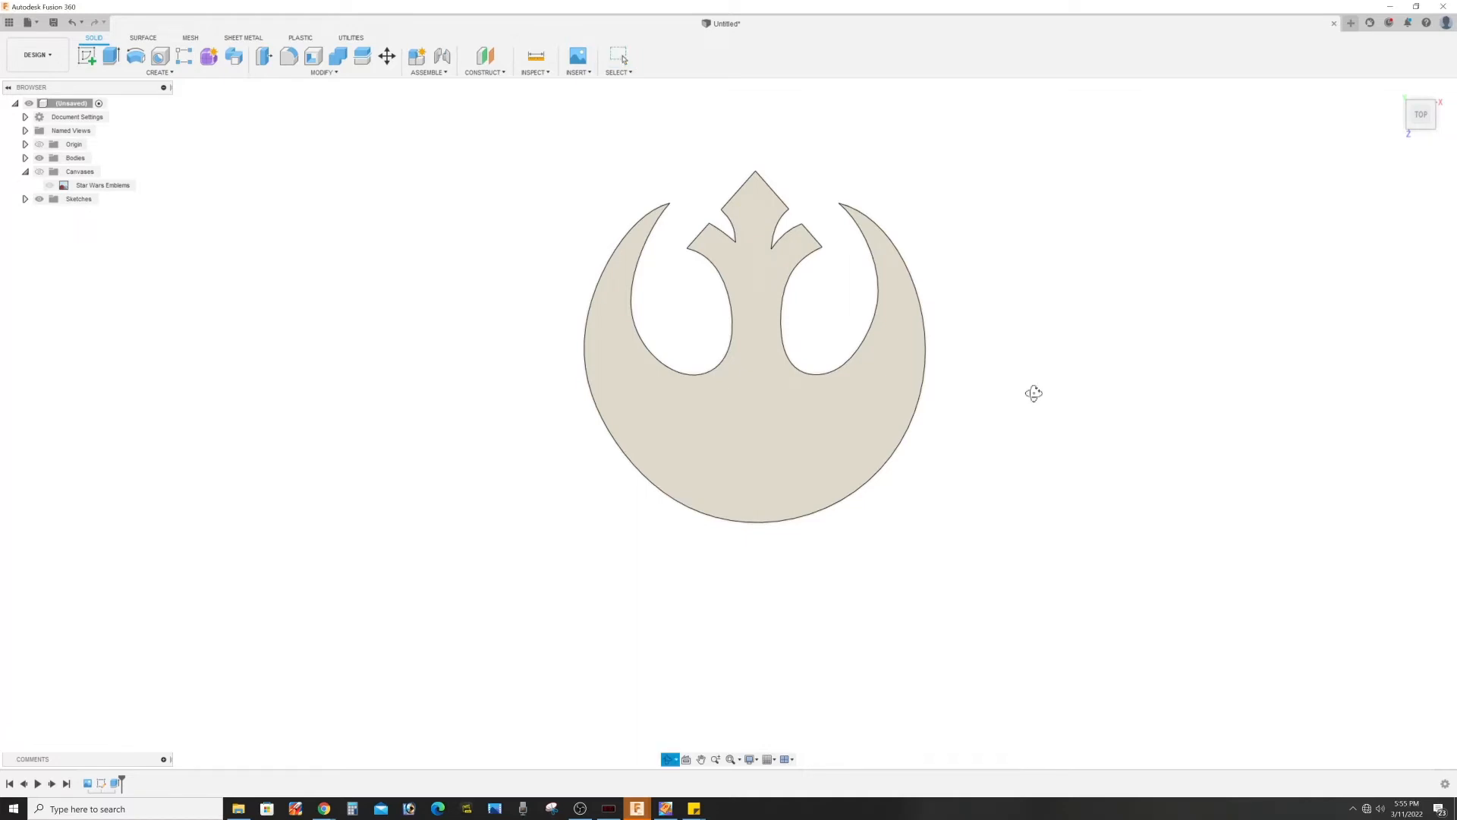
{"action": "left_click_drag", "start_coordinate": [1034, 392], "coordinate": [1069, 301]}
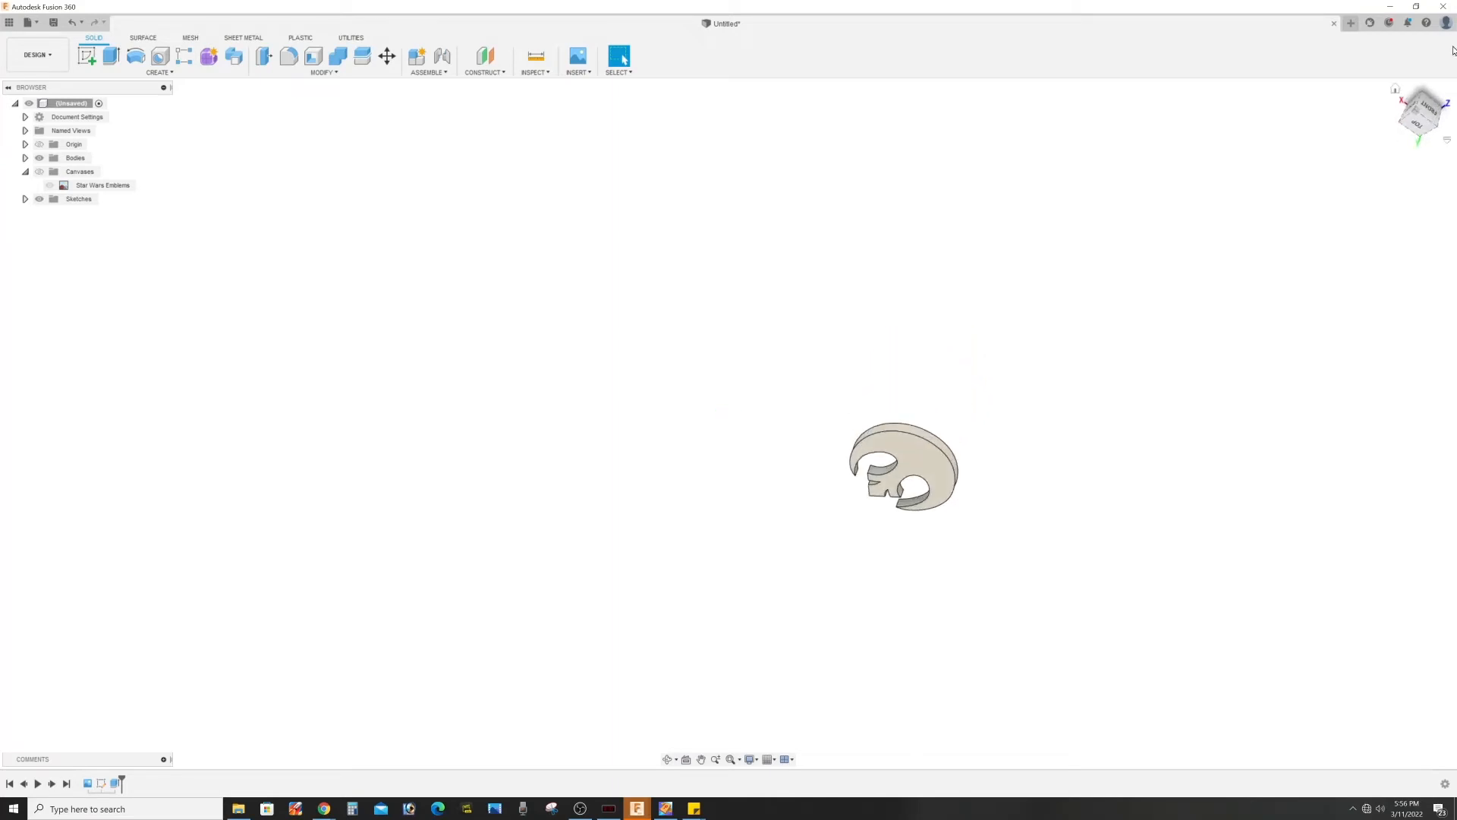
{"action": "left_click_drag", "start_coordinate": [902, 464], "coordinate": [864, 557]}
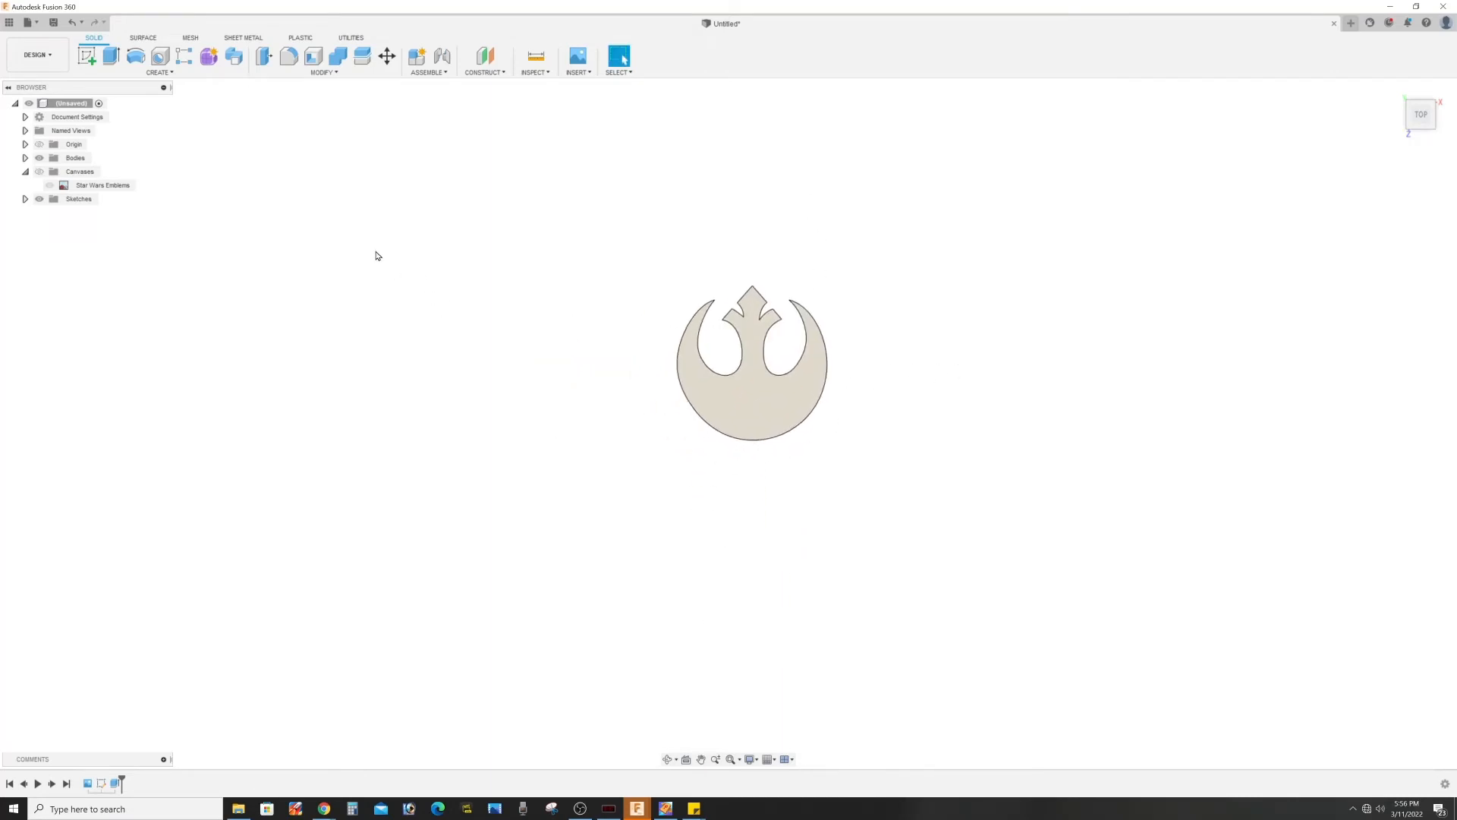
{"action": "left_click", "coordinate": [48, 185]}
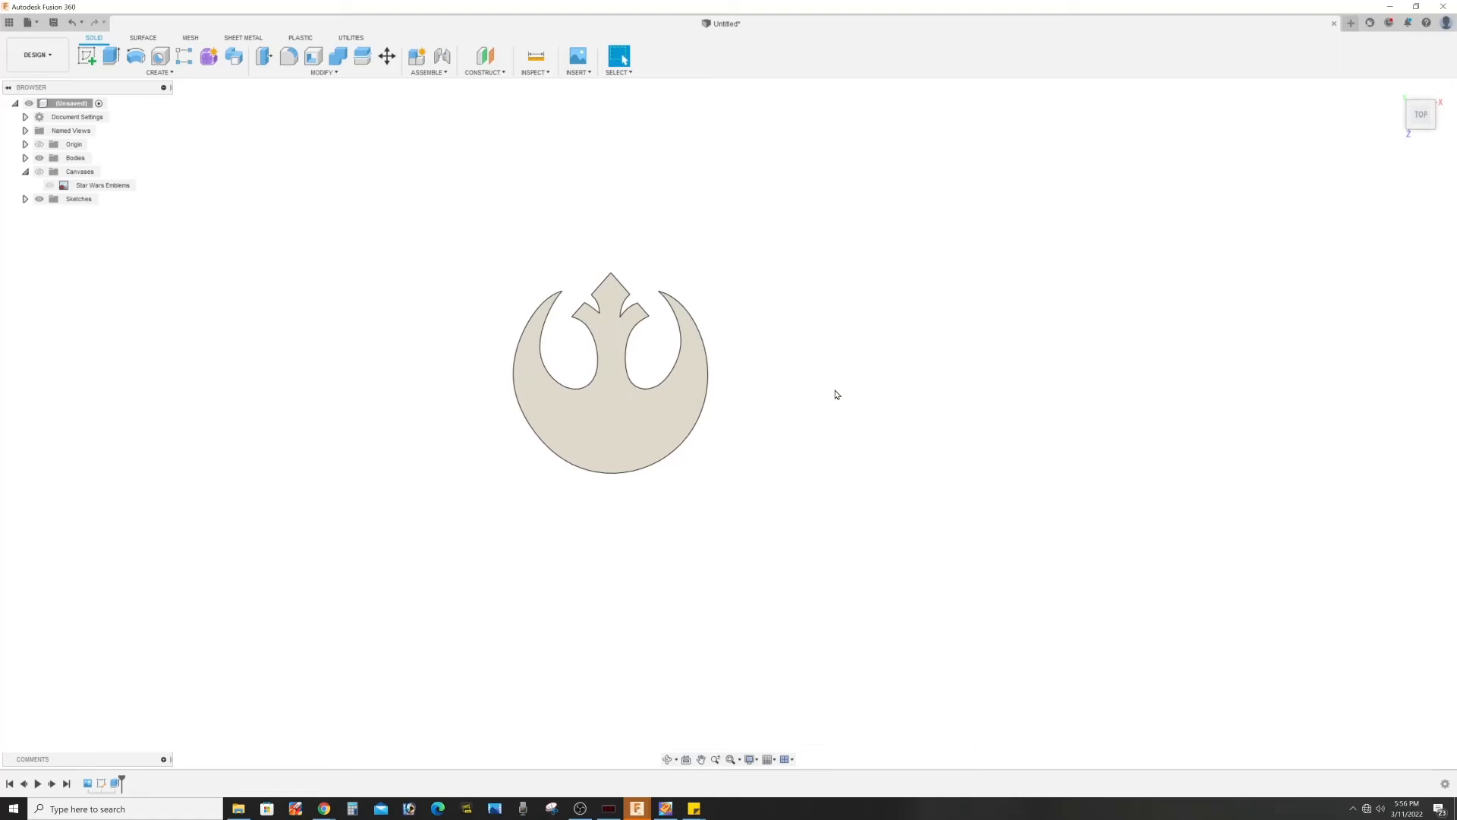
{"action": "mouse_move", "coordinate": [827, 380]}
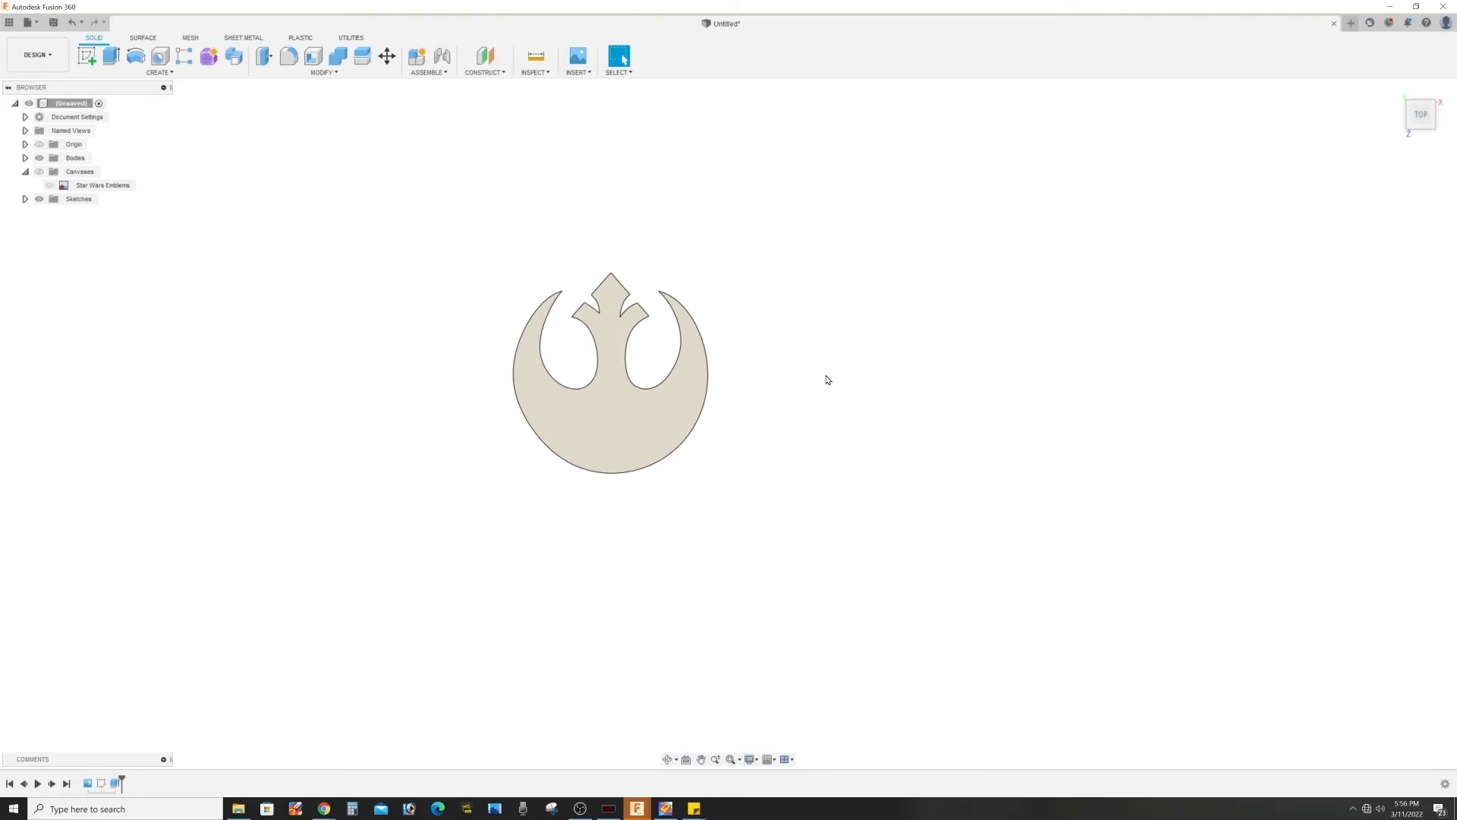
{"action": "mouse_move", "coordinate": [610, 218]}
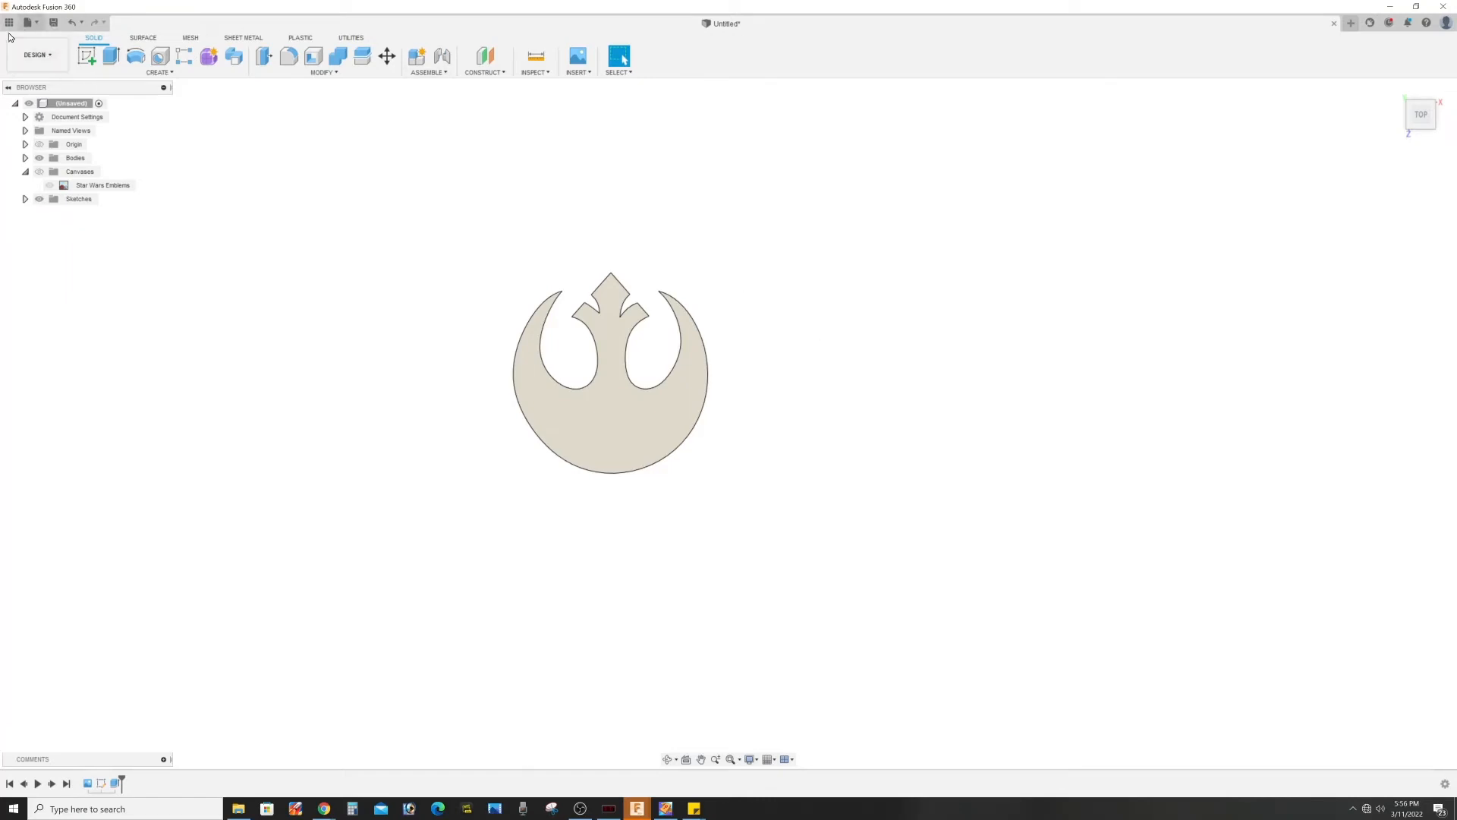
{"action": "left_click", "coordinate": [36, 54]}
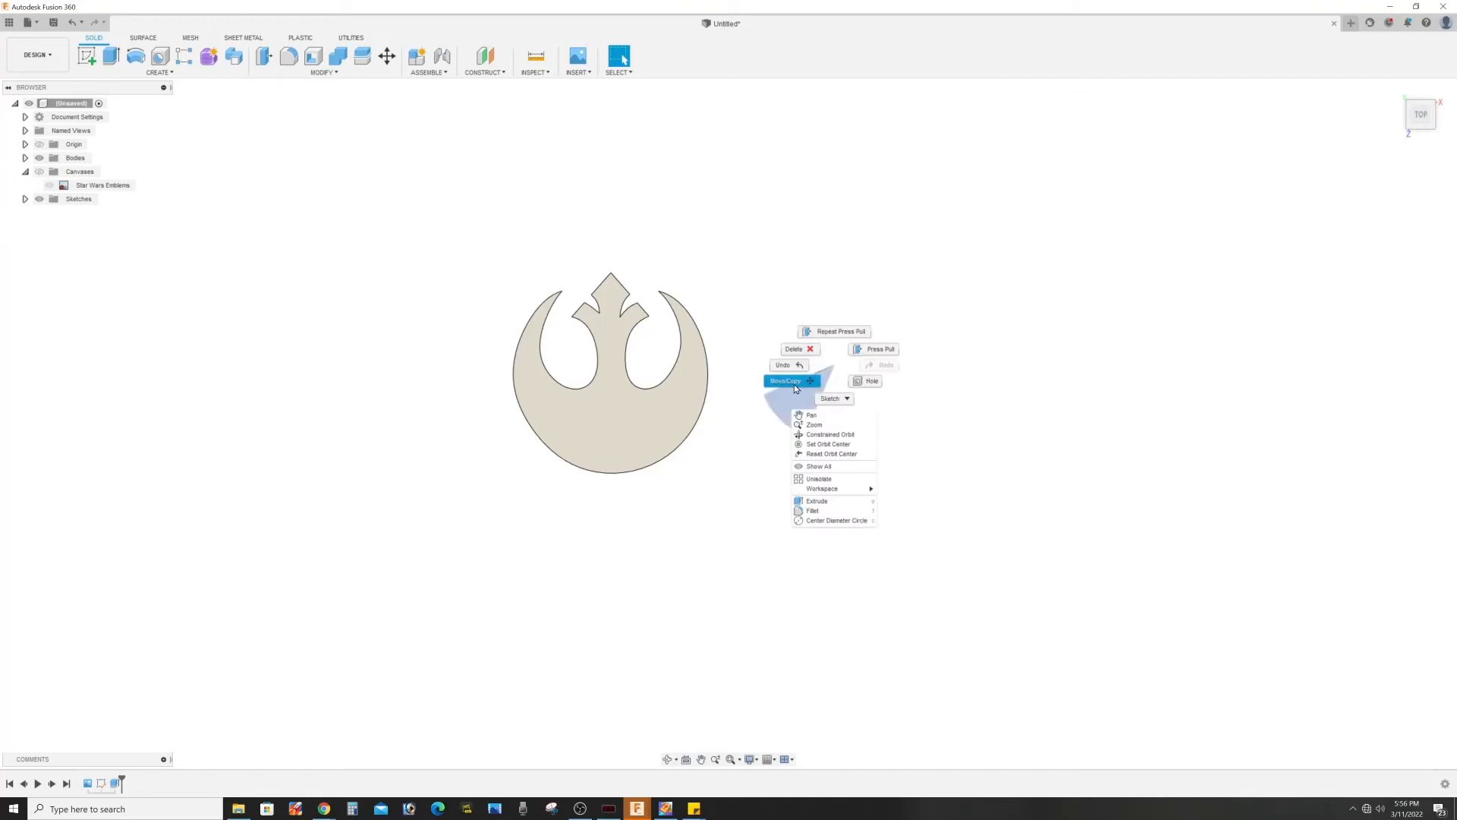
Move Body1 with the manipulator, shifting it about −2.8 mm in Y and −7.0 mm in Z.
{"action": "left_click", "coordinate": [784, 381]}
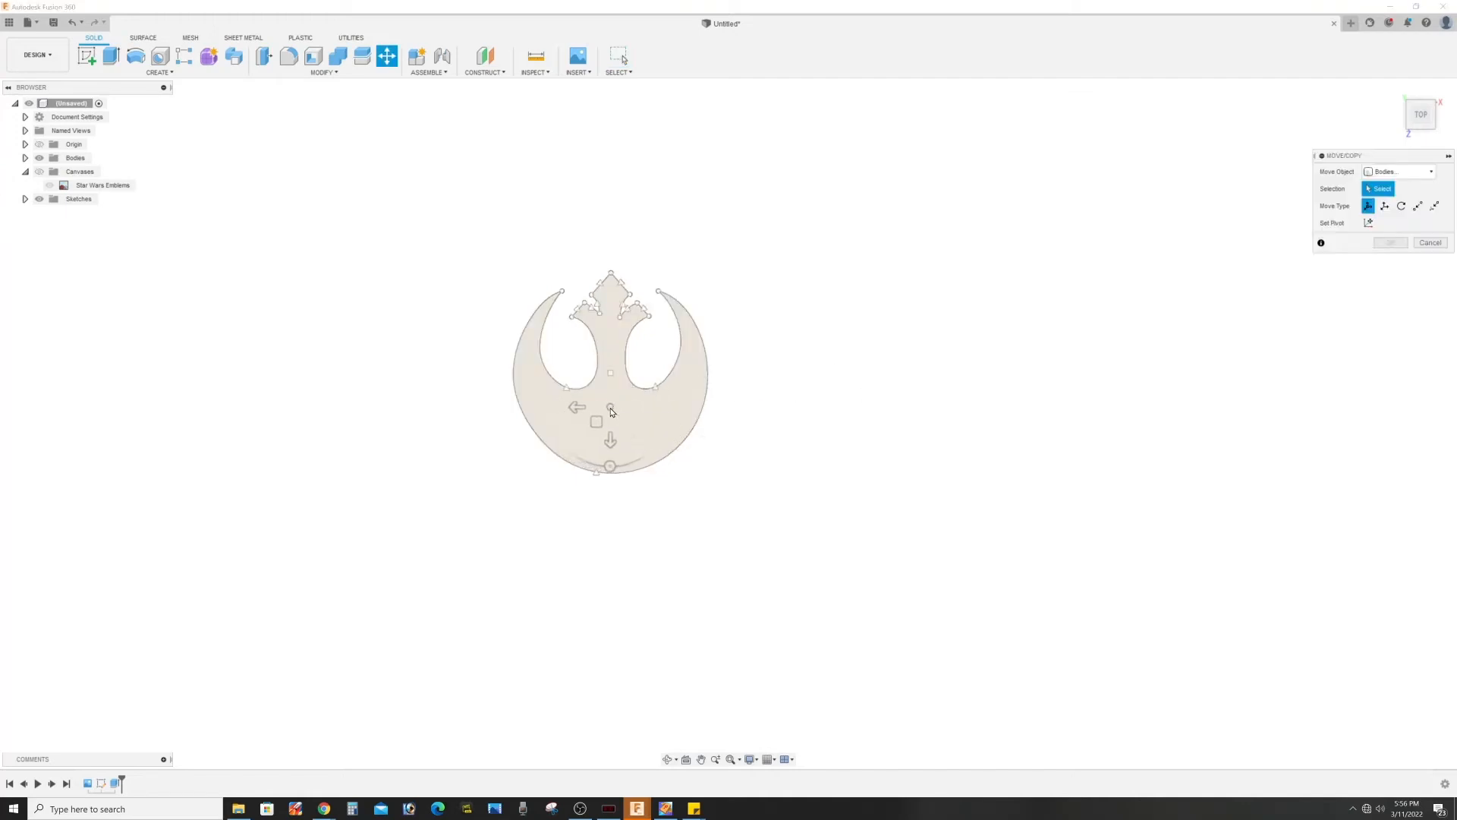
{"action": "mouse_move", "coordinate": [611, 410]}
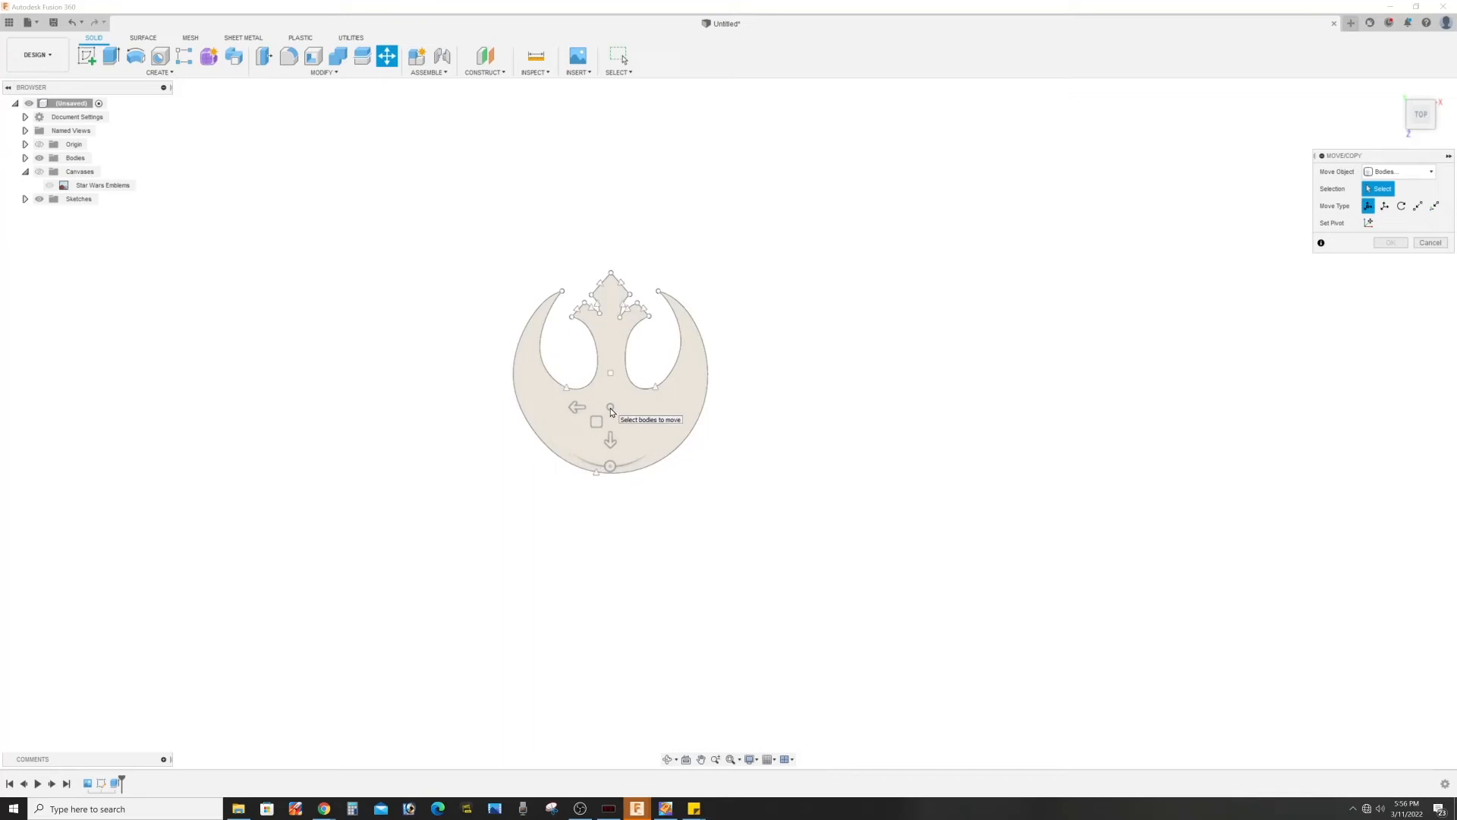
{"action": "left_click", "coordinate": [609, 372]}
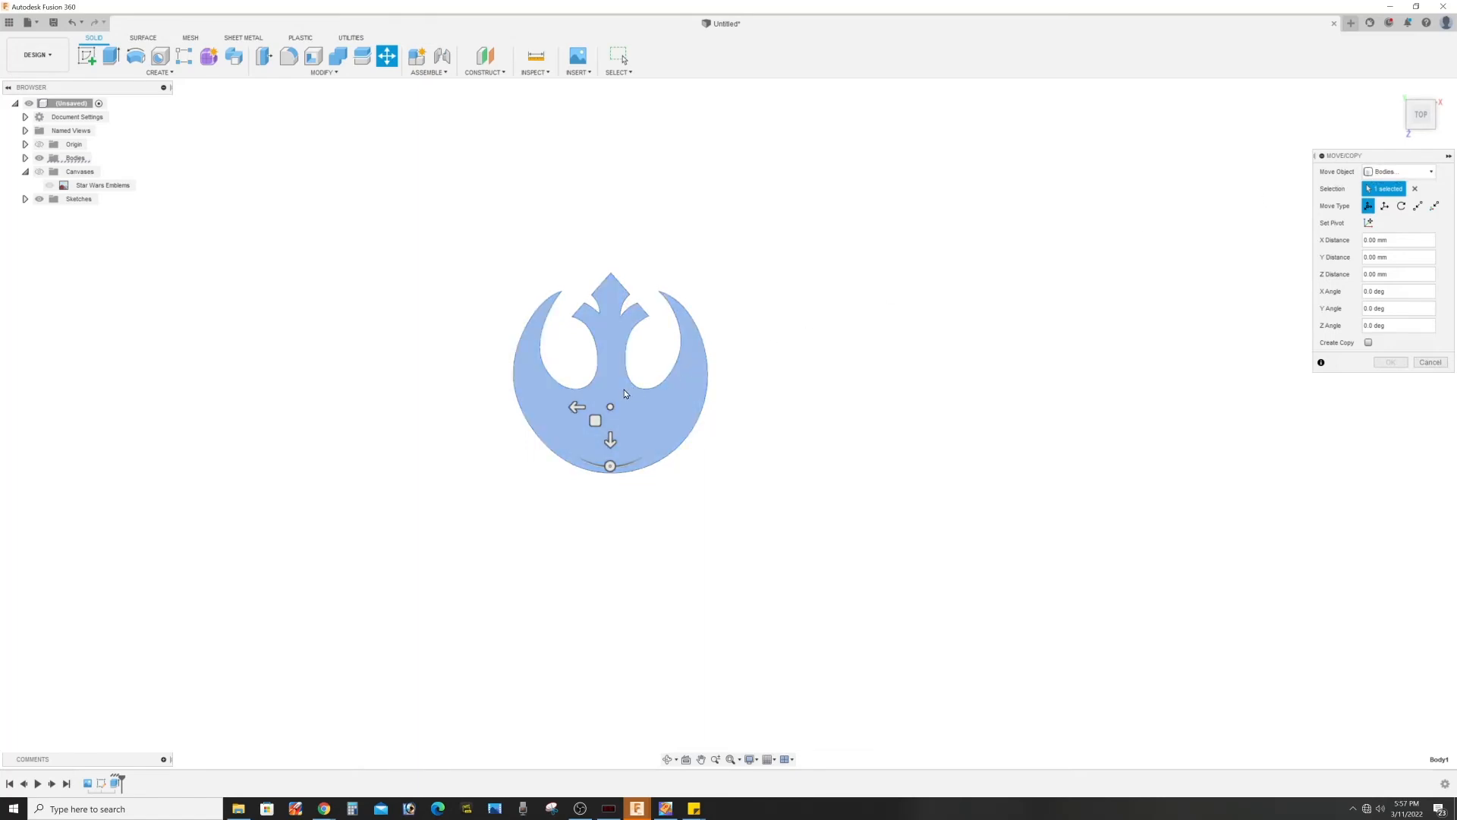
{"action": "mouse_move", "coordinate": [582, 403]}
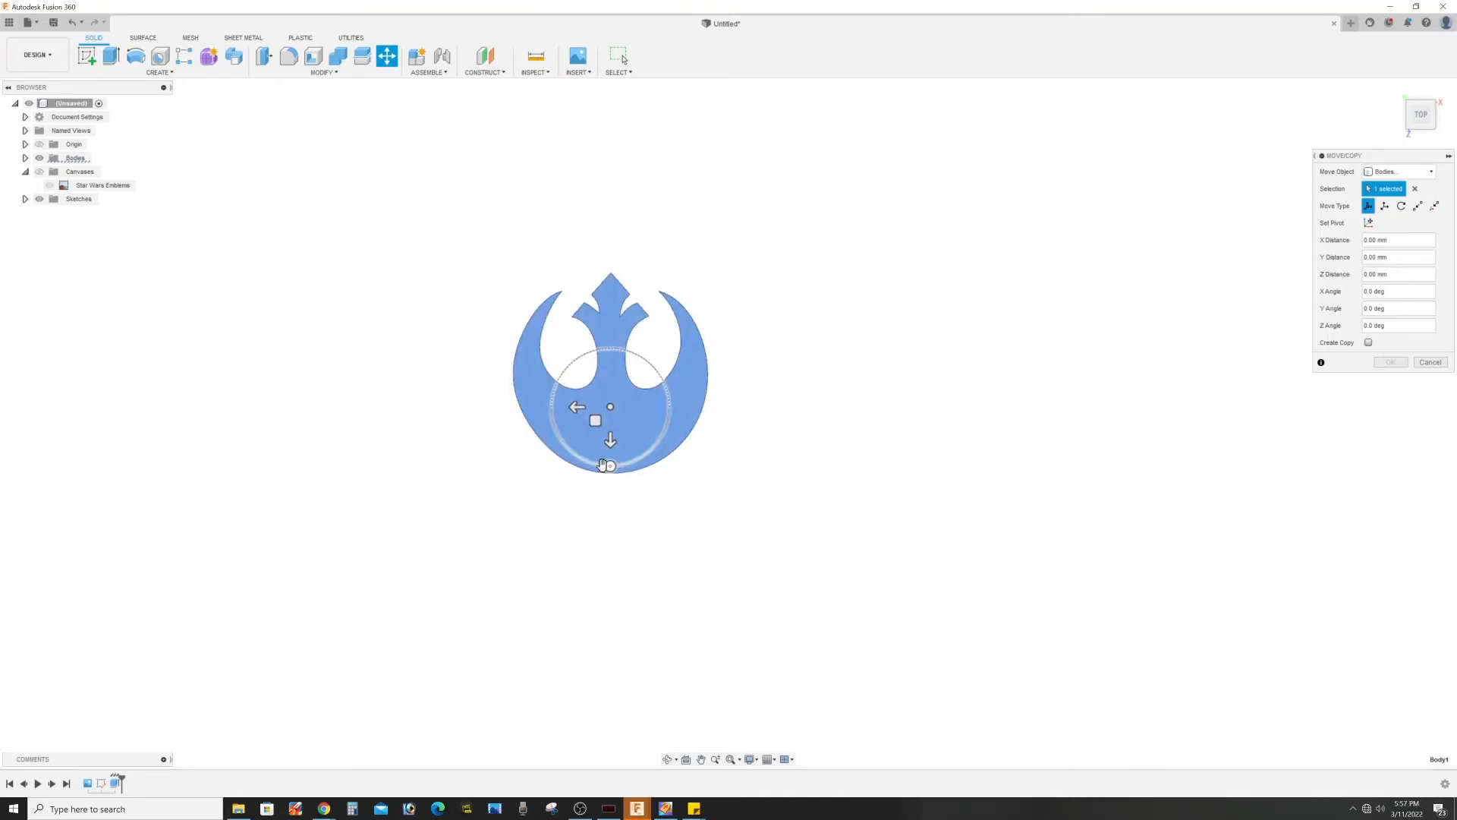
{"action": "left_click_drag", "start_coordinate": [610, 464], "coordinate": [618, 466]}
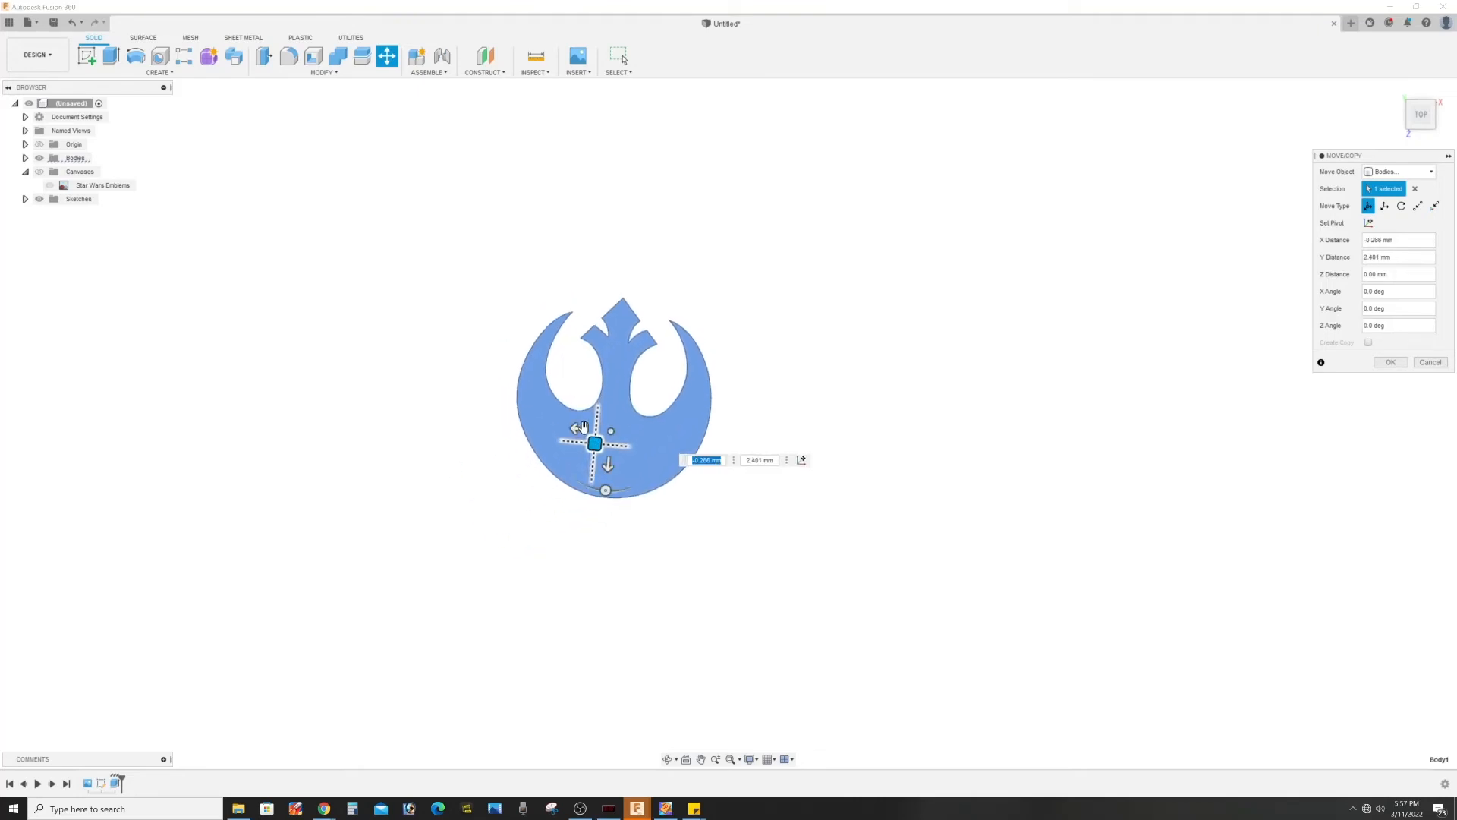
{"action": "left_click_drag", "start_coordinate": [595, 443], "coordinate": [837, 451]}
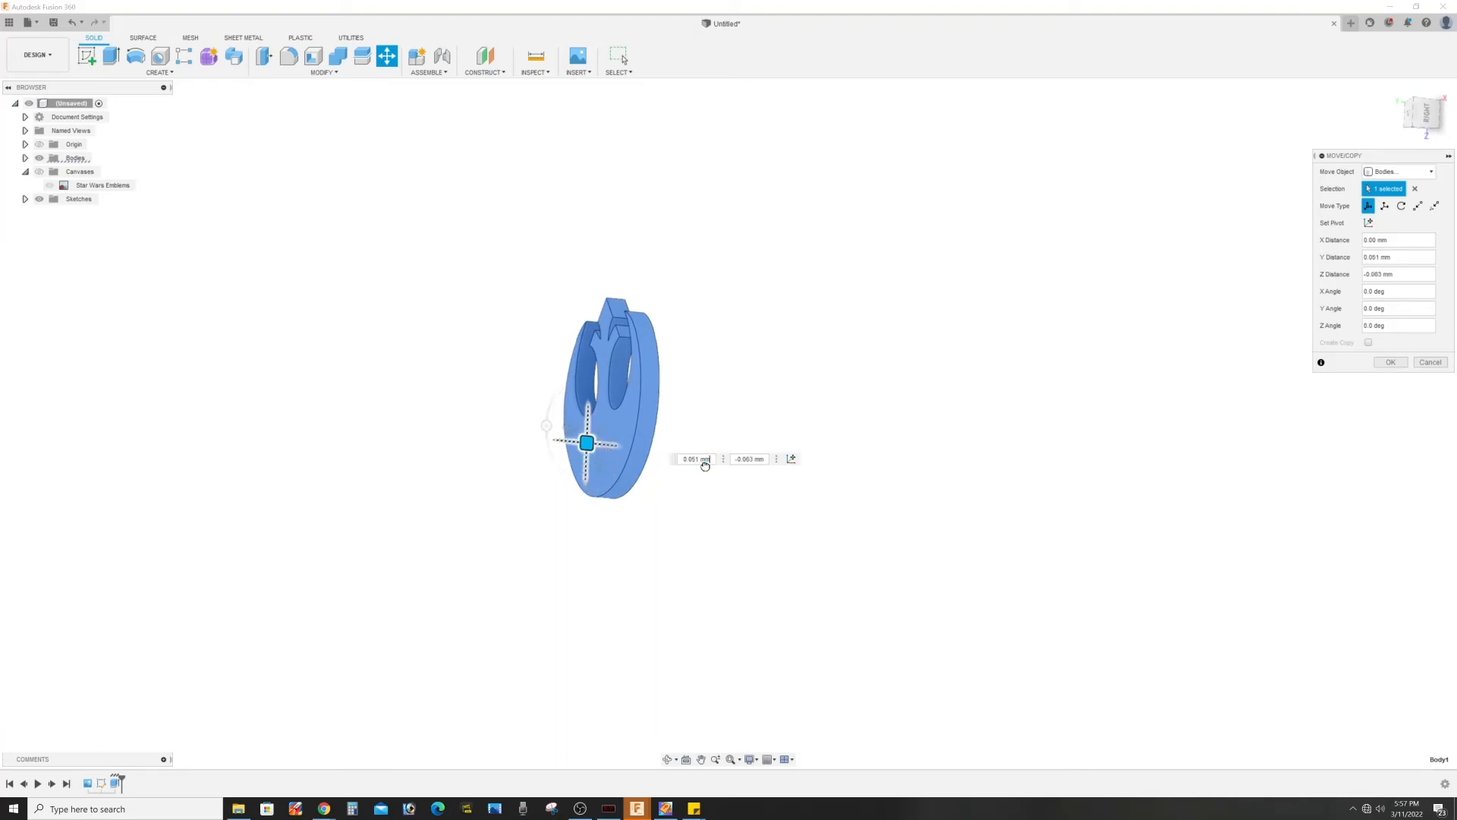
{"action": "left_click_drag", "start_coordinate": [586, 441], "coordinate": [565, 382]}
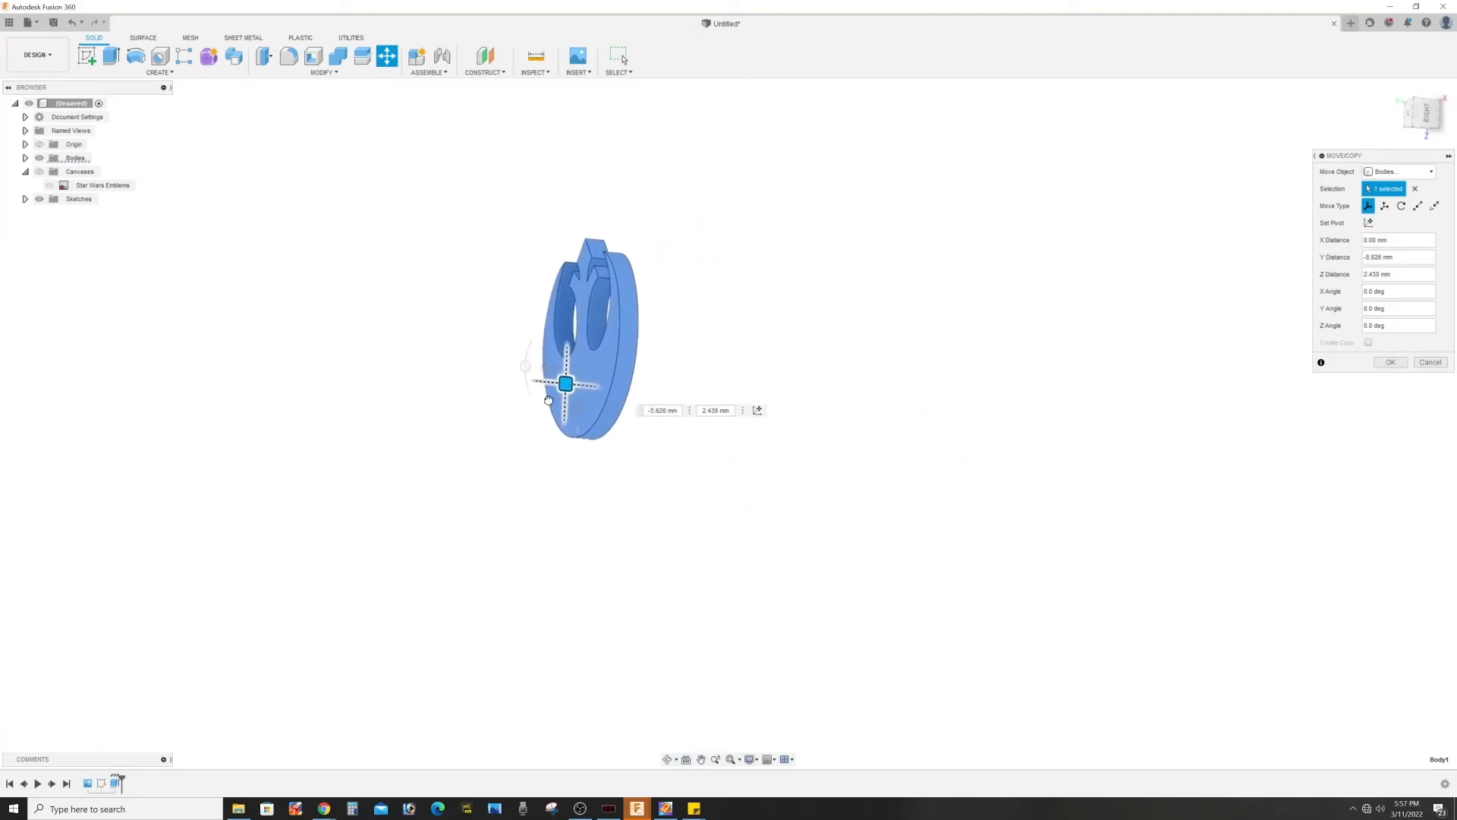
{"action": "left_click_drag", "start_coordinate": [565, 383], "coordinate": [661, 420]}
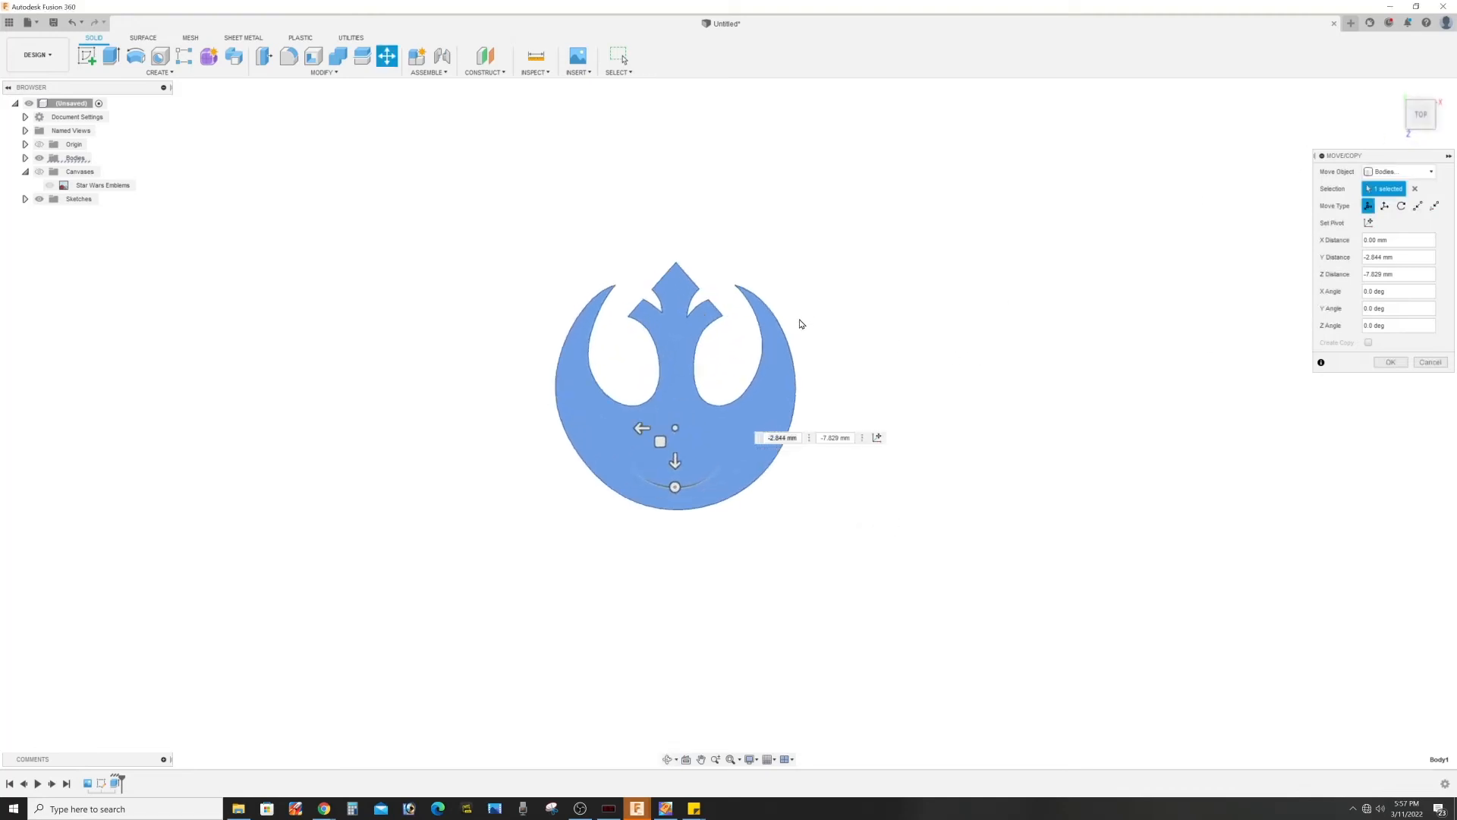
{"action": "mouse_move", "coordinate": [710, 437]}
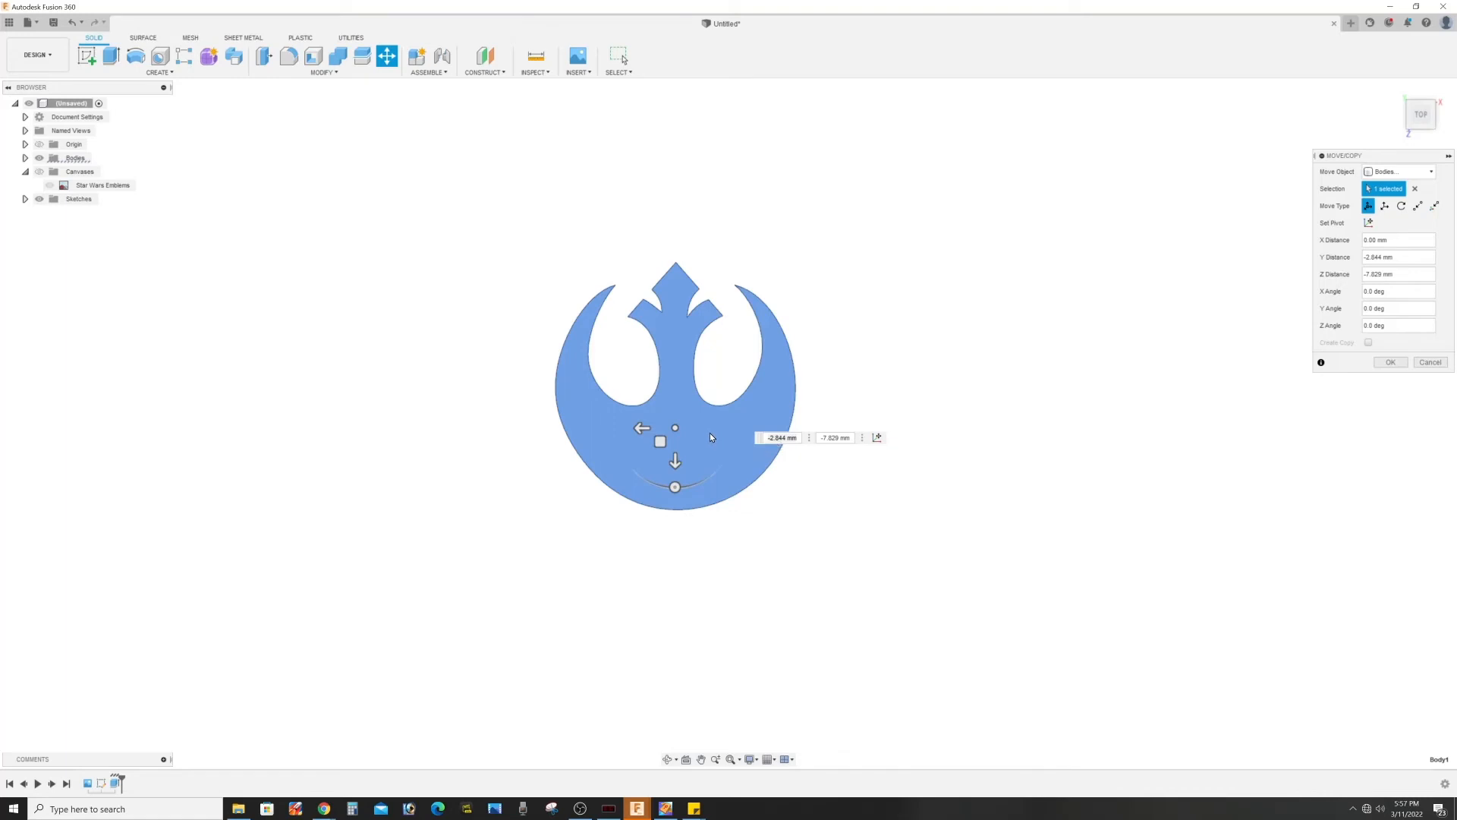
{"action": "mouse_move", "coordinate": [735, 382]}
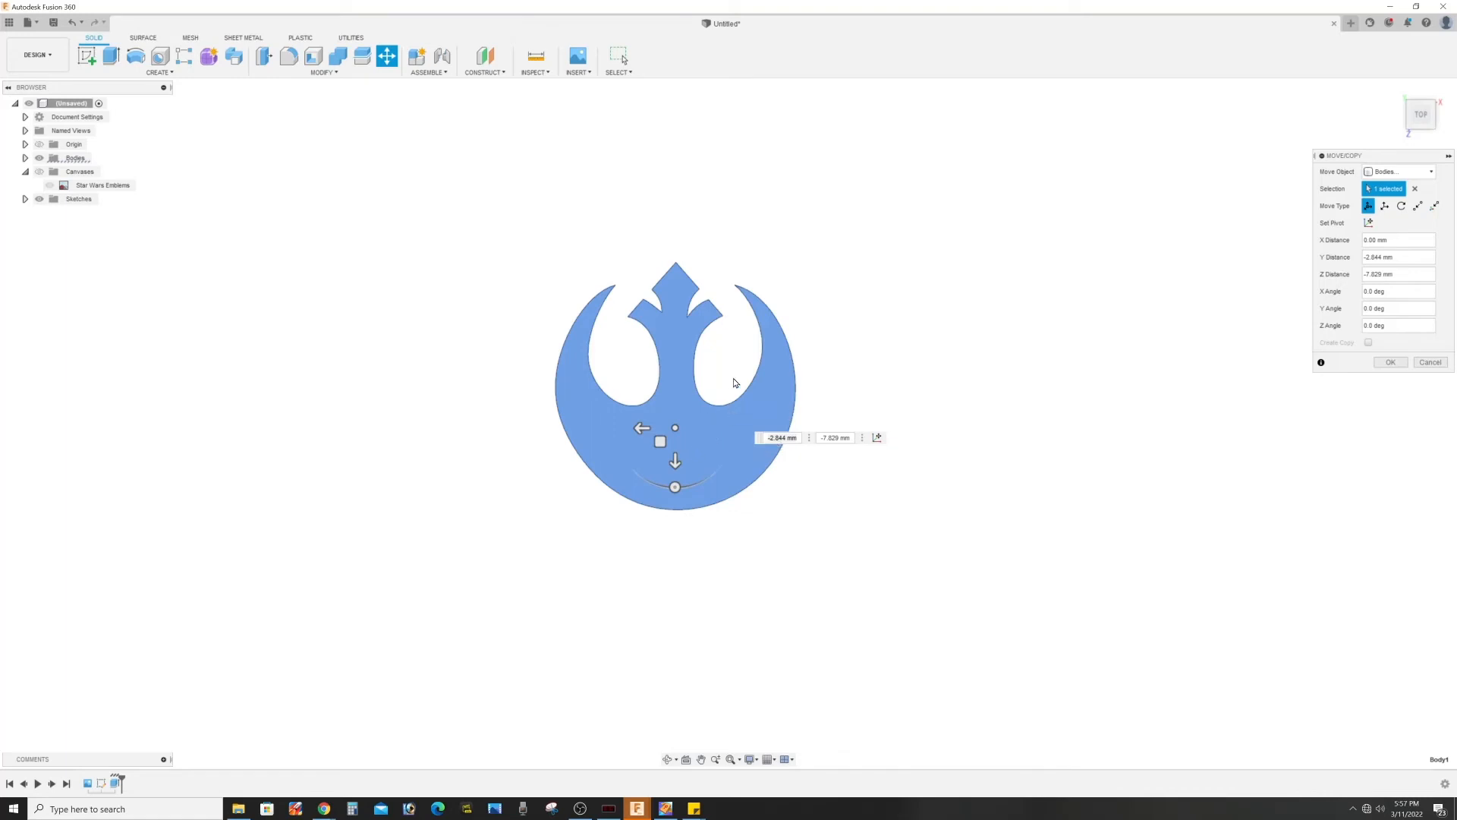
{"action": "mouse_move", "coordinate": [690, 354]}
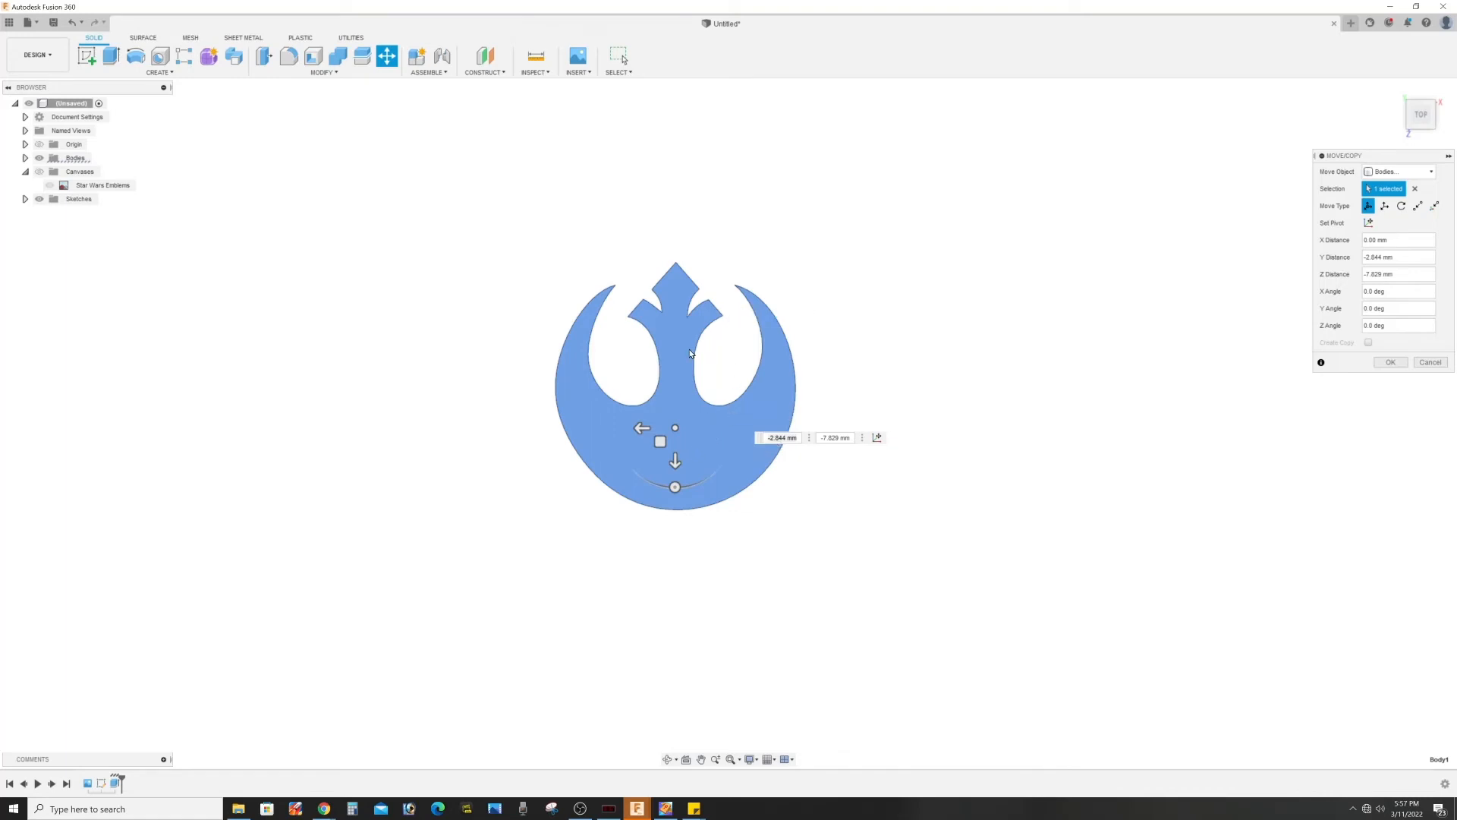
{"action": "mouse_move", "coordinate": [689, 354]}
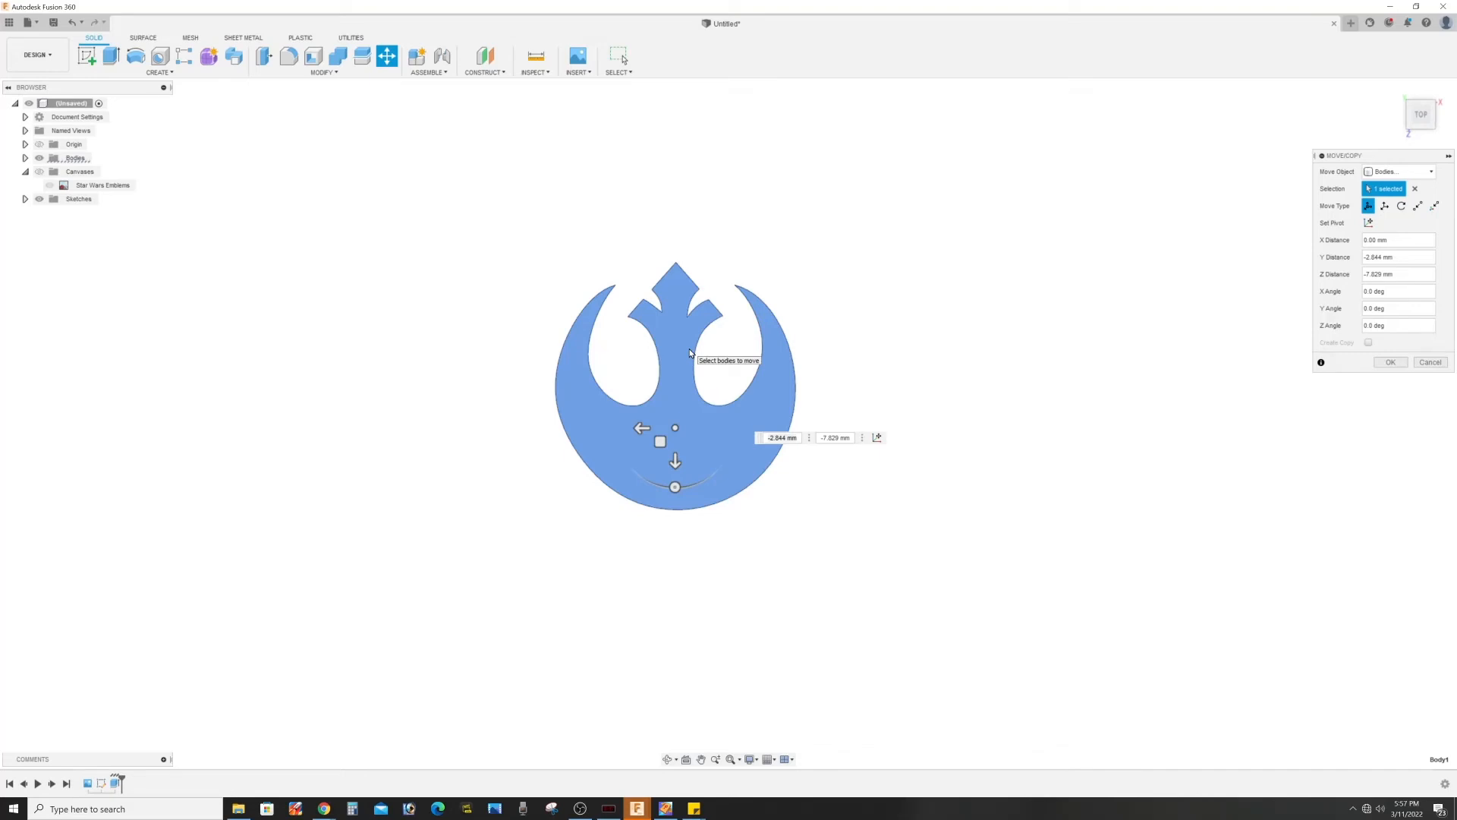
{"action": "mouse_move", "coordinate": [1235, 419]}
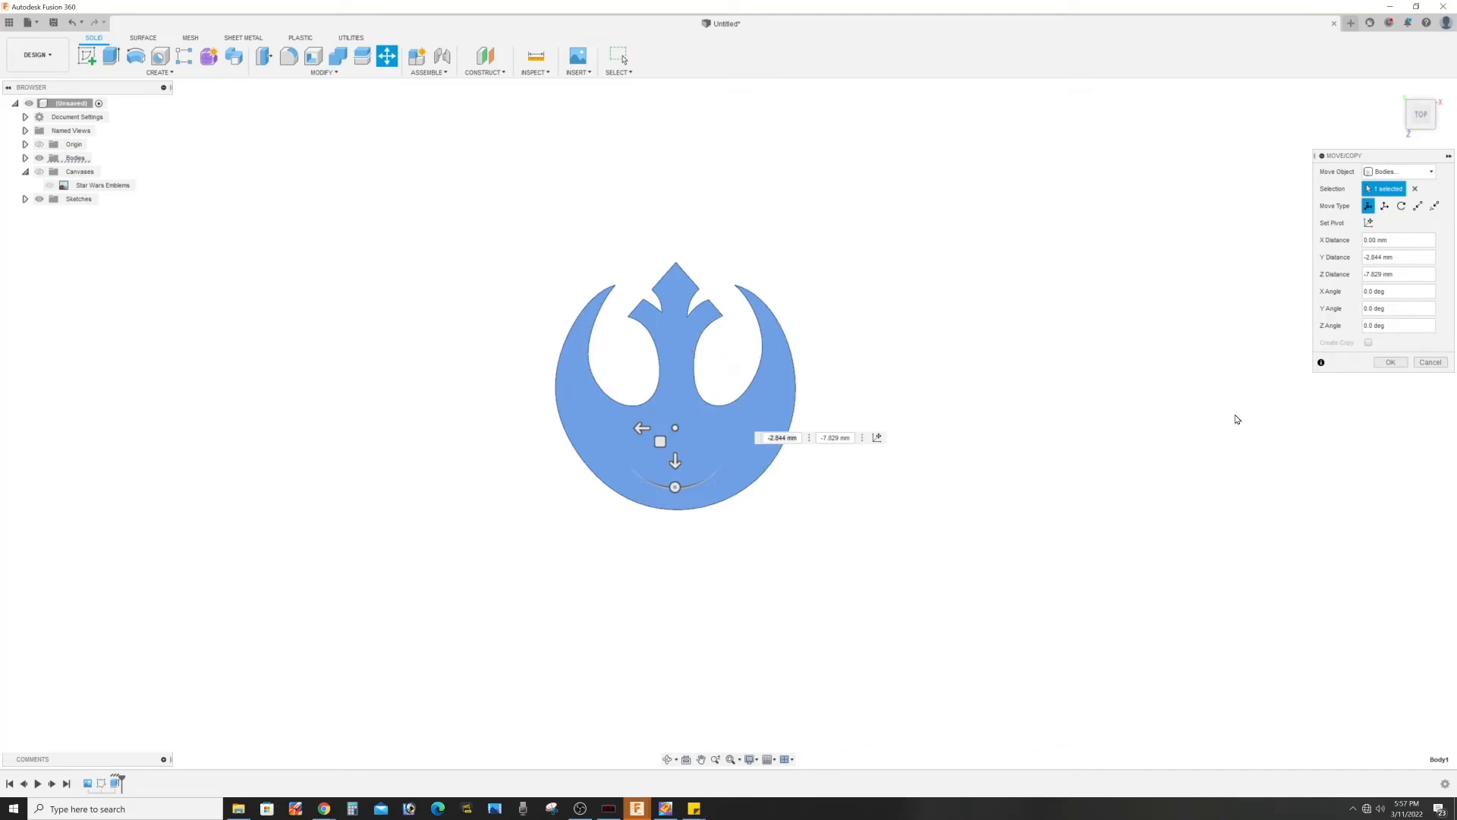
{"action": "mouse_move", "coordinate": [934, 395]}
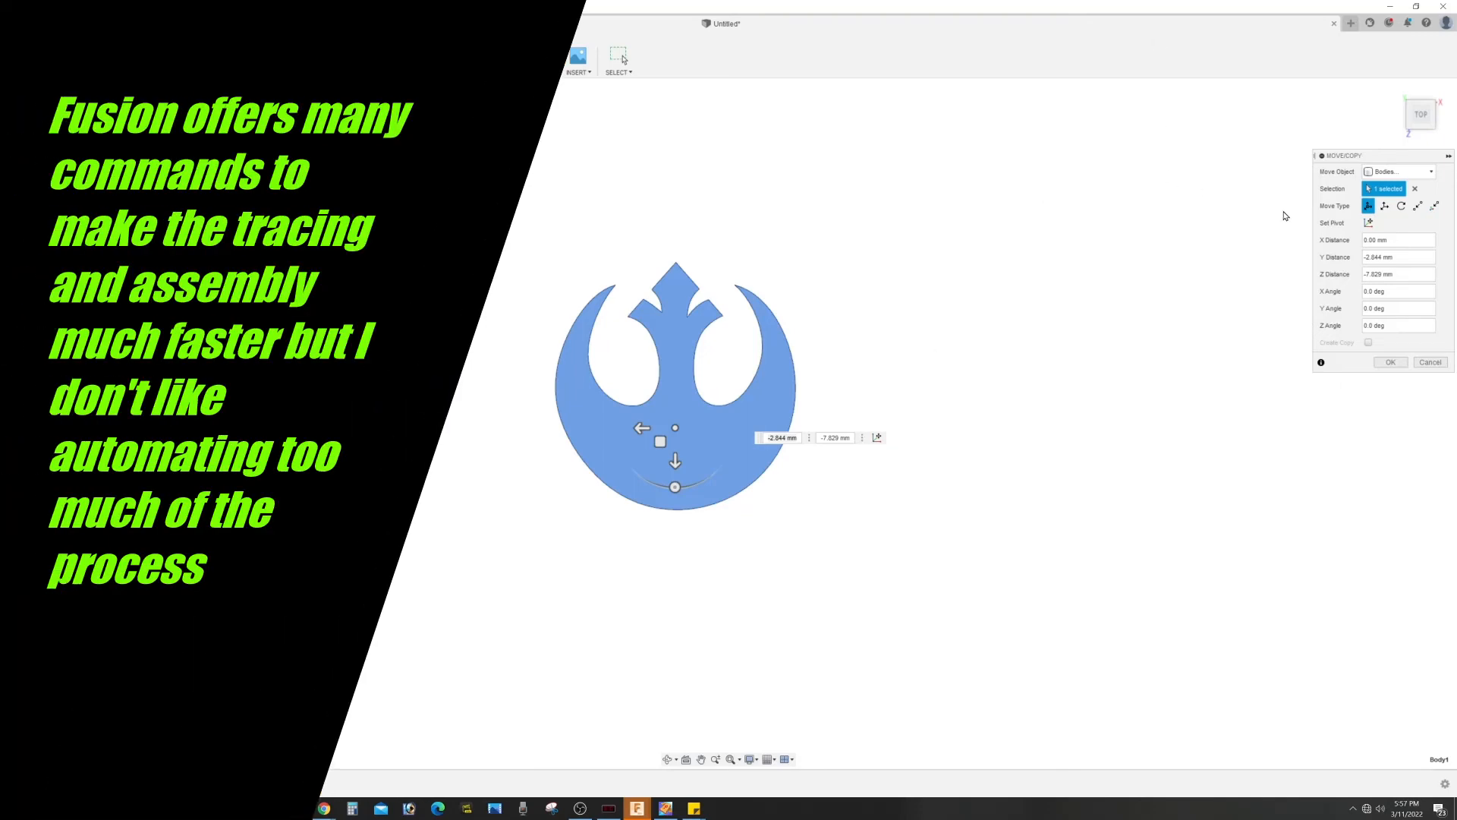
{"action": "mouse_move", "coordinate": [1434, 205]}
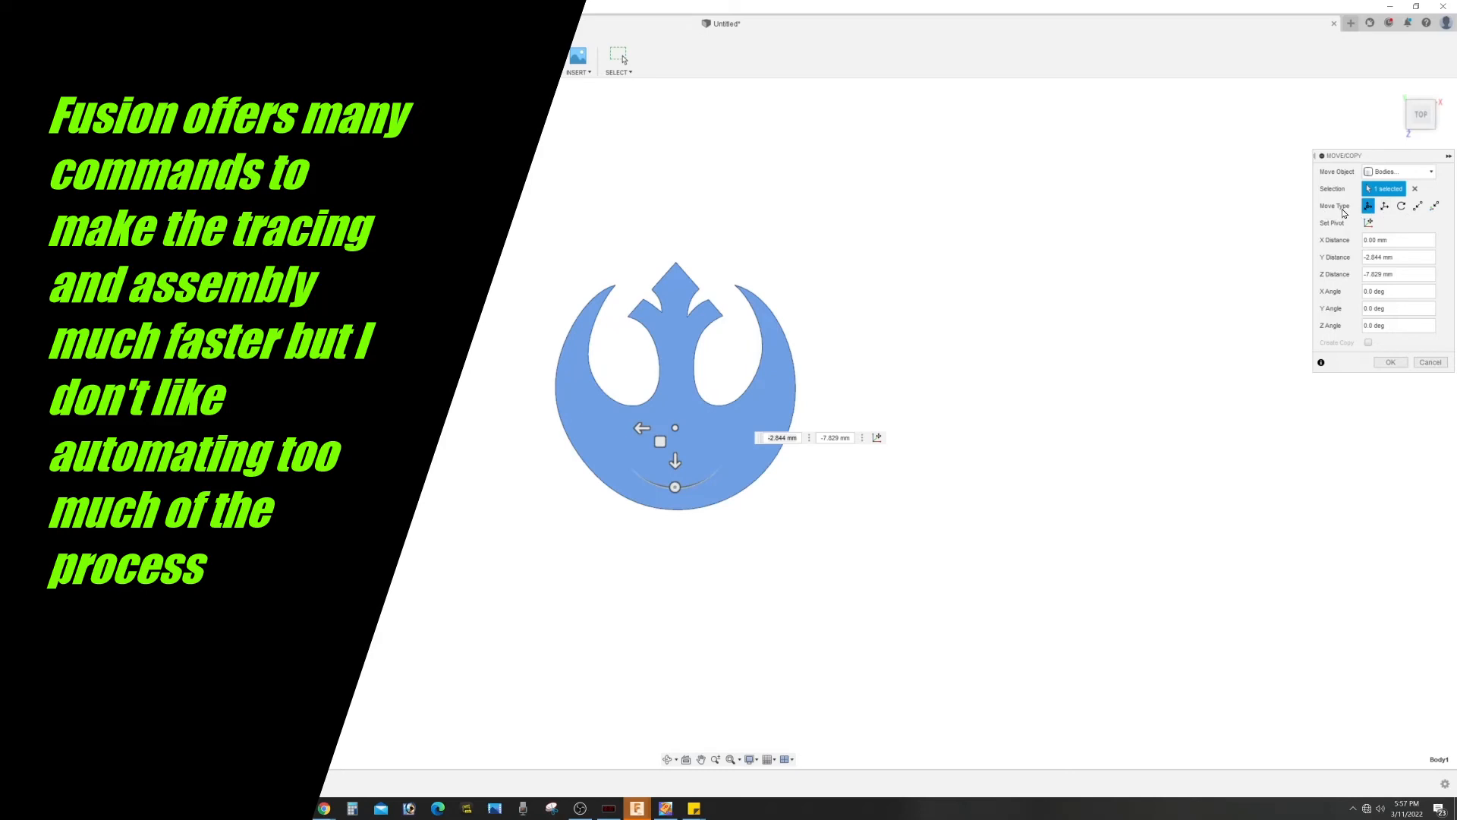
{"action": "mouse_move", "coordinate": [1190, 259]}
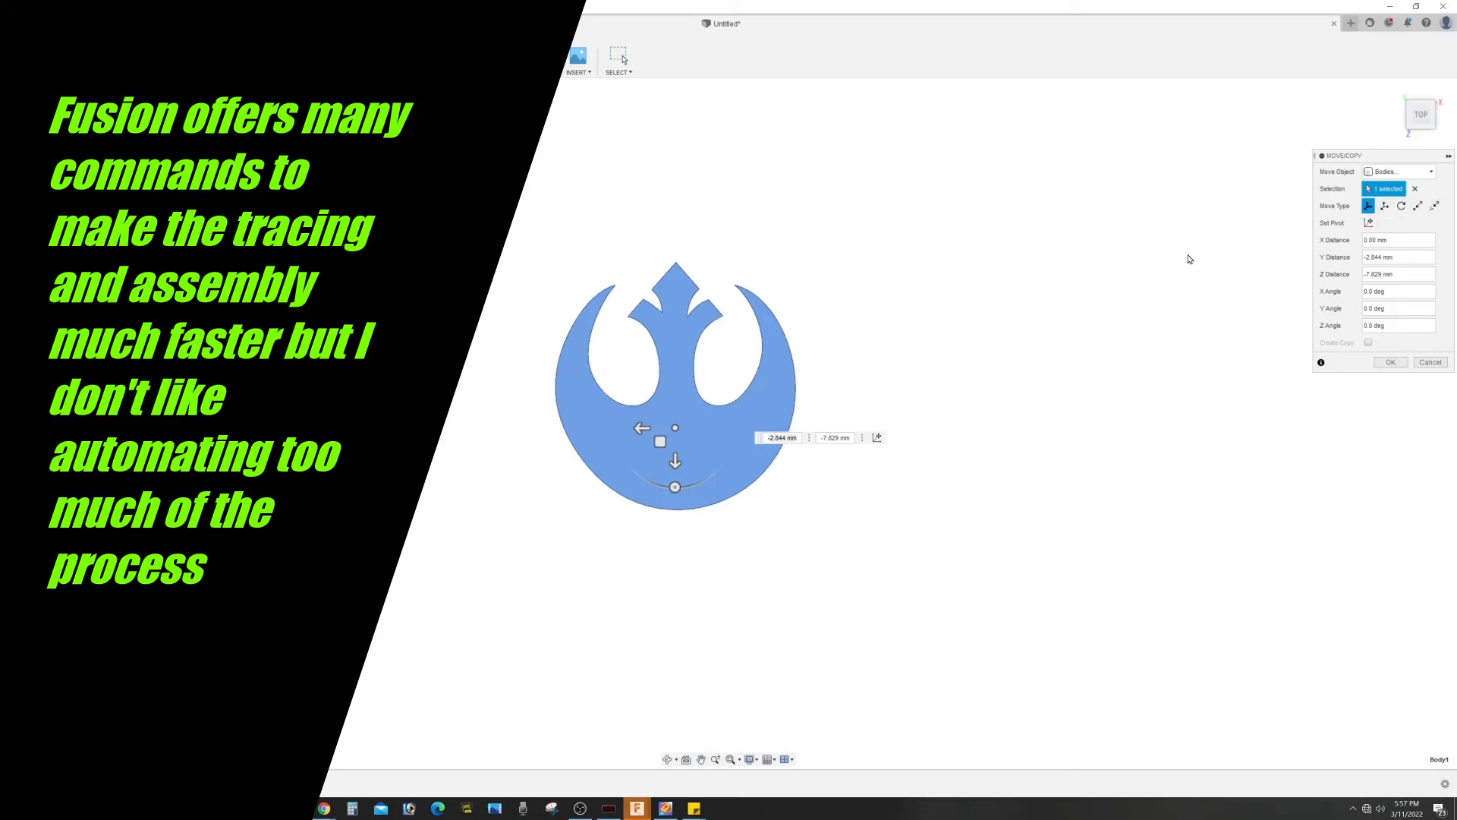
{"action": "mouse_move", "coordinate": [773, 413]}
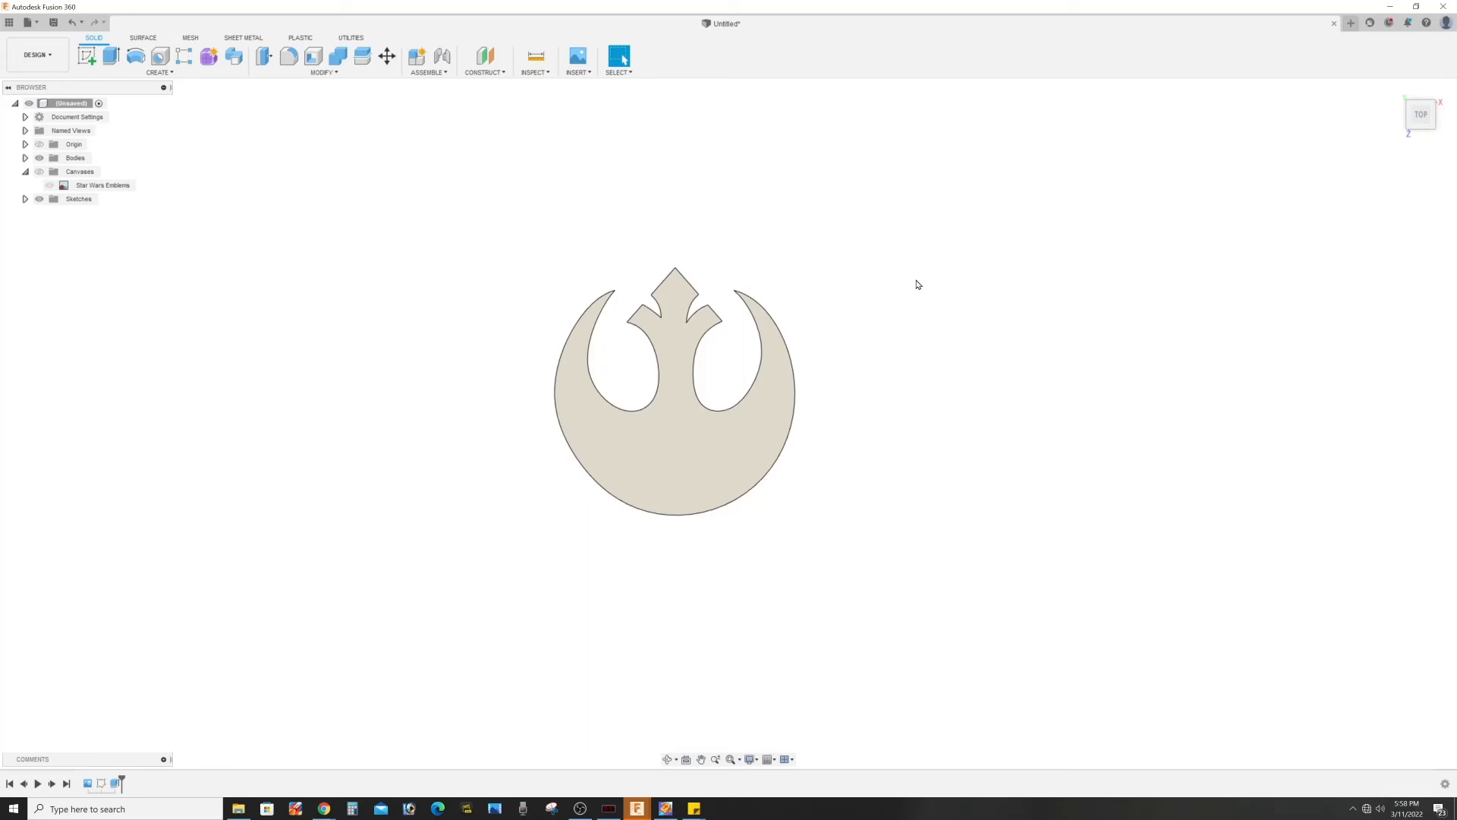
{"action": "mouse_move", "coordinate": [917, 281]}
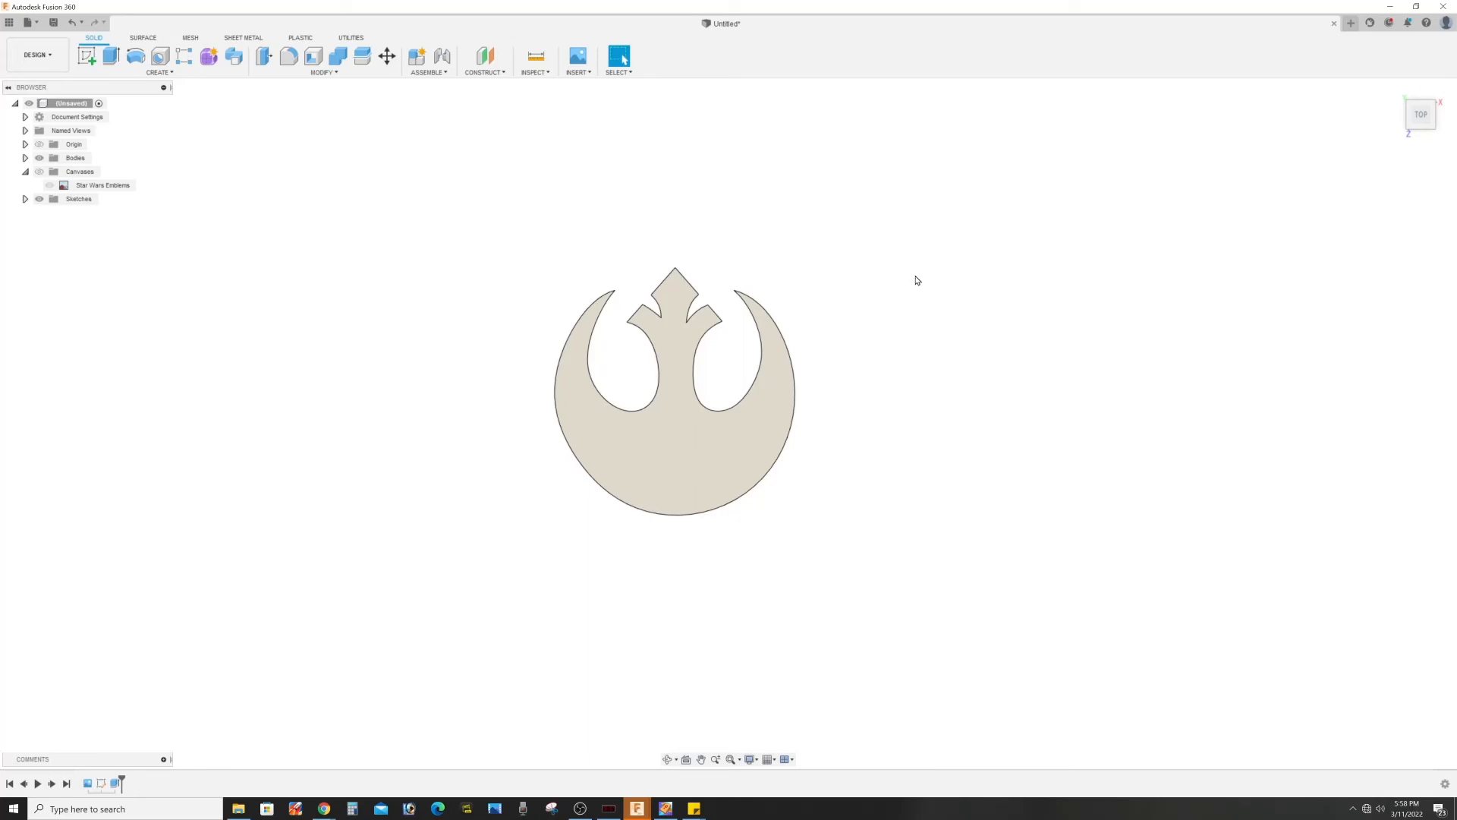
{"action": "mouse_move", "coordinate": [917, 300]}
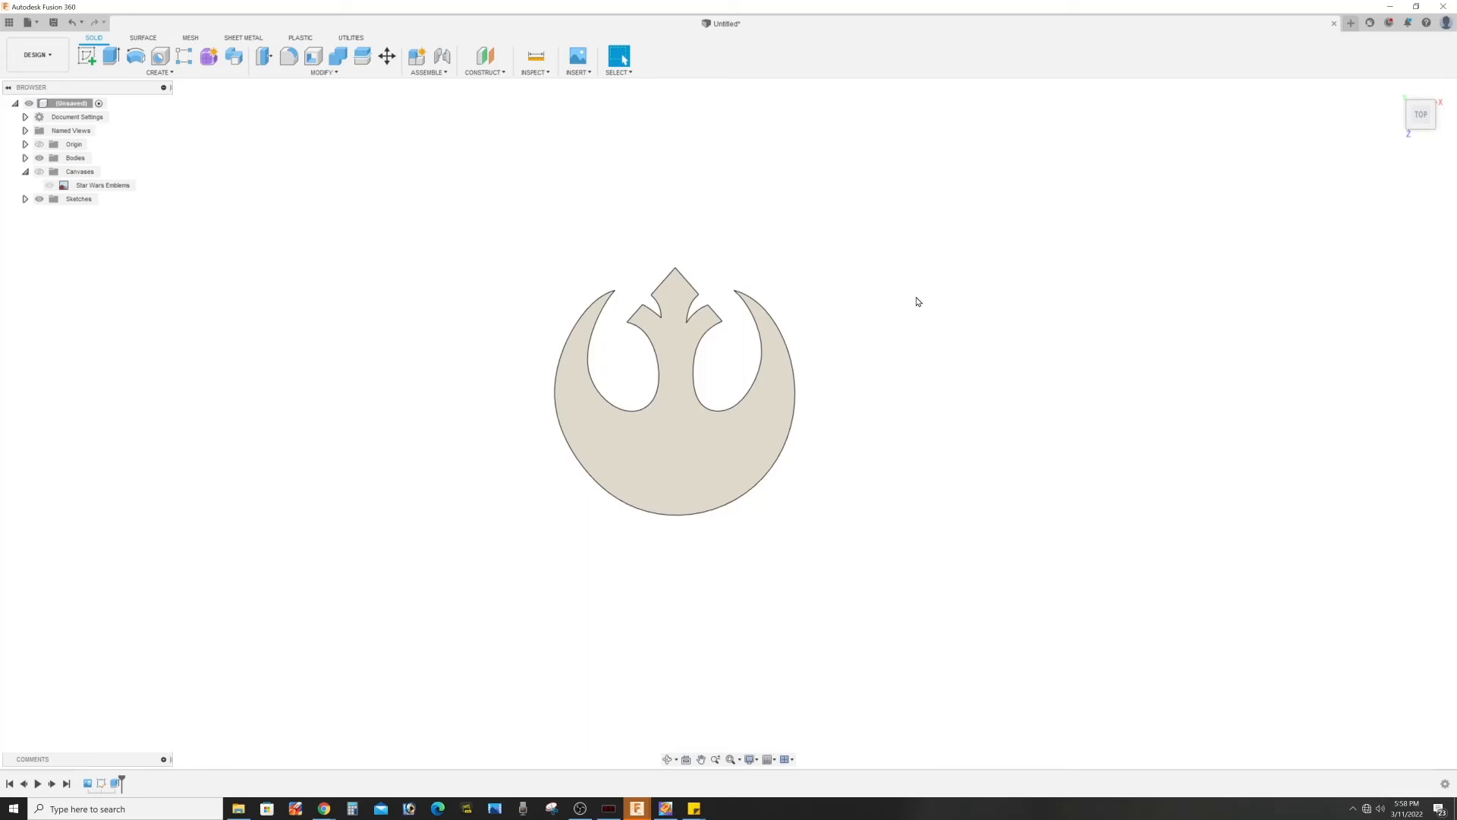
{"action": "mouse_move", "coordinate": [897, 315]}
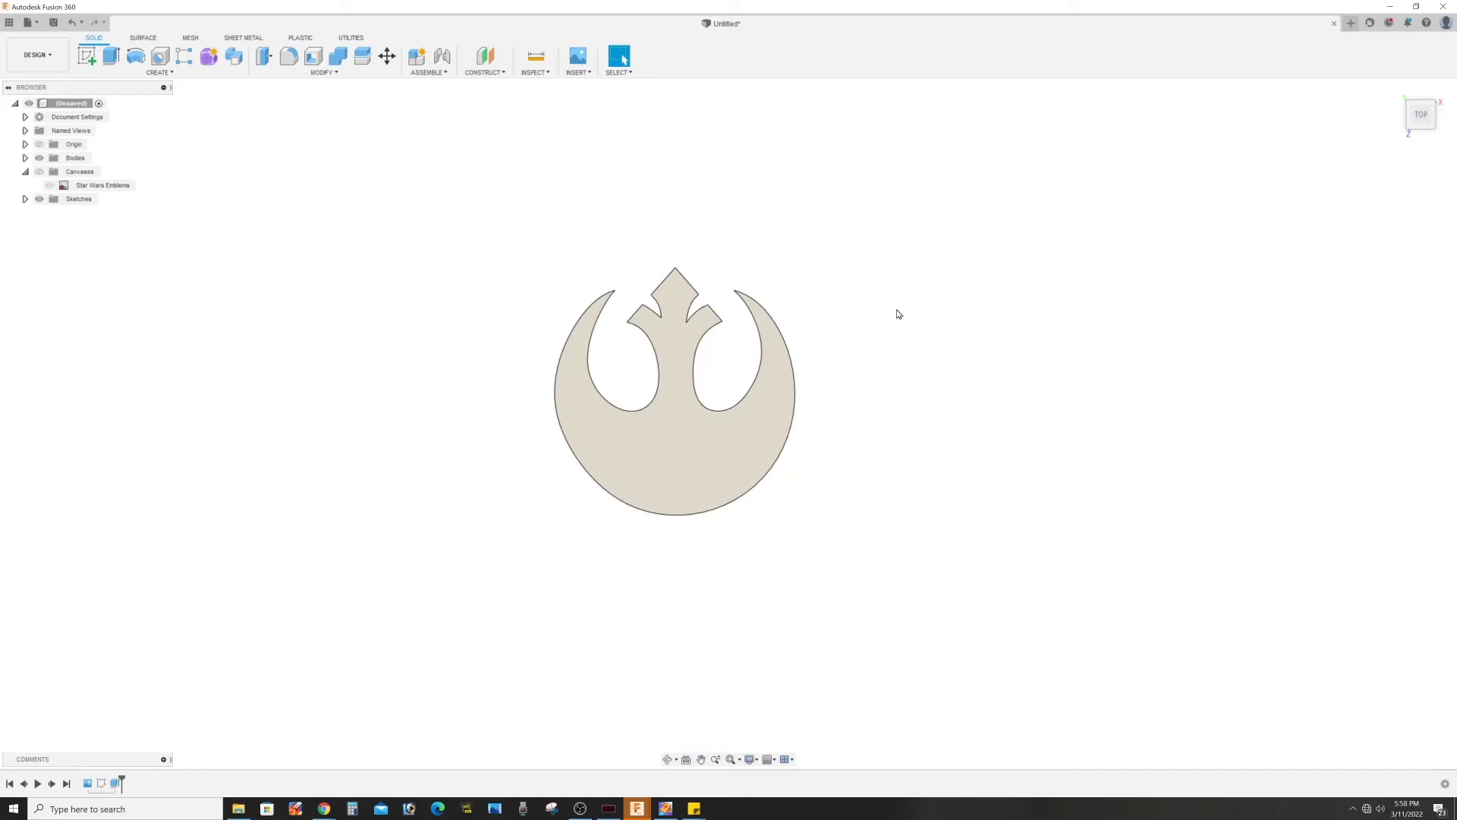
Create a copy of the emblem body offset 22 mm along X beside the original.
{"action": "right_click", "coordinate": [897, 315]}
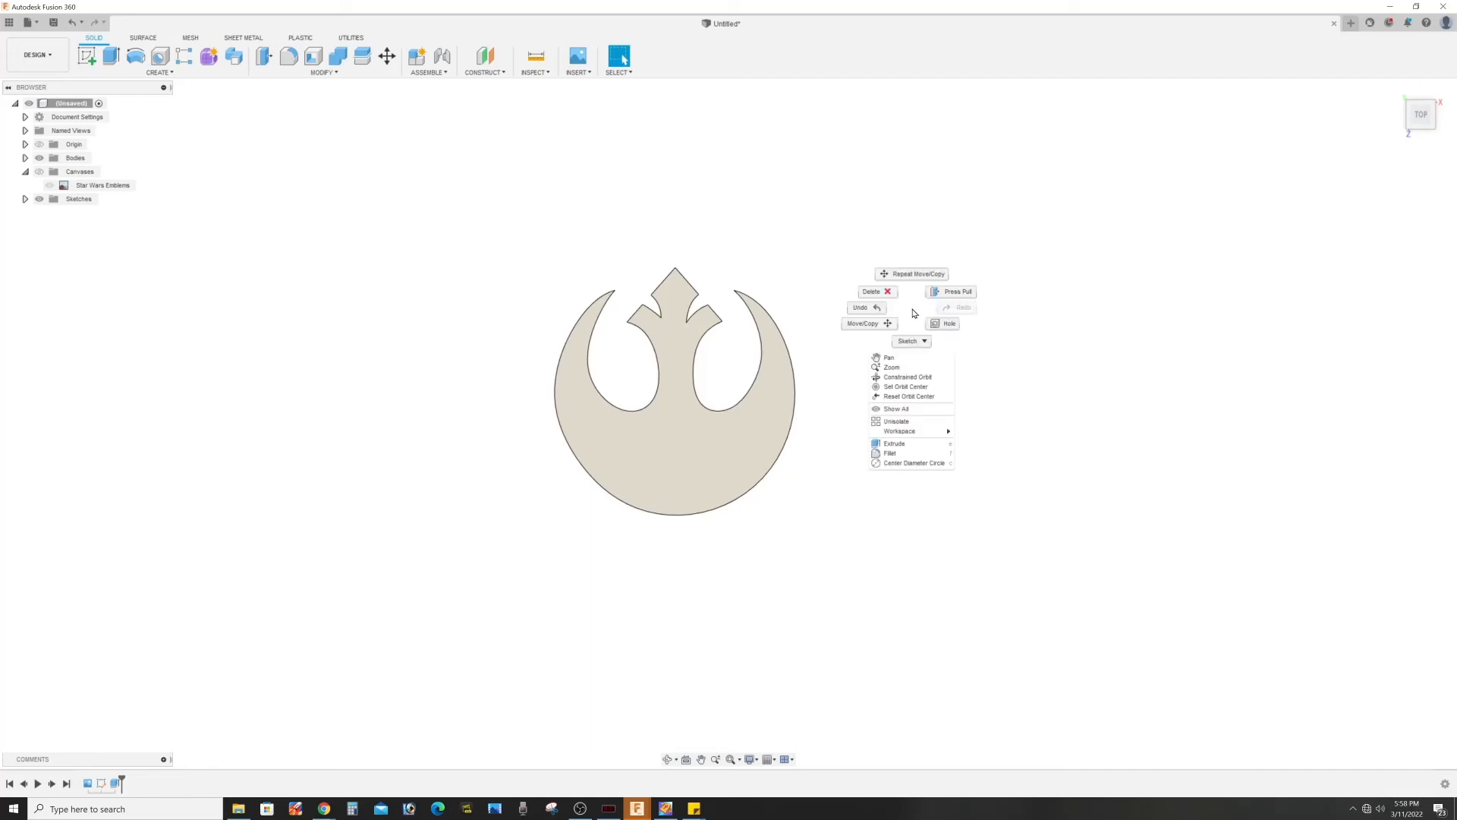
{"action": "left_click", "coordinate": [862, 324]}
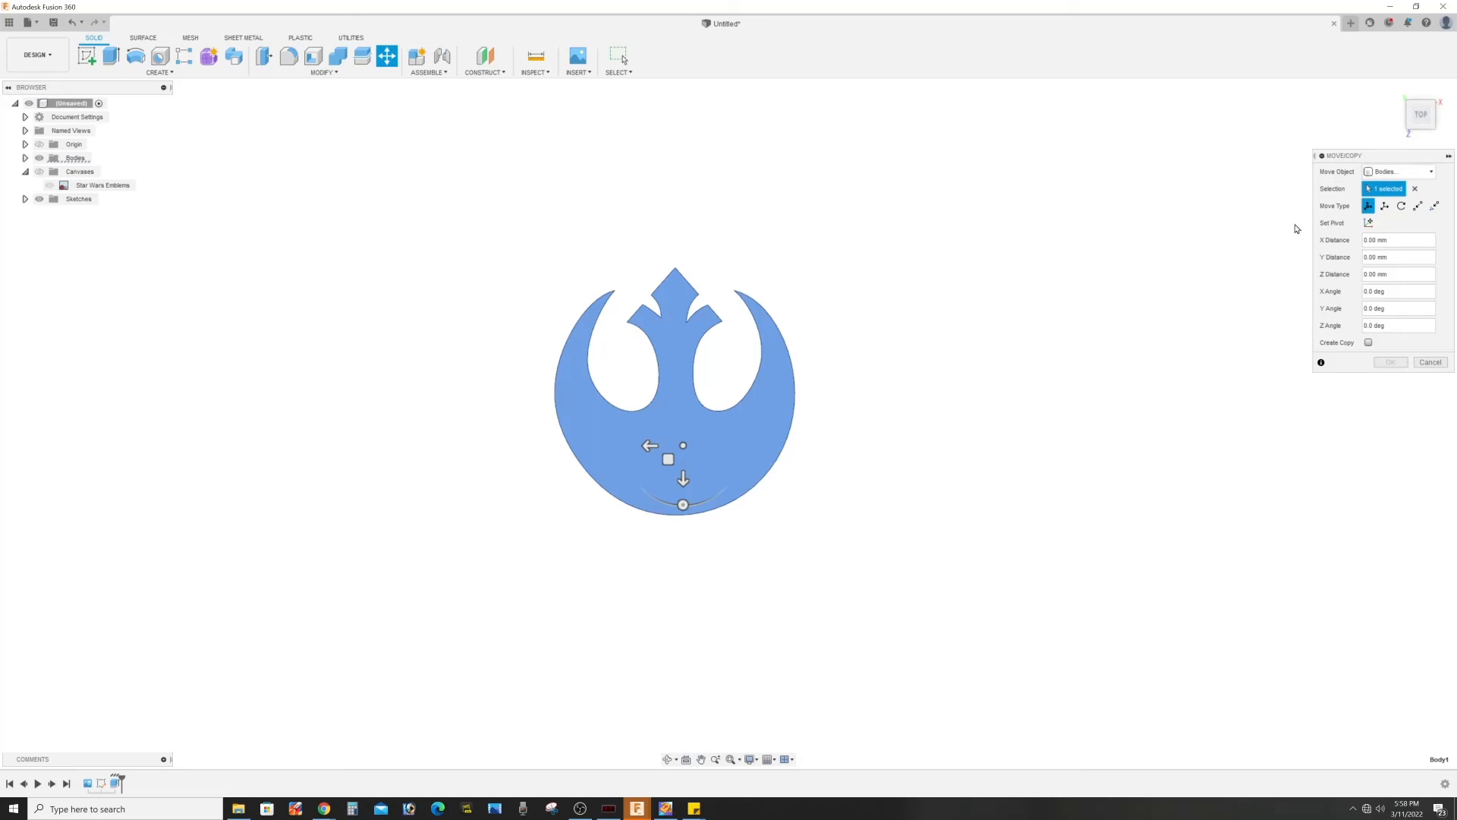
{"action": "left_click", "coordinate": [1367, 341]}
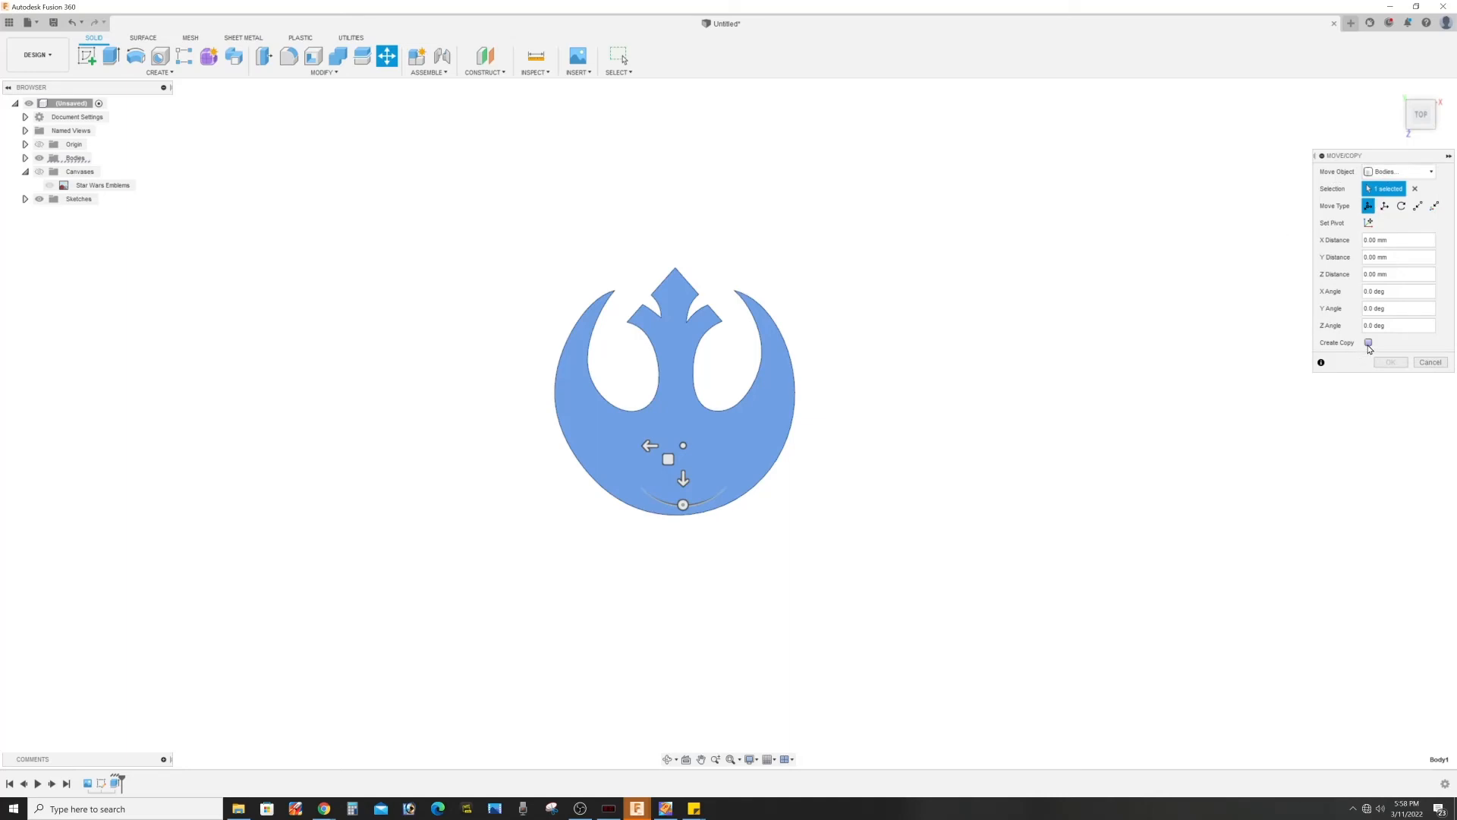
{"action": "left_click", "coordinate": [1368, 342]}
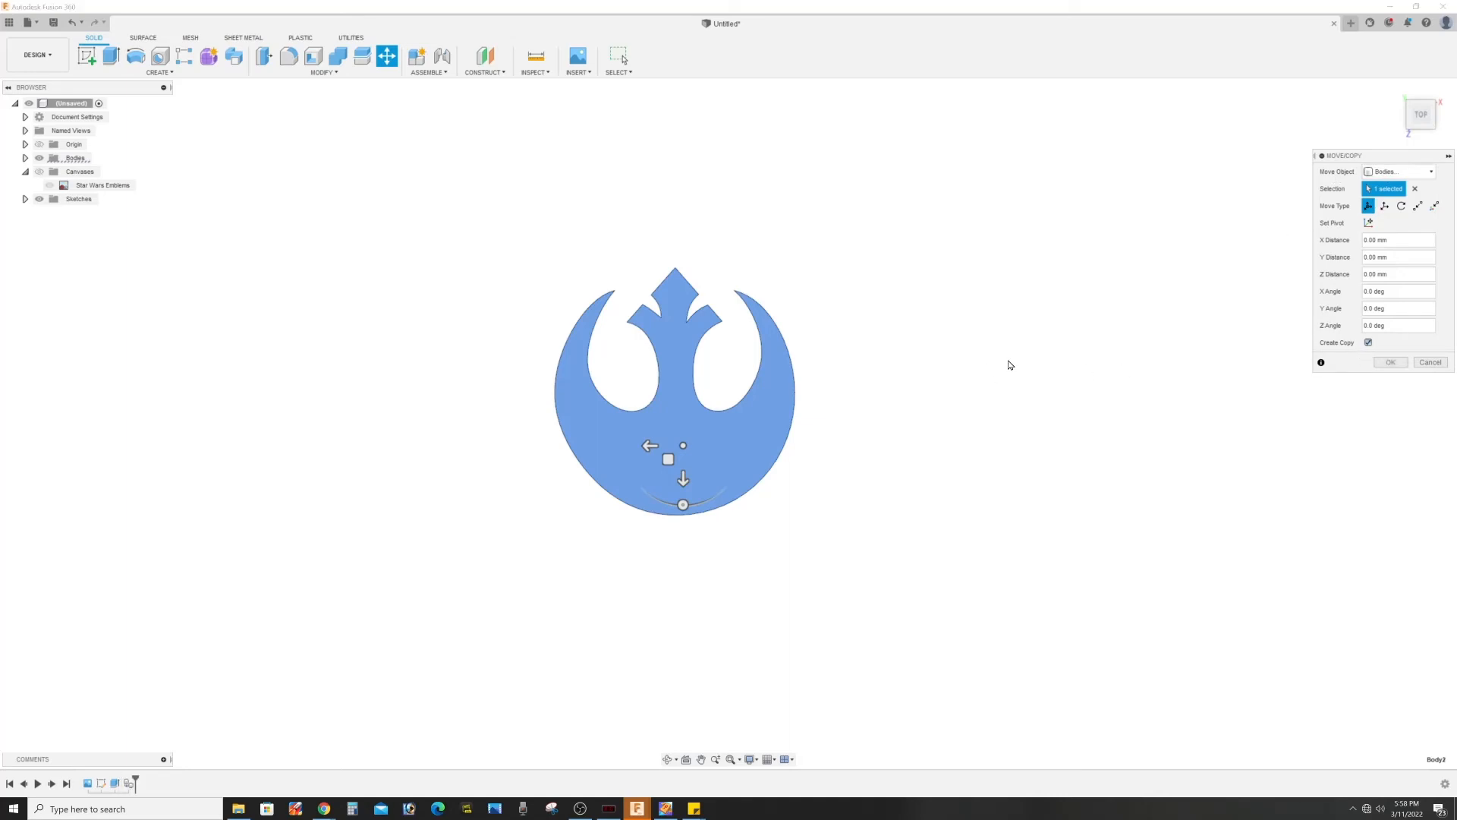
{"action": "left_click", "coordinate": [649, 446]}
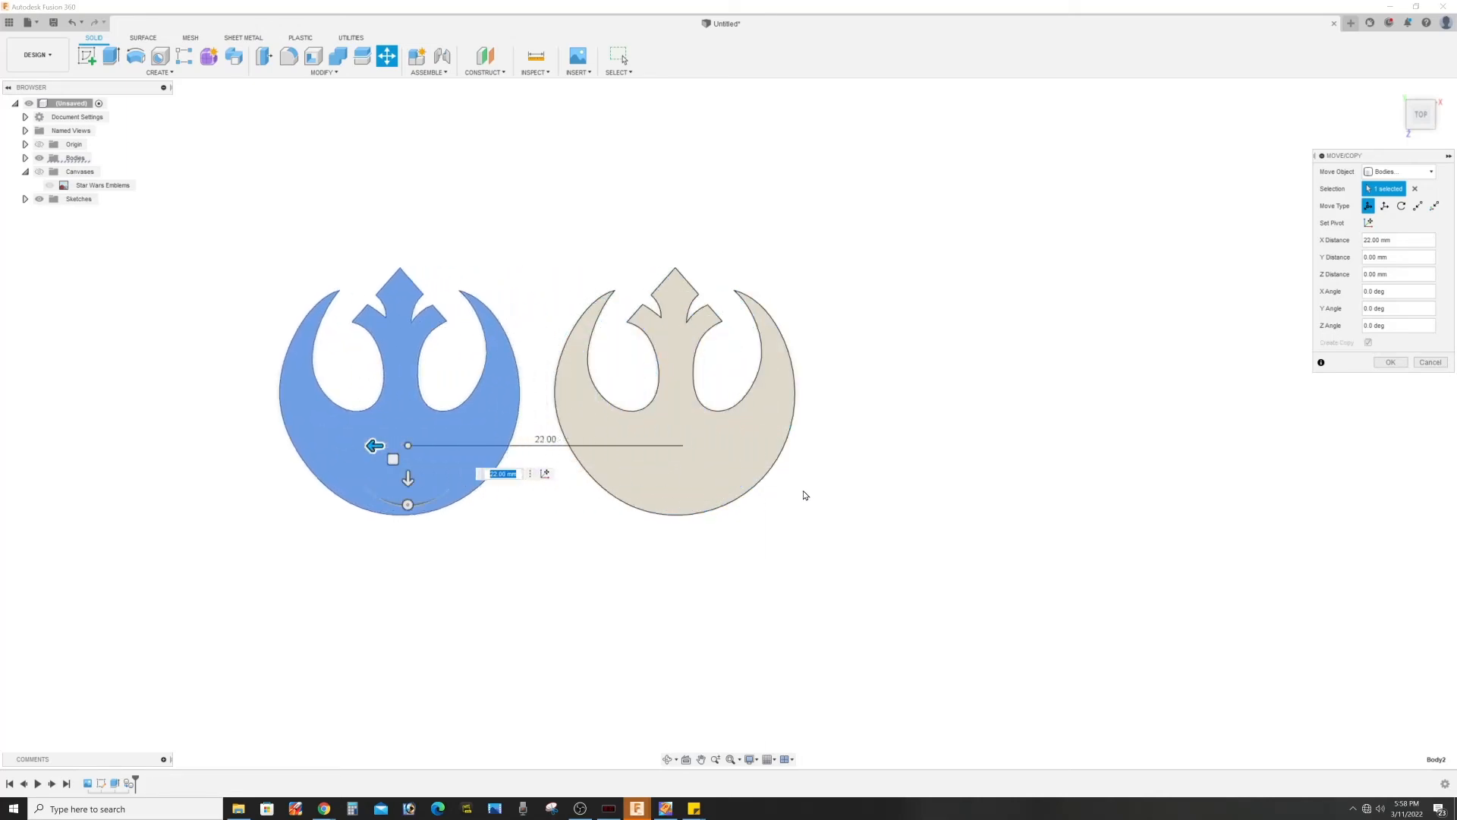
{"action": "left_click", "coordinate": [1390, 362]}
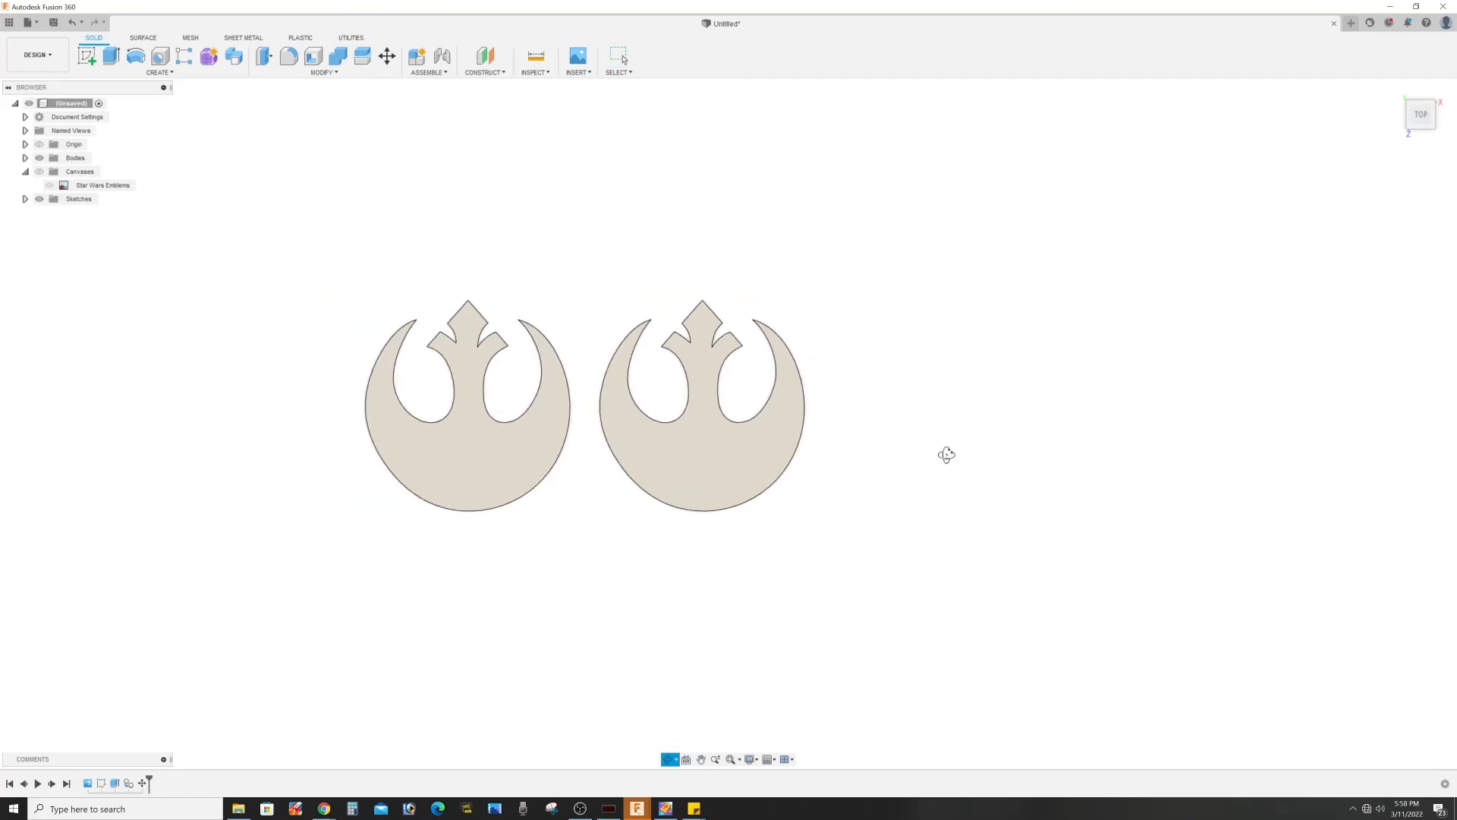
{"action": "left_click_drag", "start_coordinate": [946, 454], "coordinate": [733, 333]}
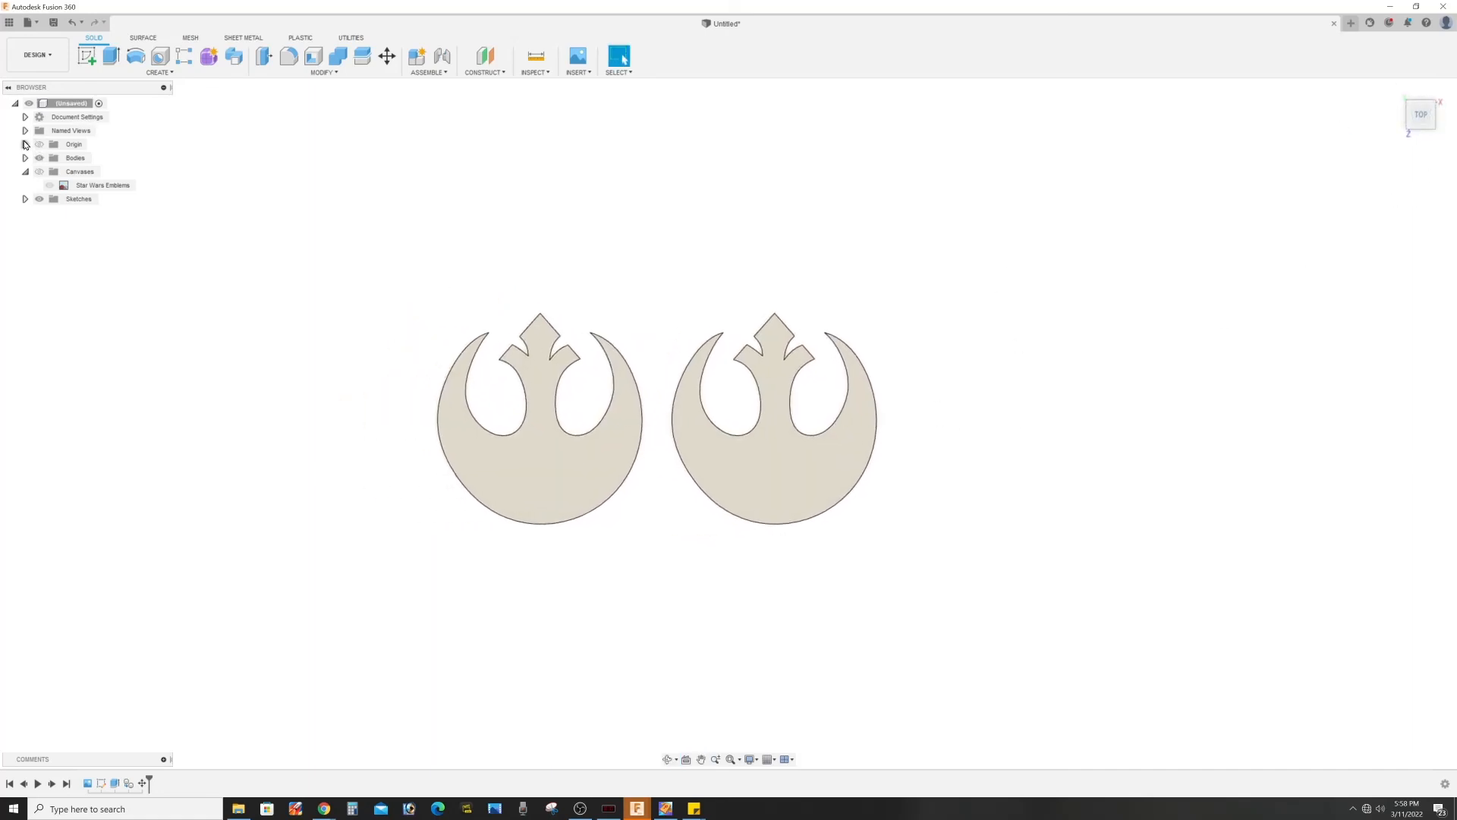
Expand the Bodies folder to list Body1 and Body2.
{"action": "left_click", "coordinate": [26, 156]}
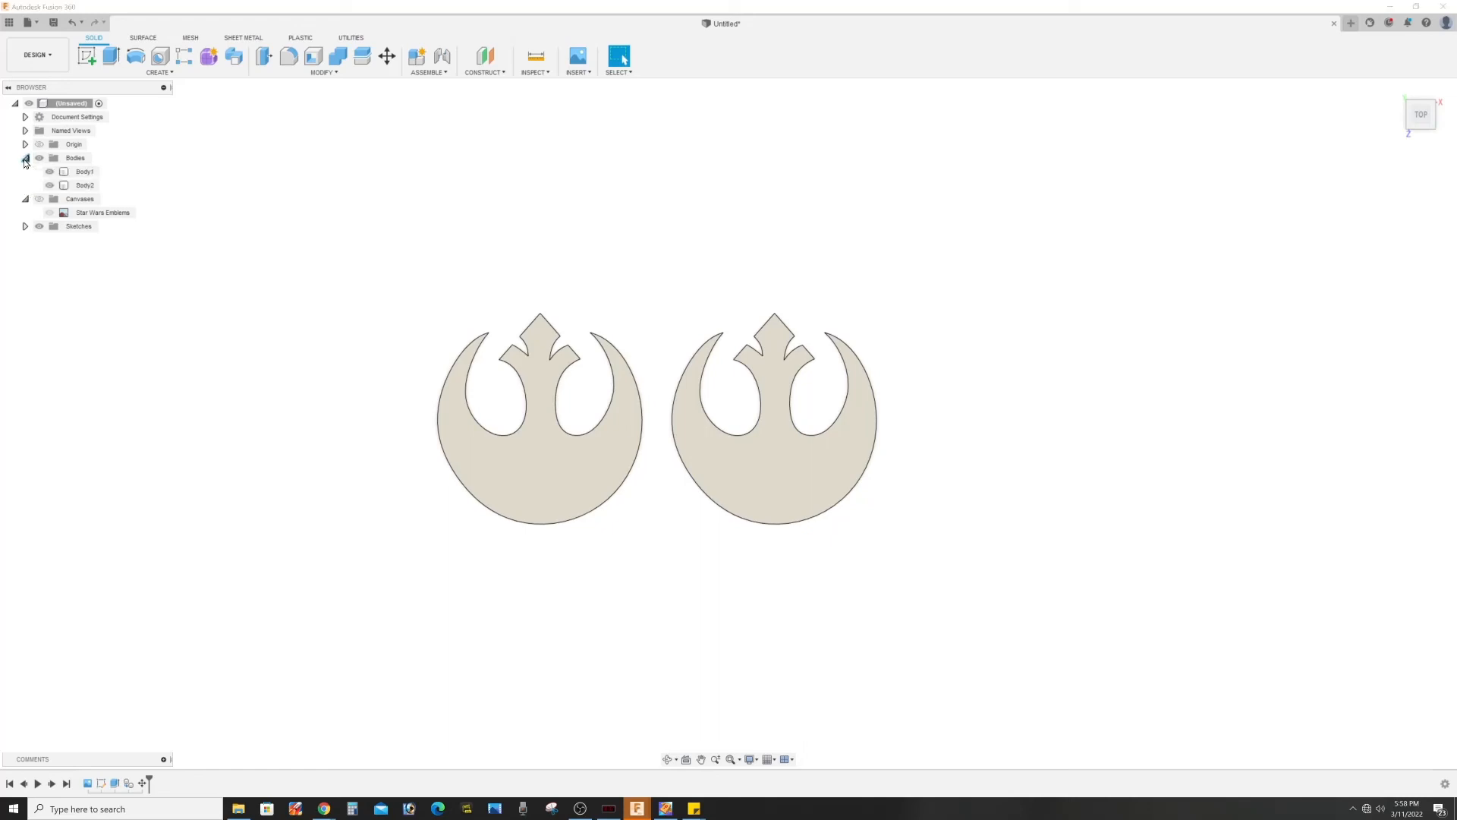
{"action": "left_click", "coordinate": [85, 185]}
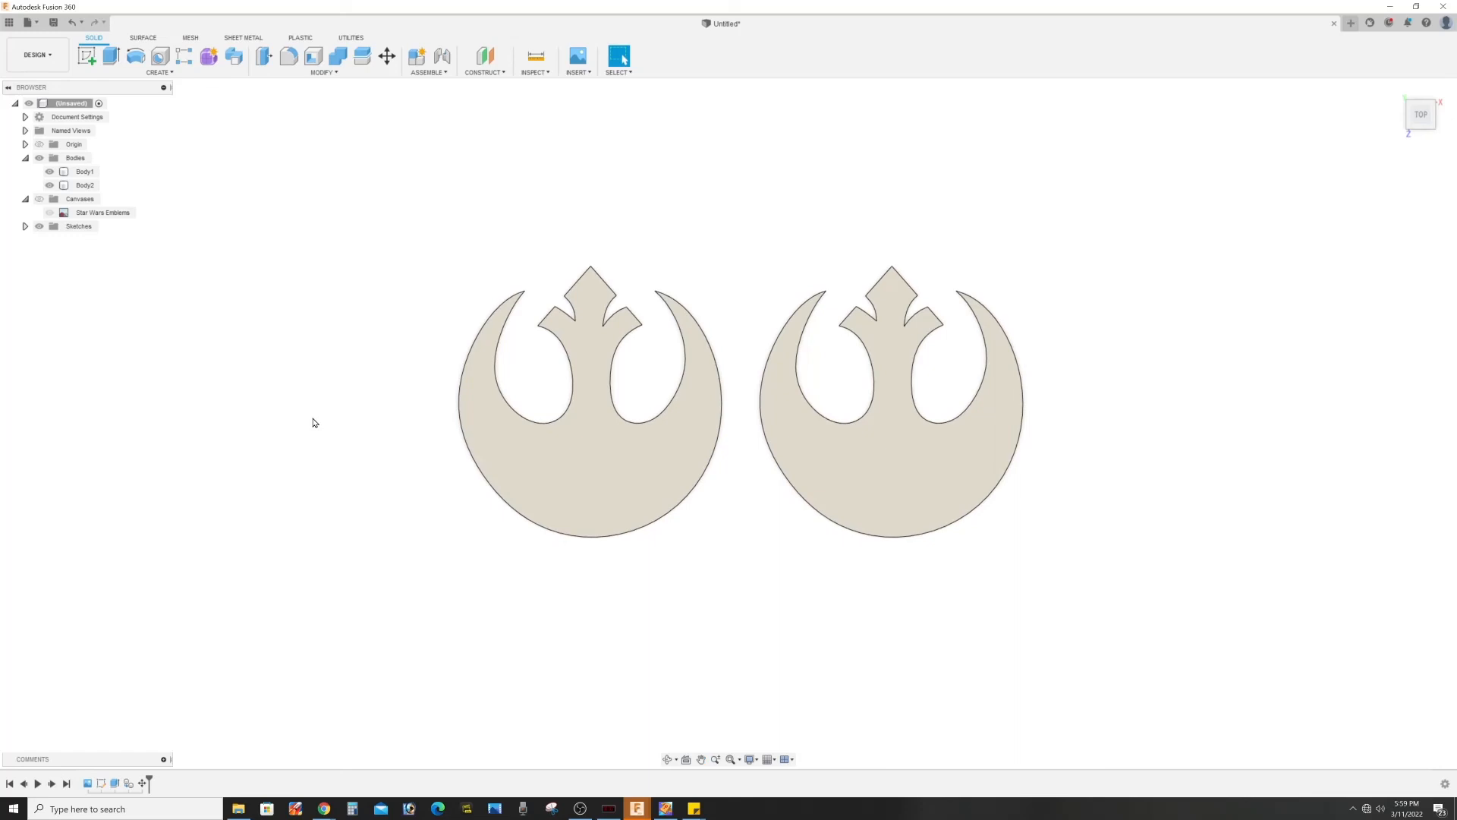
{"action": "mouse_move", "coordinate": [42, 66]}
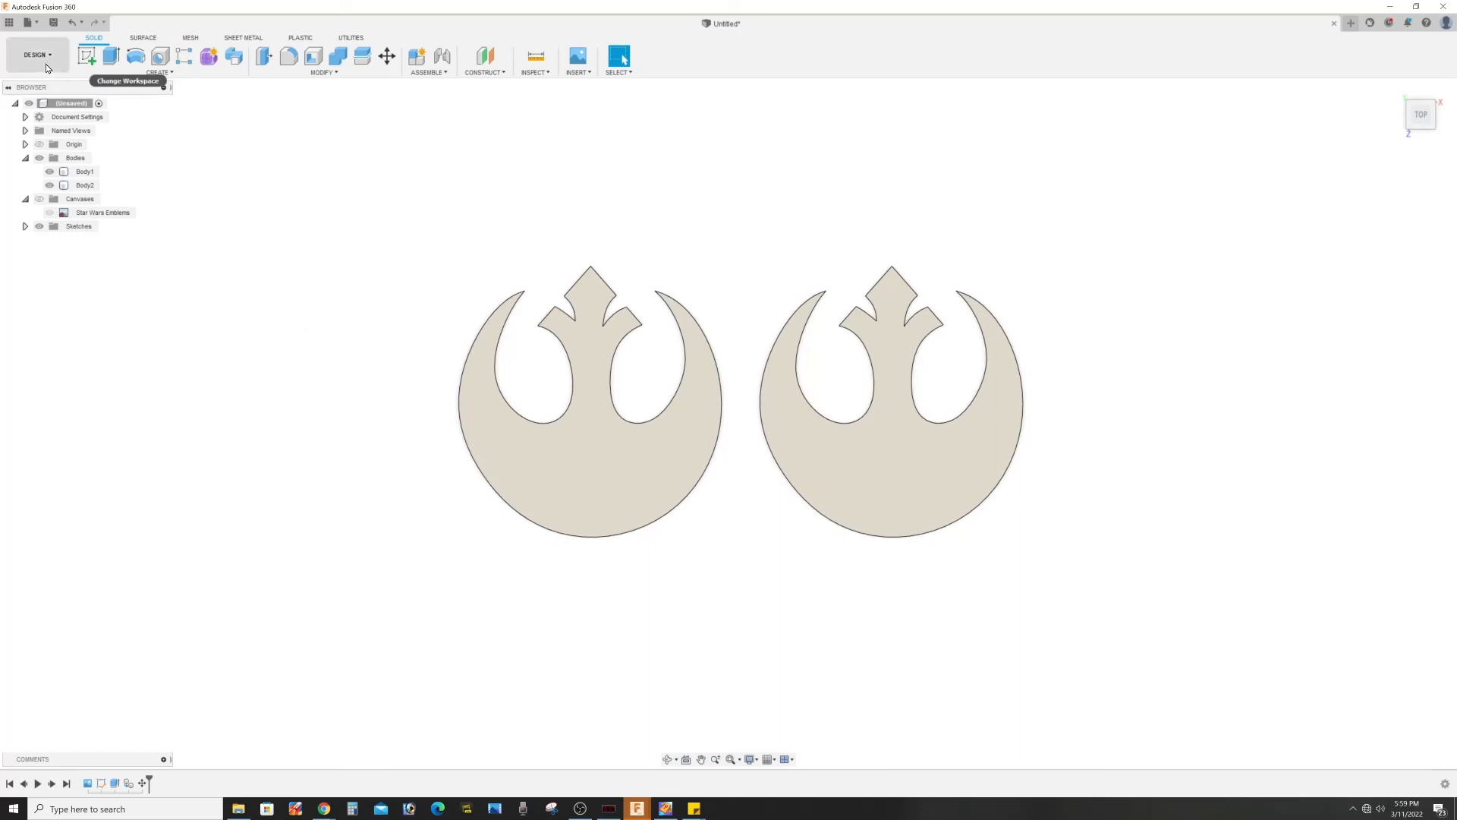
{"action": "mouse_move", "coordinate": [50, 59]}
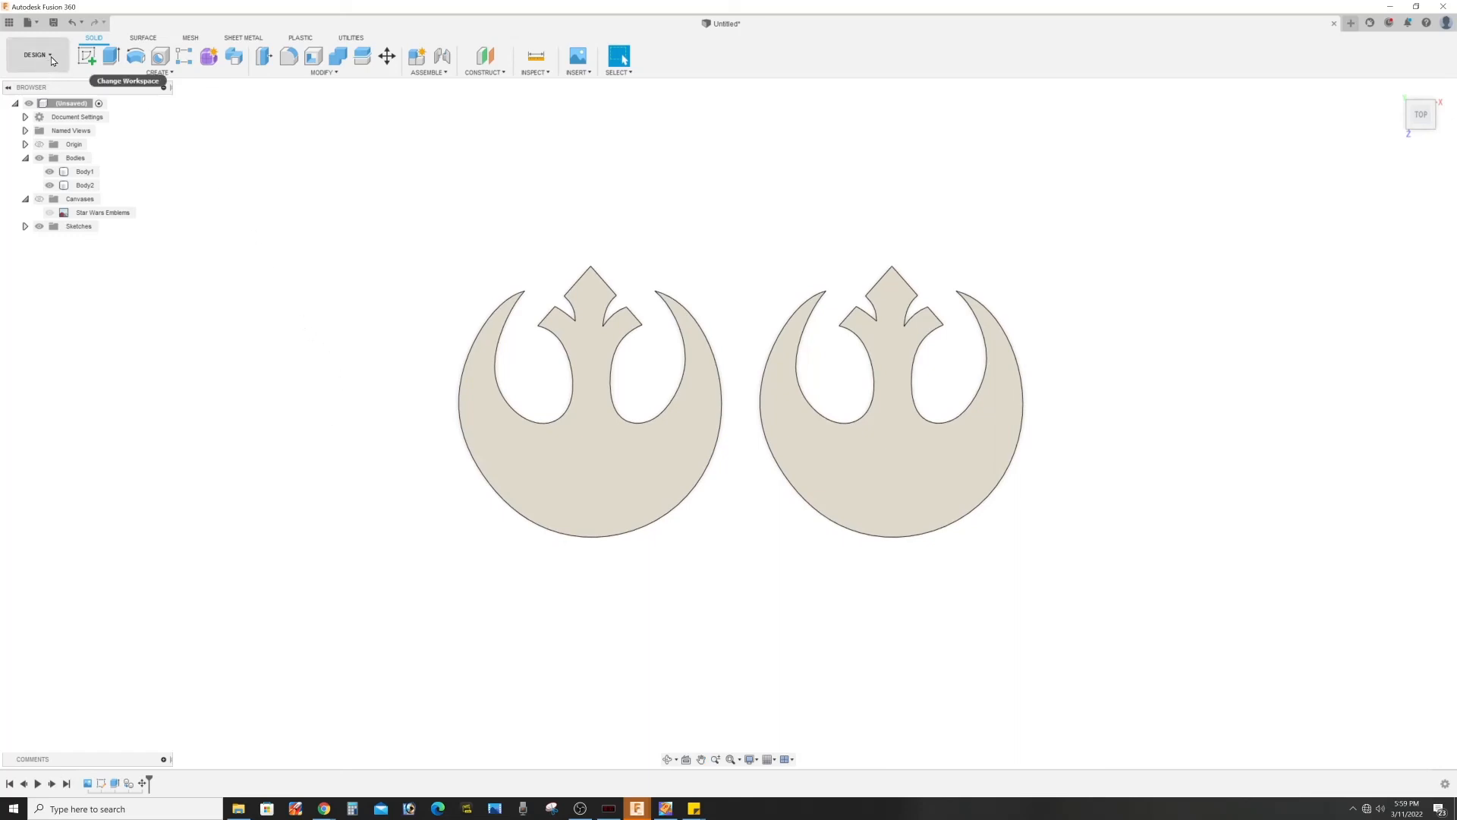
Switch from the Design workspace to the Render workspace.
{"action": "left_click", "coordinate": [36, 55]}
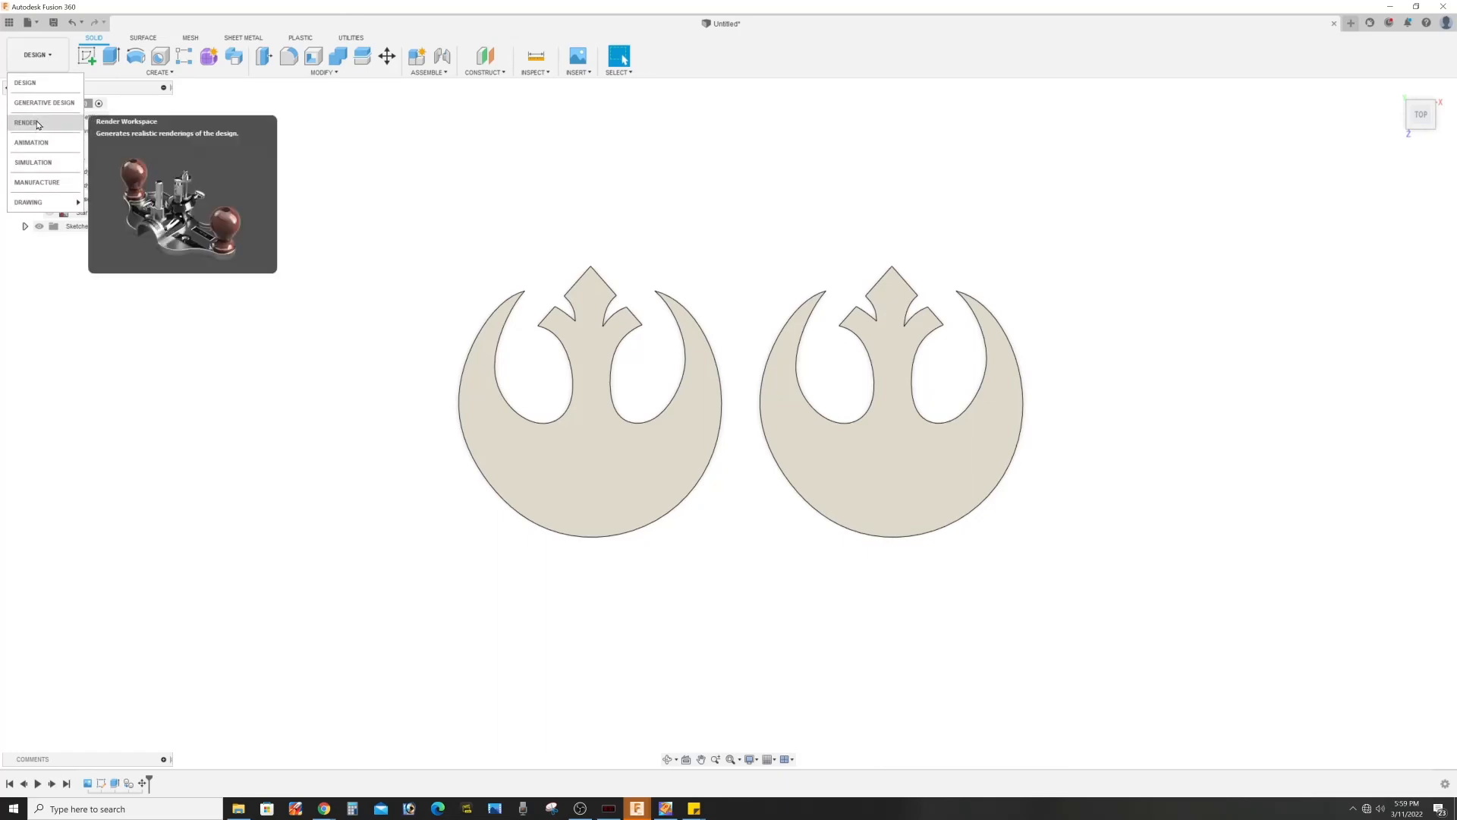
{"action": "left_click", "coordinate": [26, 122]}
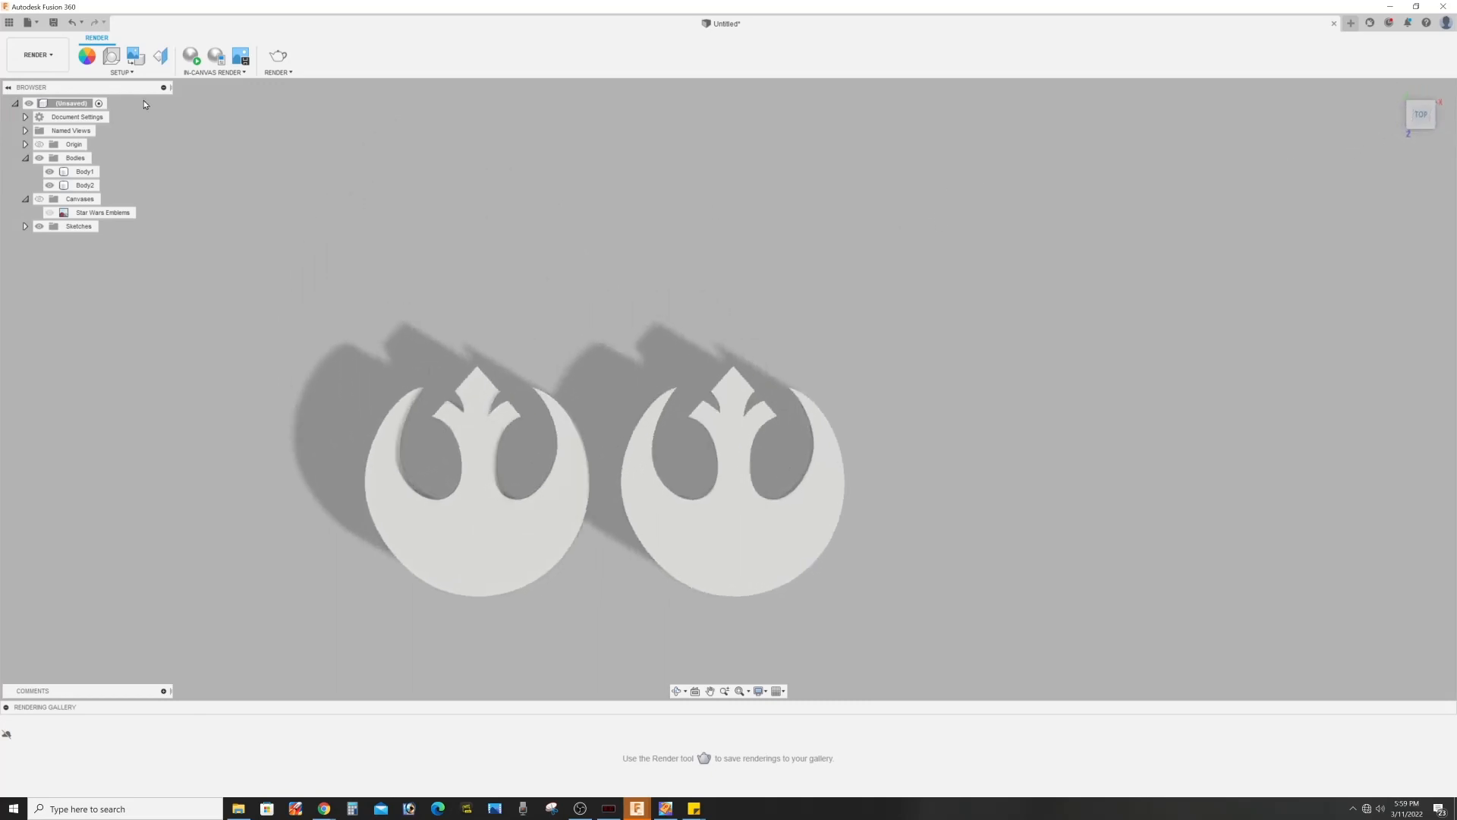
{"action": "mouse_move", "coordinate": [87, 56]}
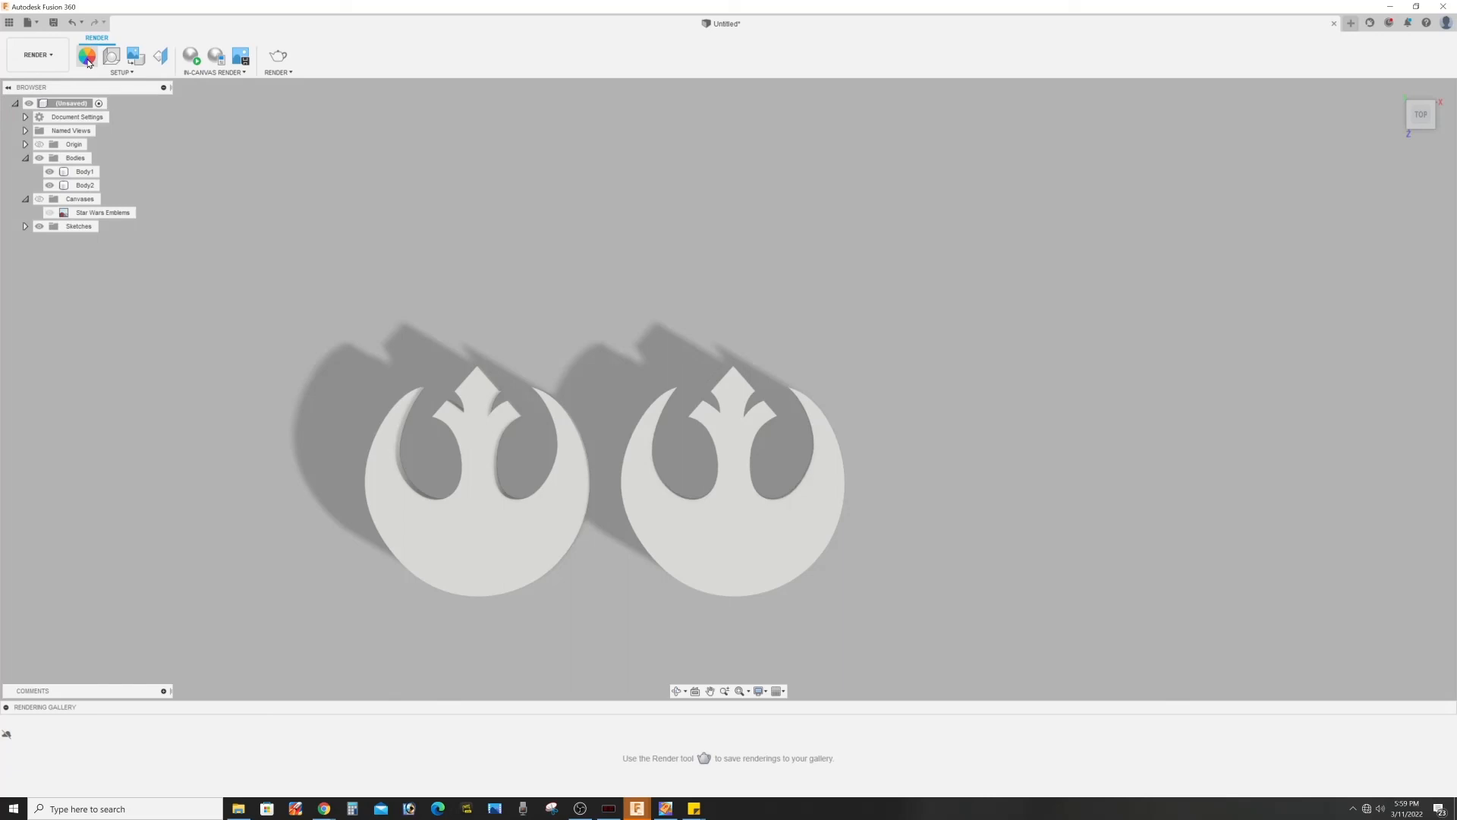
Apply Paint - Enamel Glossy (Red) to the left emblem and a Wood finish to the right.
{"action": "left_click", "coordinate": [86, 56]}
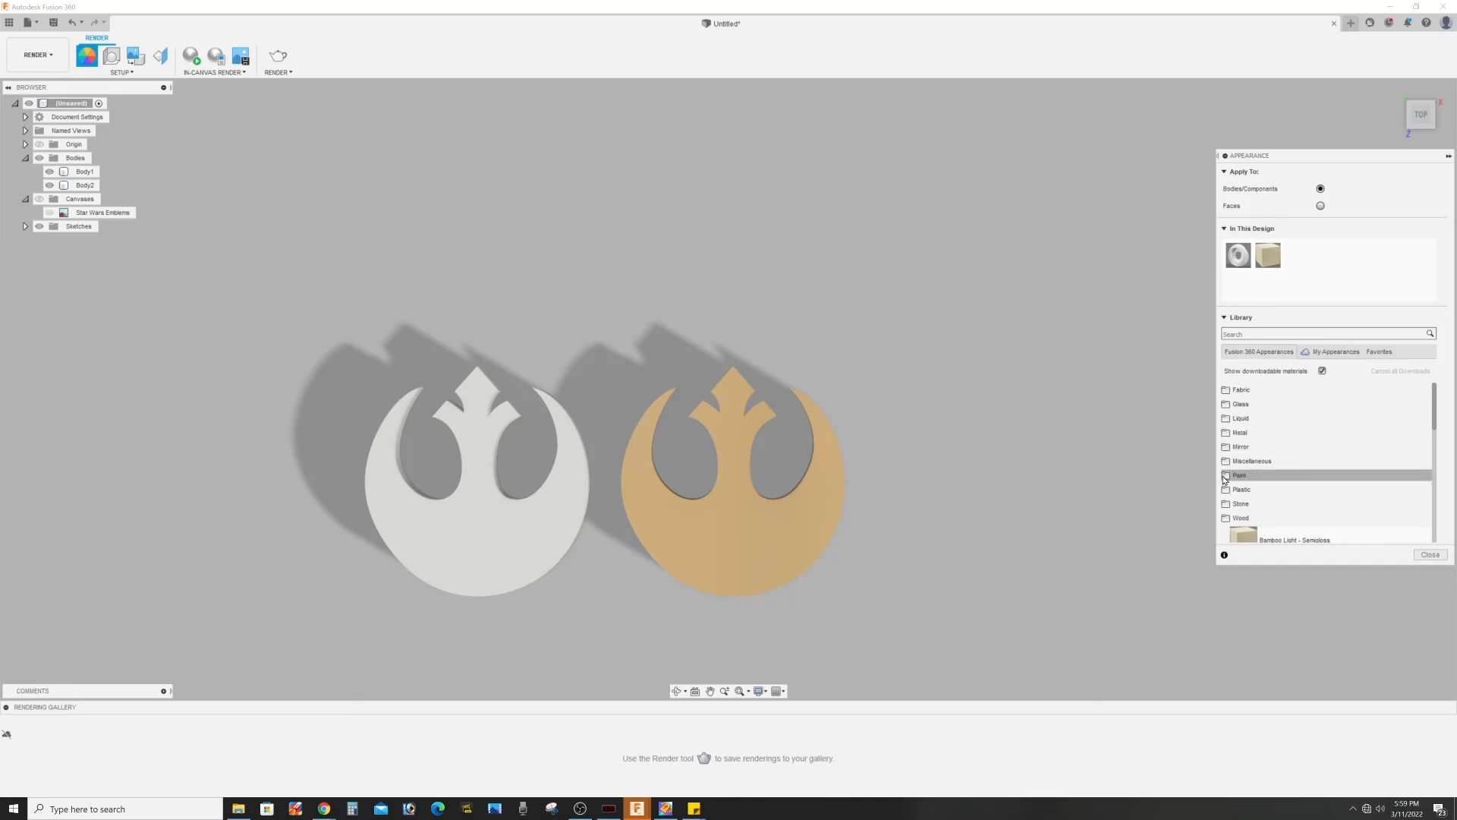
{"action": "left_click", "coordinate": [1239, 475]}
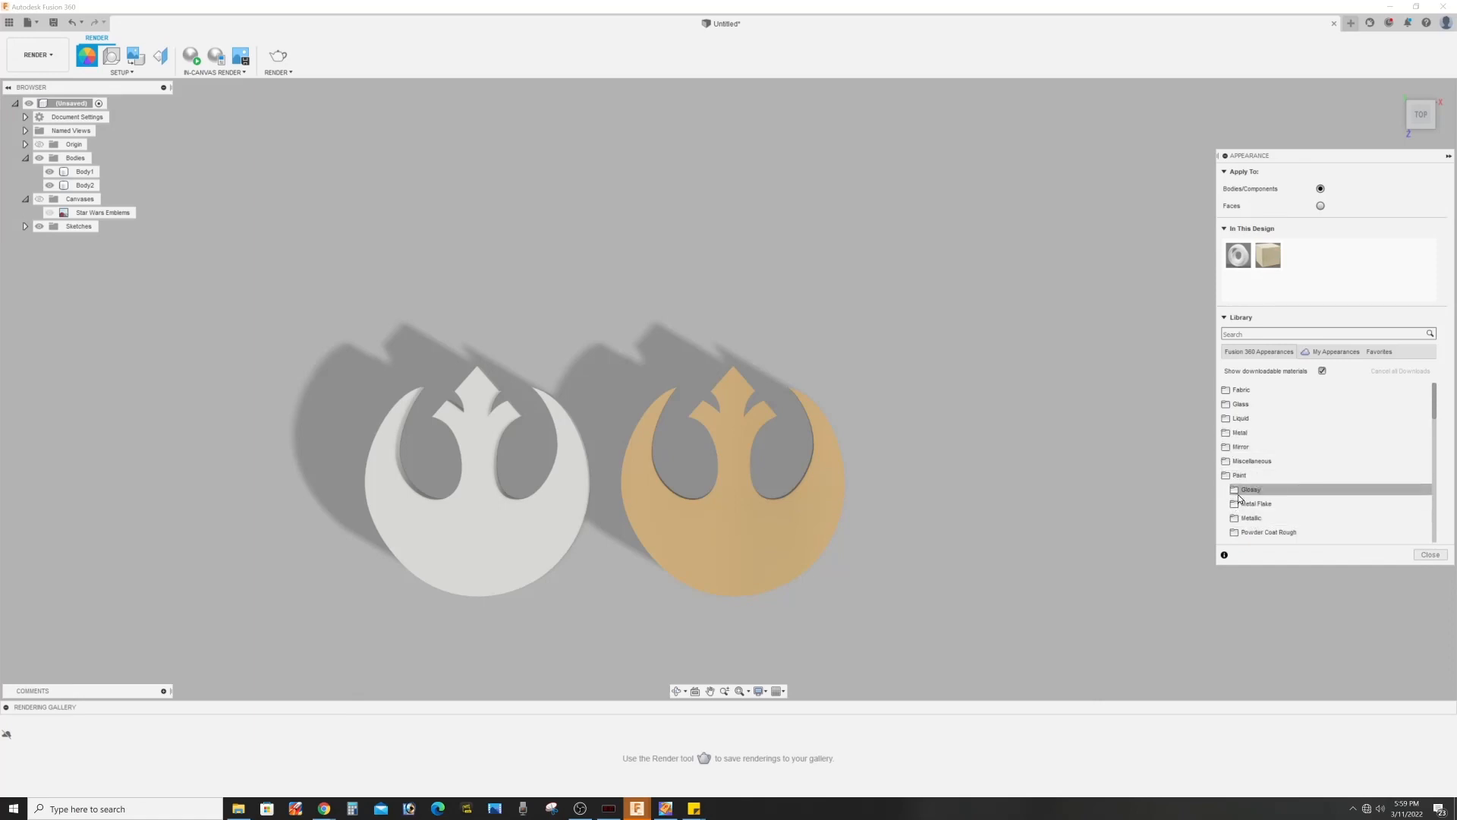
{"action": "left_click", "coordinate": [1250, 490]}
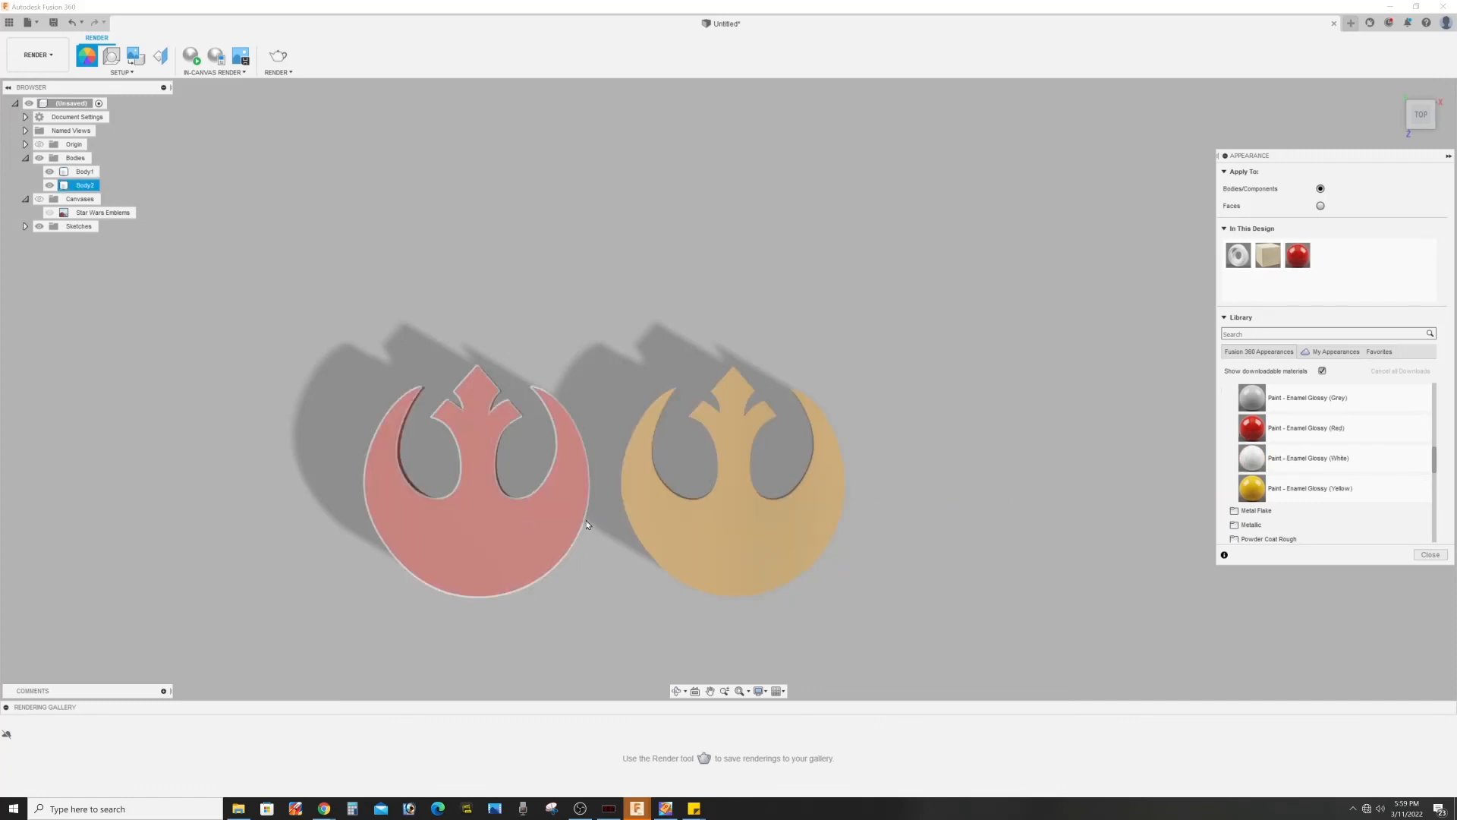
{"action": "left_click", "coordinate": [1430, 554]}
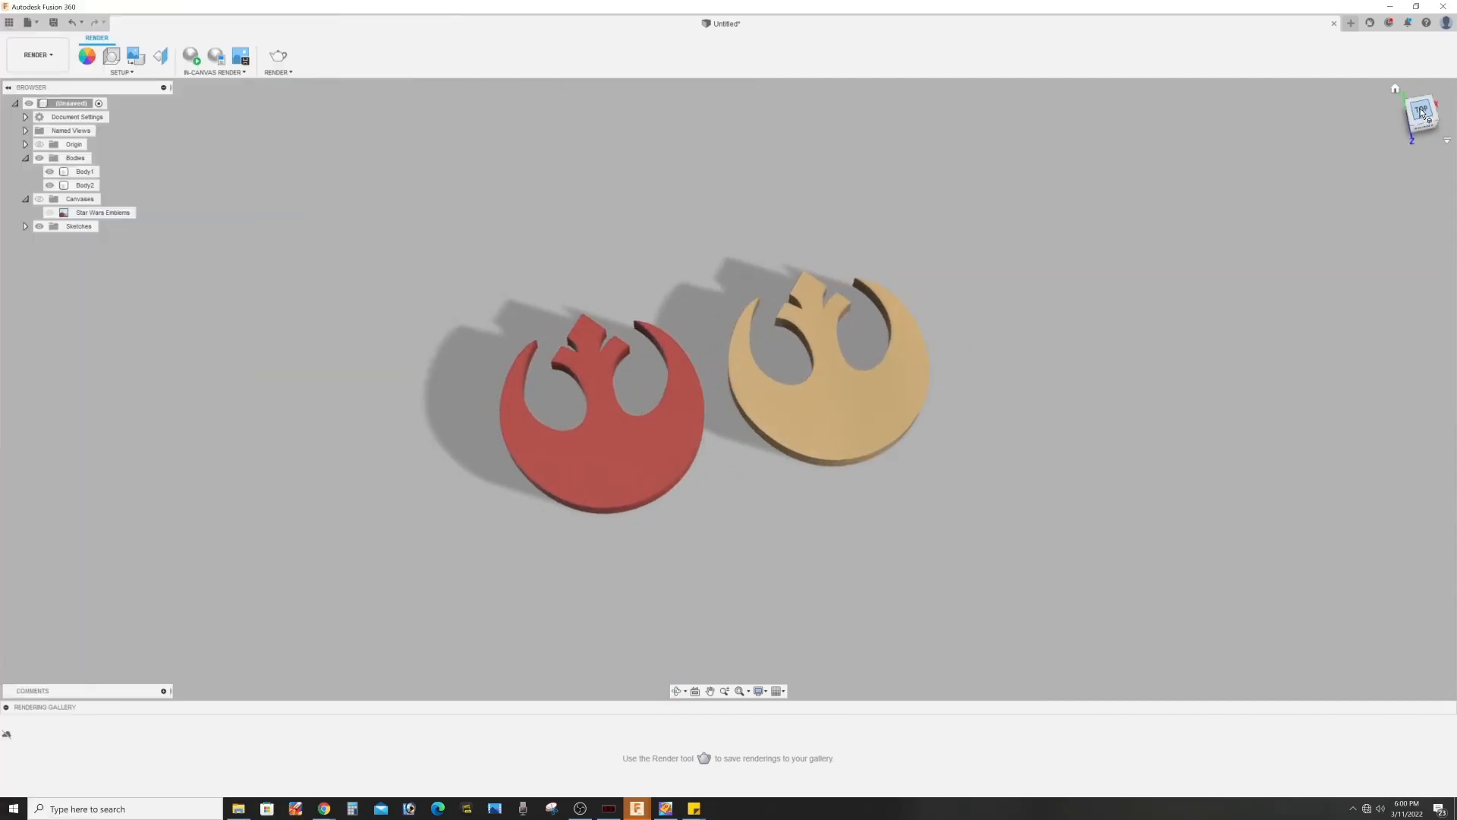
{"action": "left_click", "coordinate": [1421, 113]}
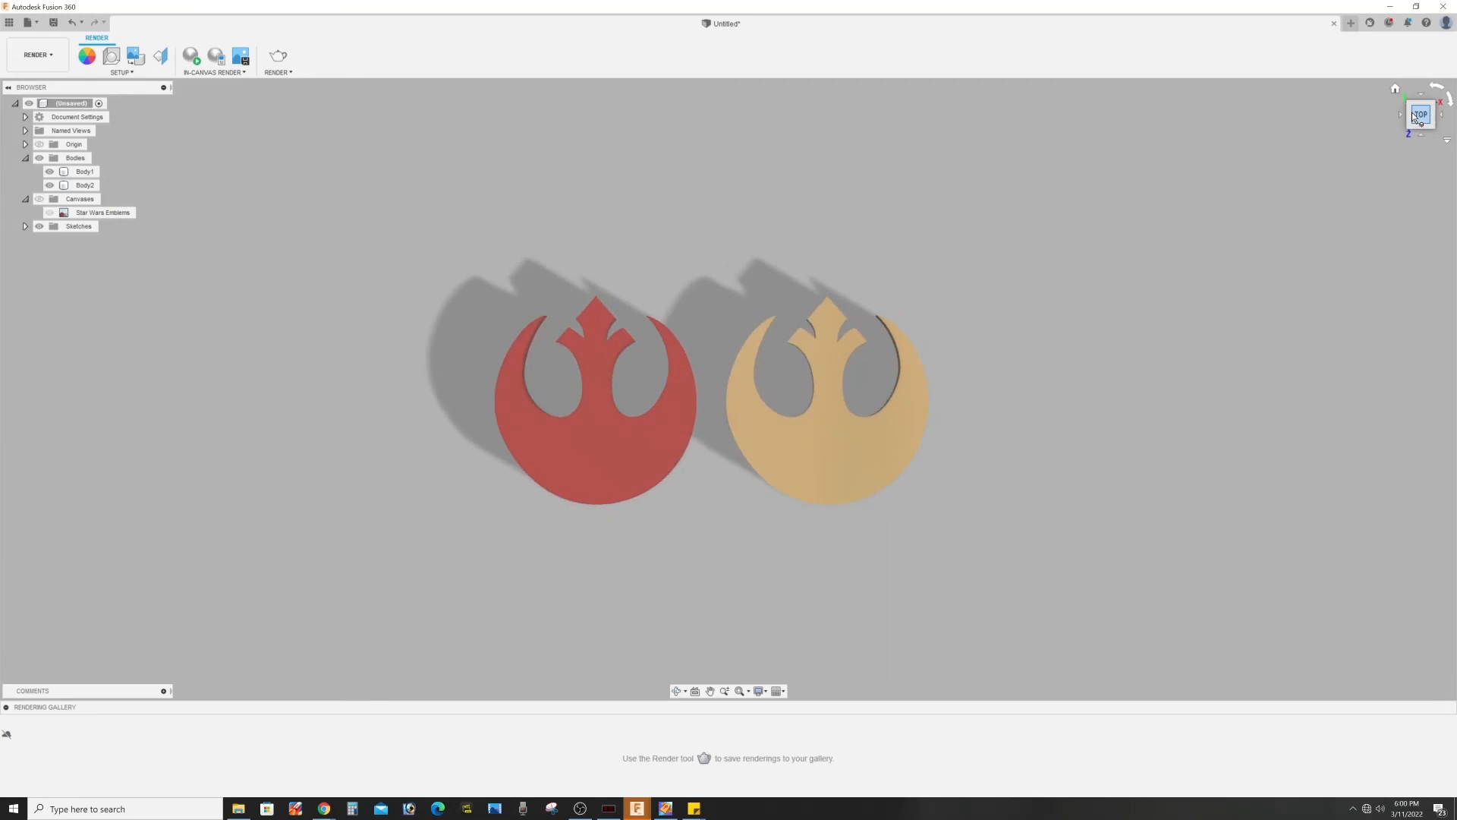
{"action": "mouse_move", "coordinate": [1262, 182]}
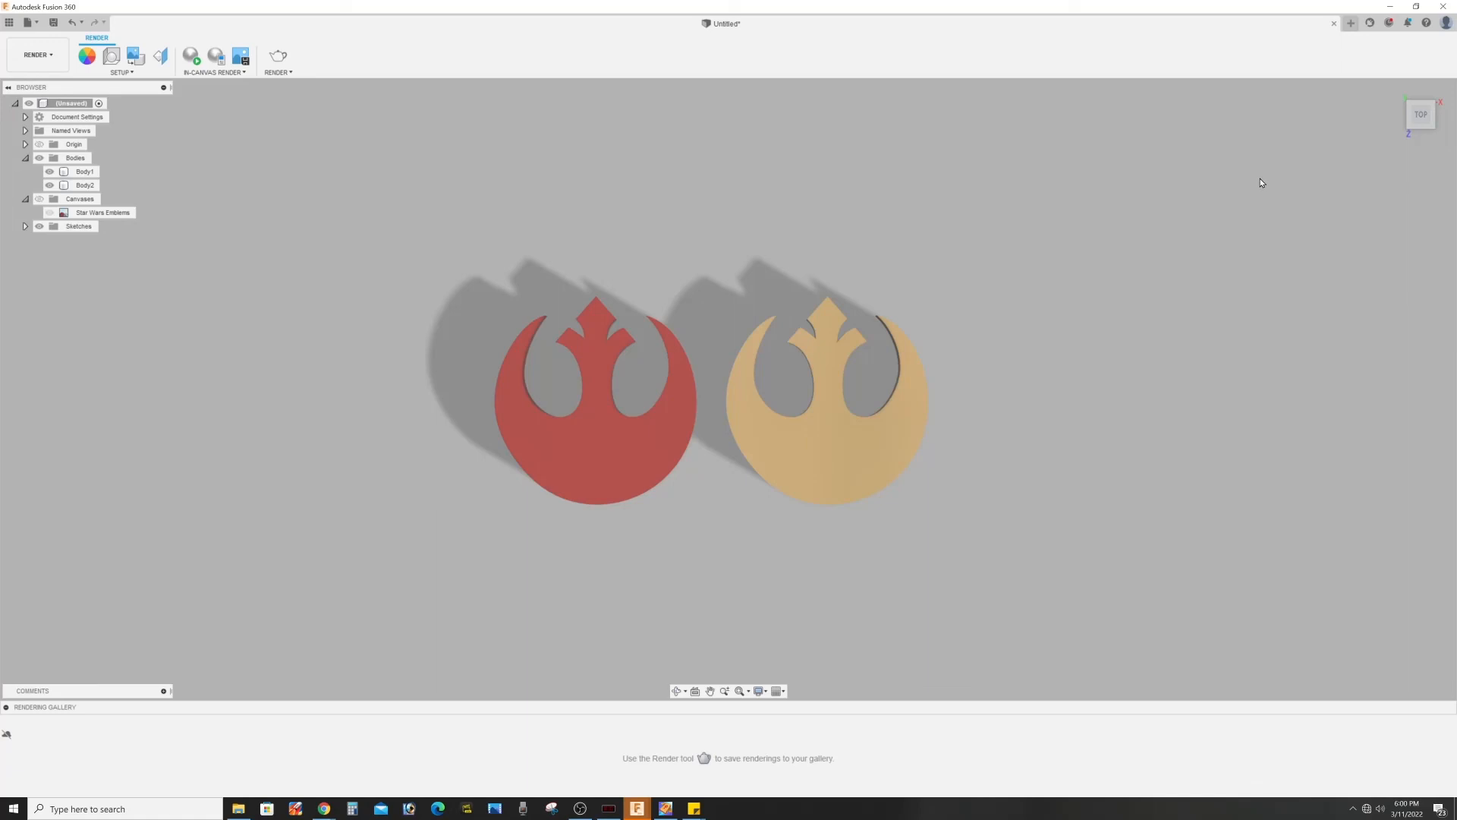